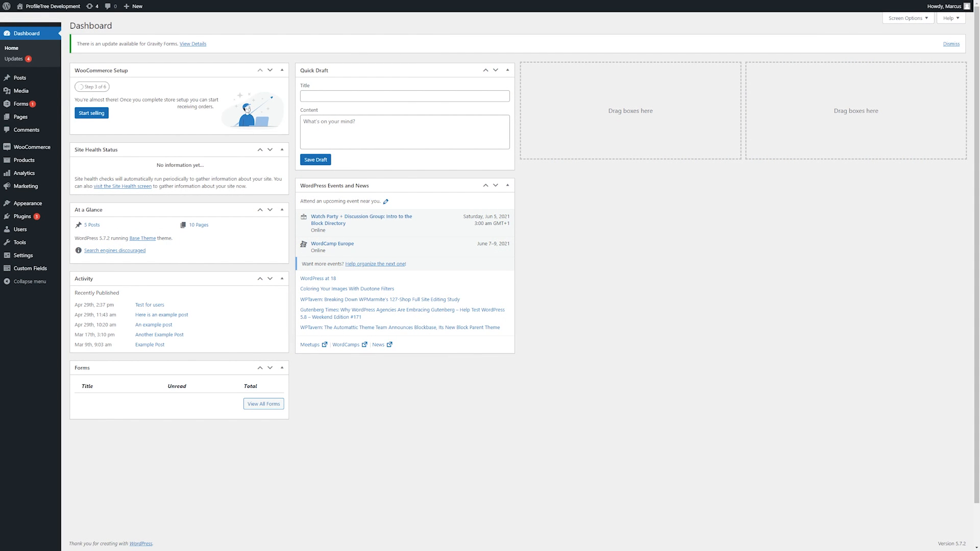
mouse_move(51, 307)
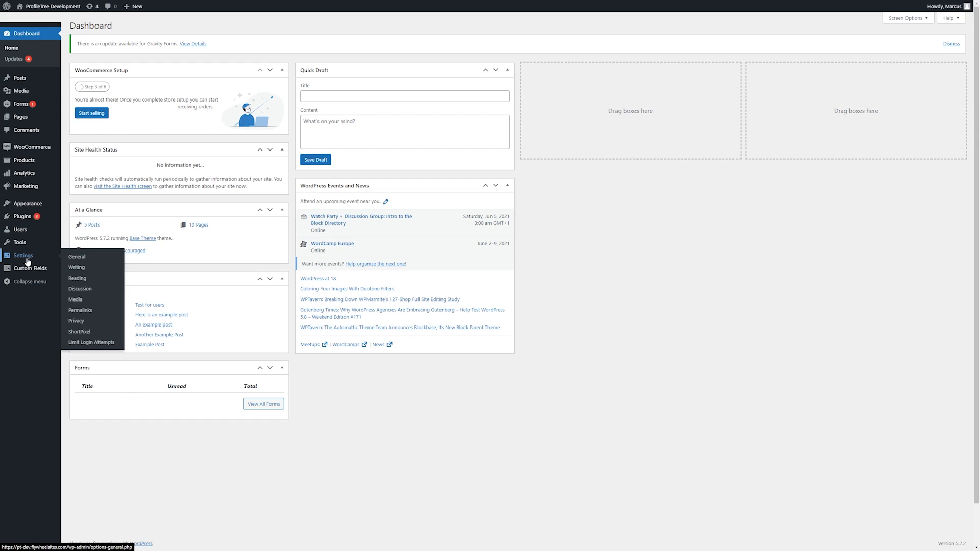
mouse_move(76, 257)
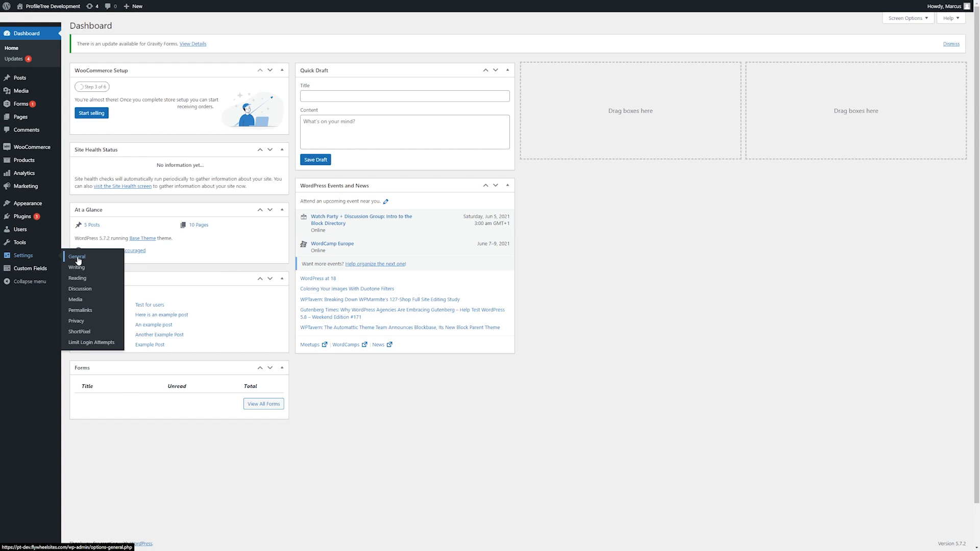
Review the Site Title, Tagline and Administration Email Address fields on General Settings without changing them.
left_click(76, 258)
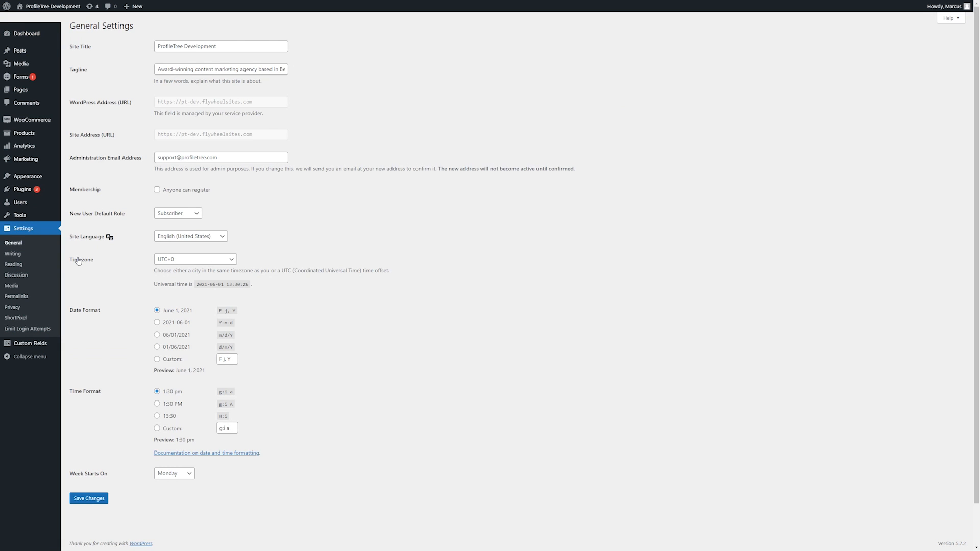
mouse_move(182, 55)
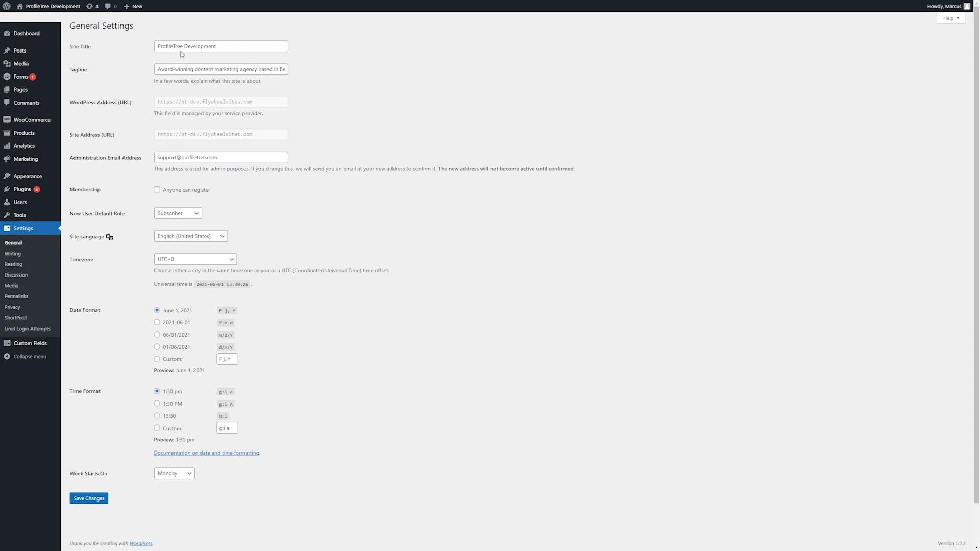
left_click(231, 46)
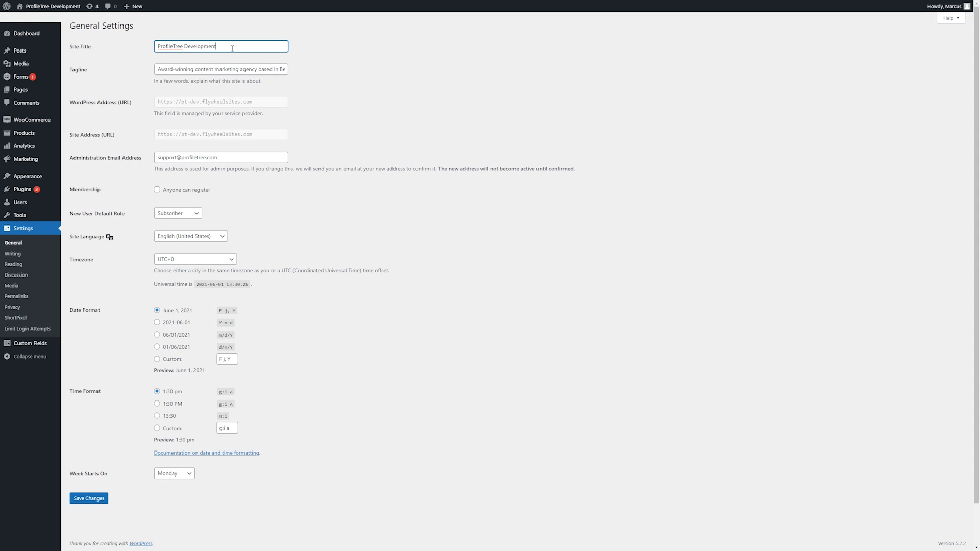
left_click(221, 68)
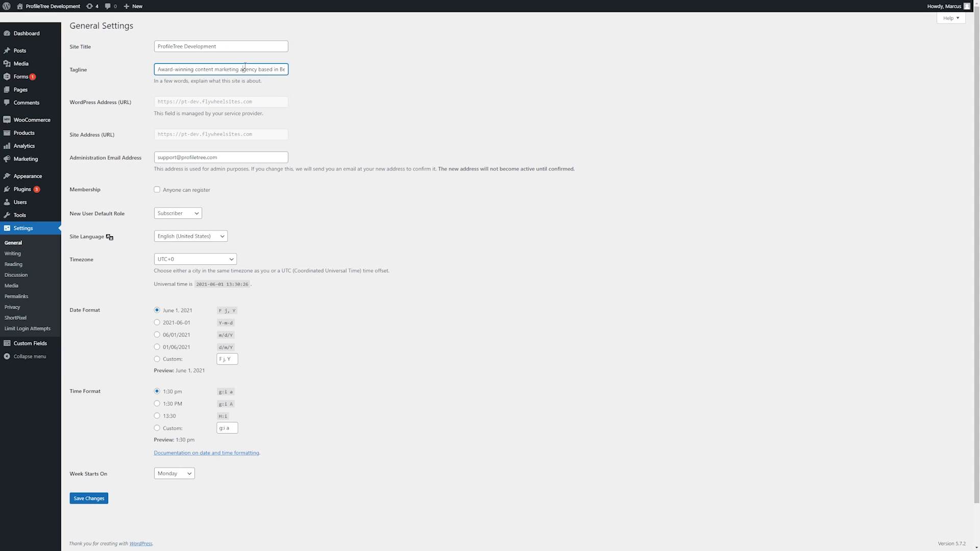
mouse_move(27, 176)
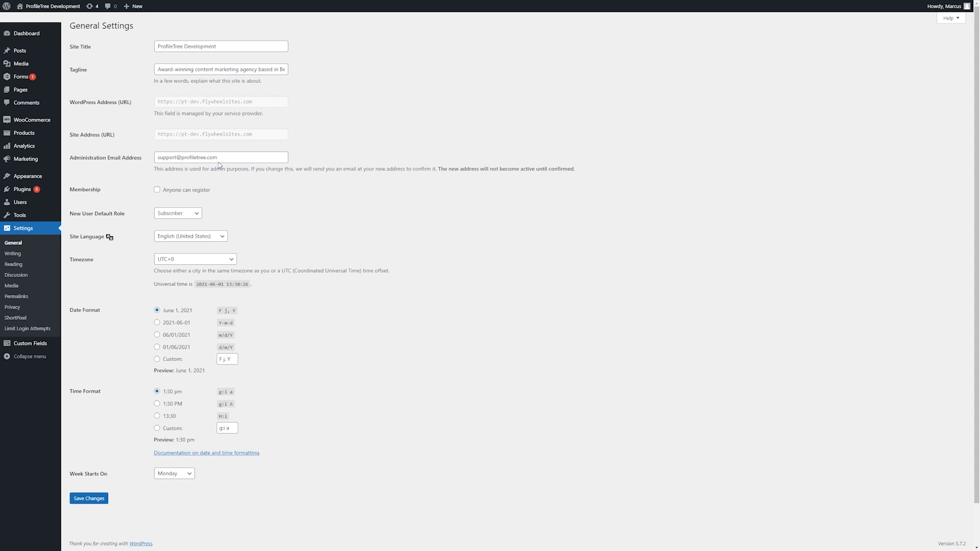
left_click(221, 157)
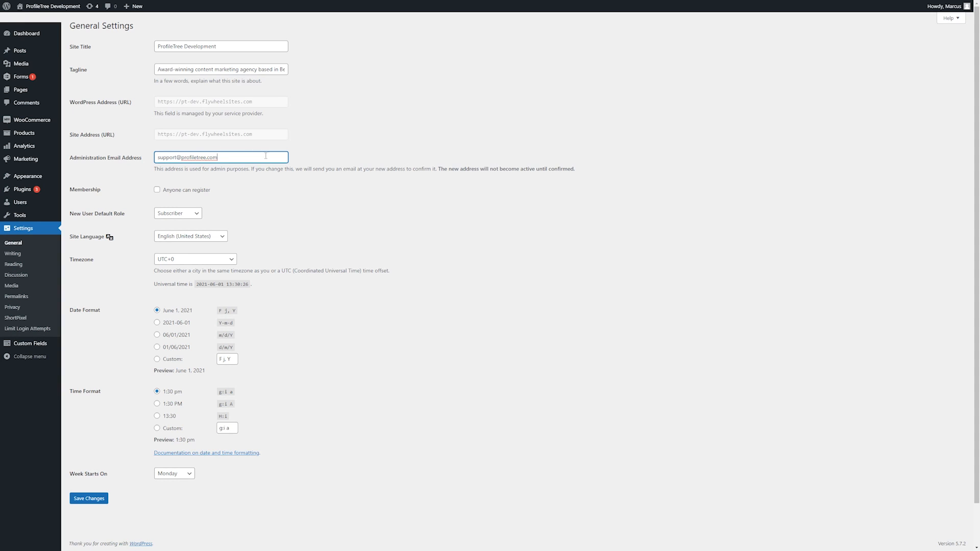
mouse_move(426, 233)
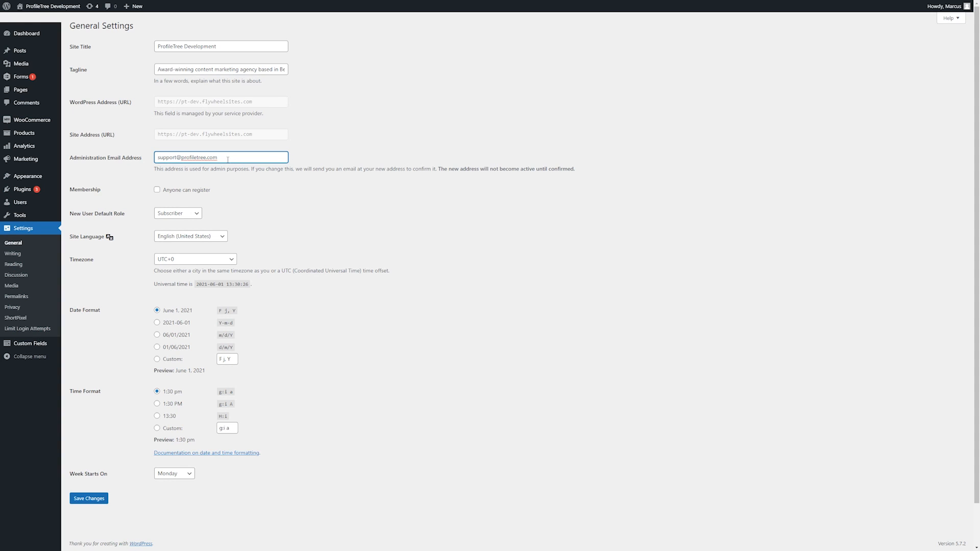
mouse_move(279, 233)
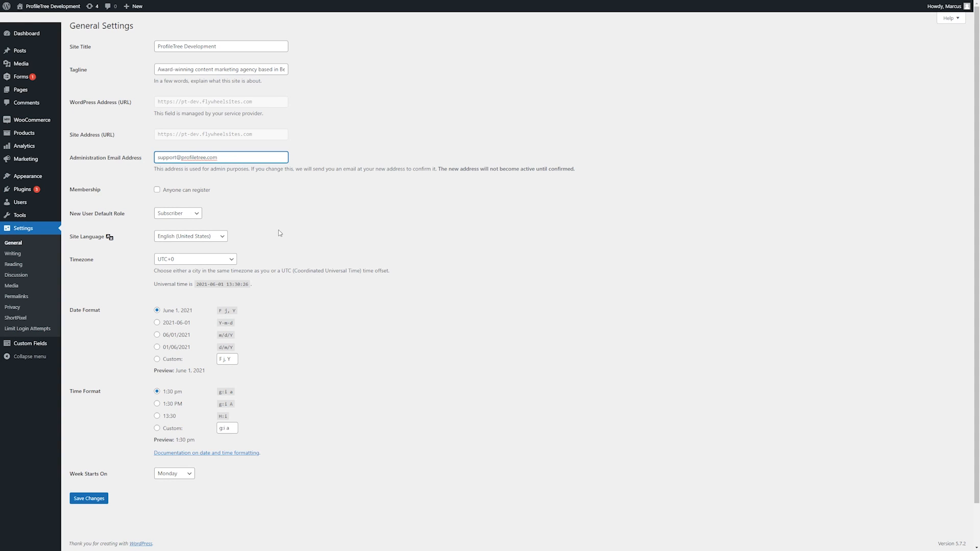
mouse_move(264, 182)
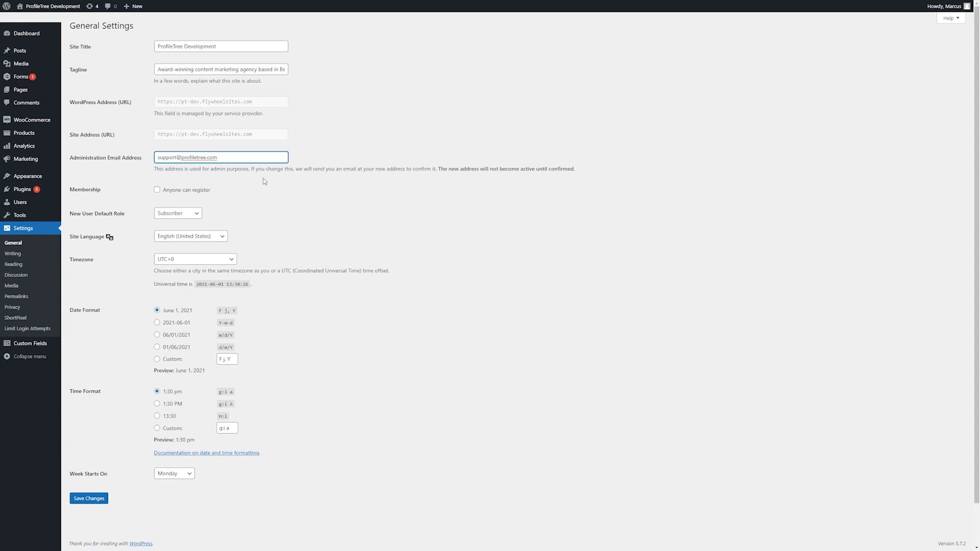
mouse_move(133, 155)
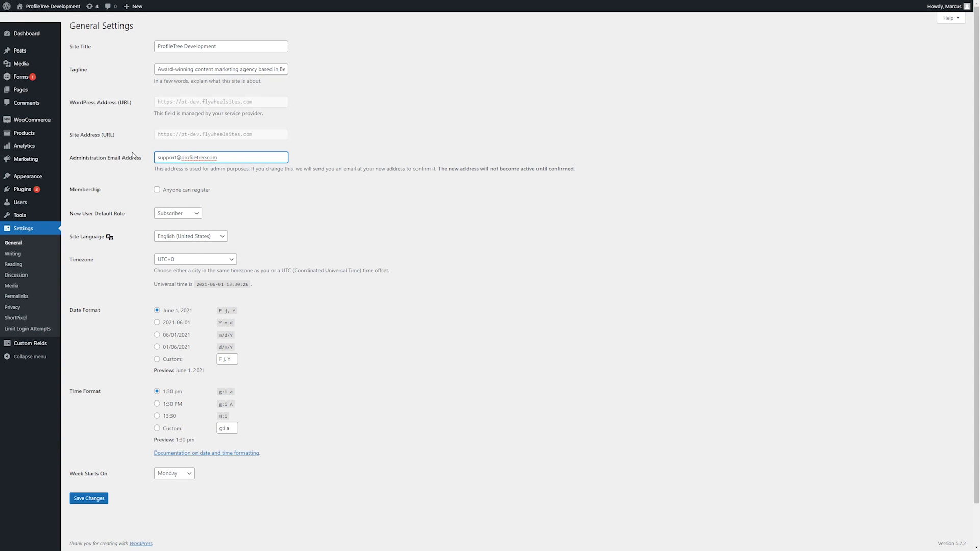
mouse_move(32, 119)
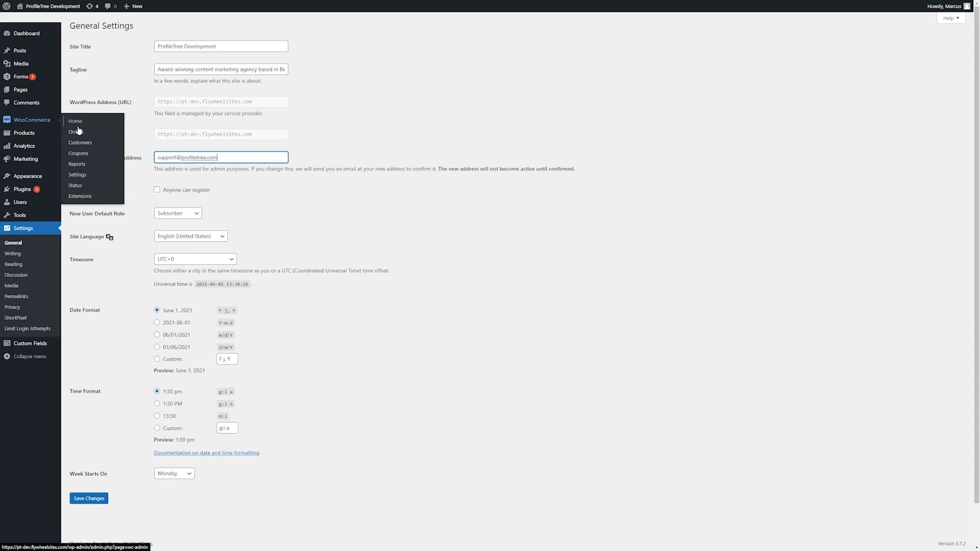
mouse_move(102, 124)
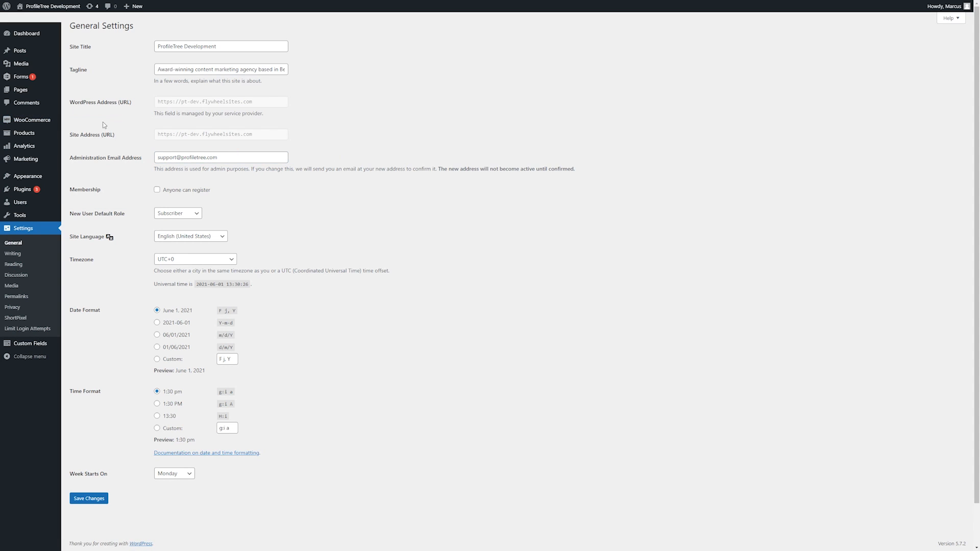
left_click(221, 157)
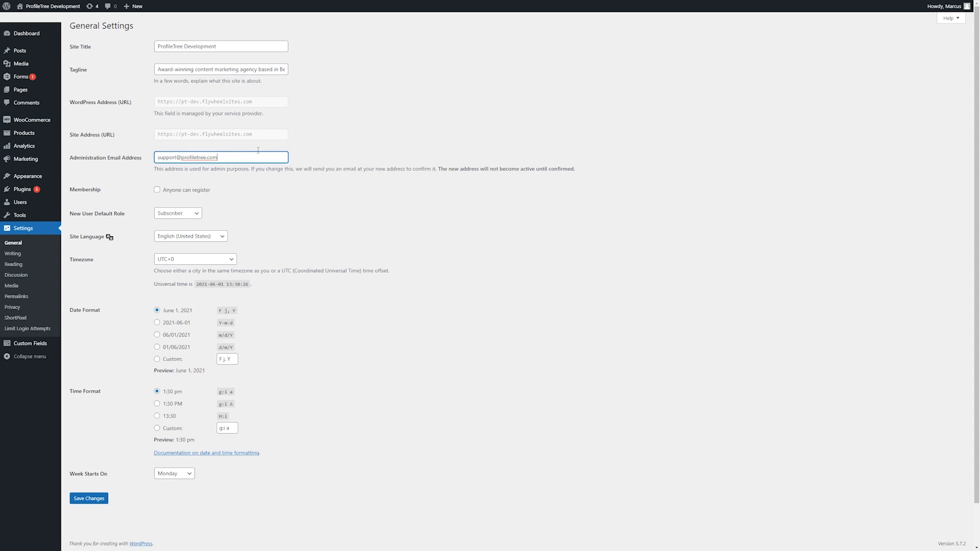
mouse_move(303, 179)
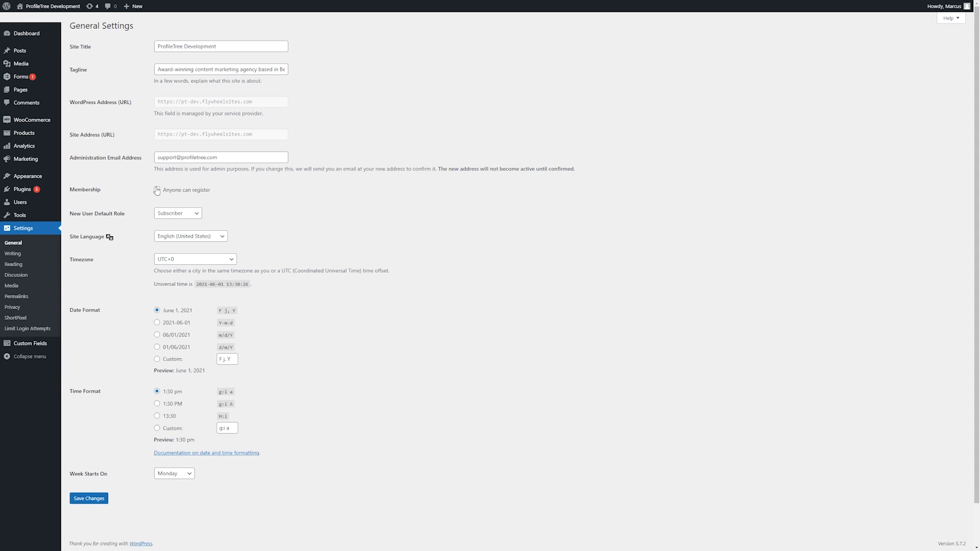
left_click(157, 190)
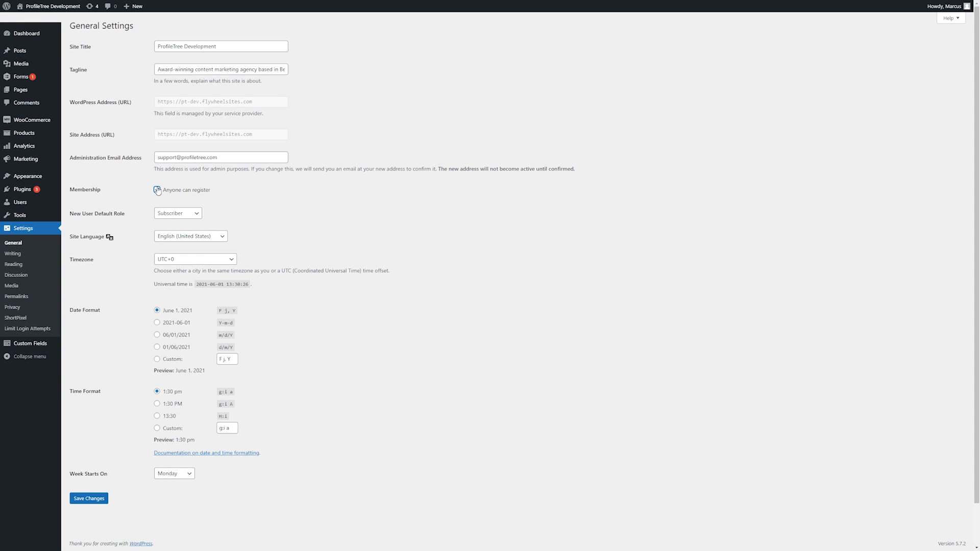
left_click(157, 190)
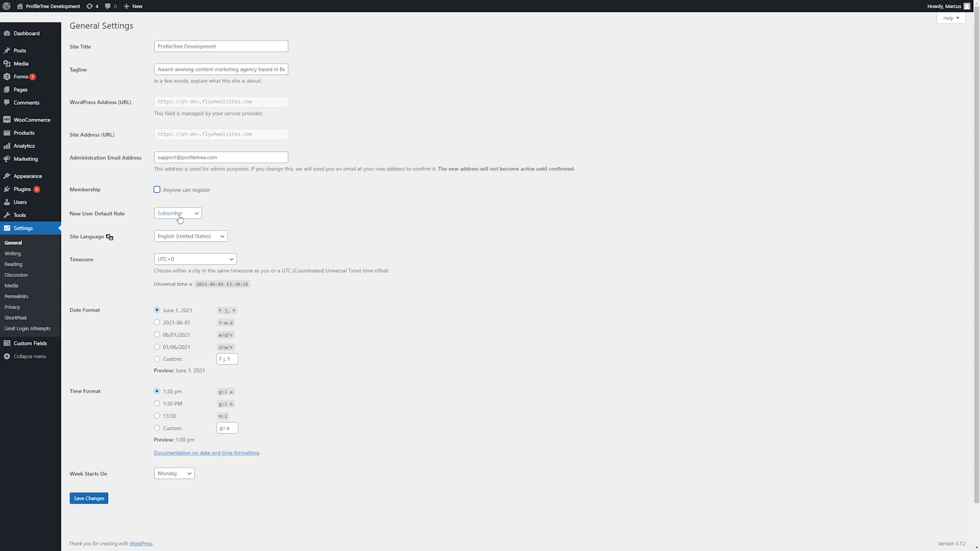
left_click(178, 214)
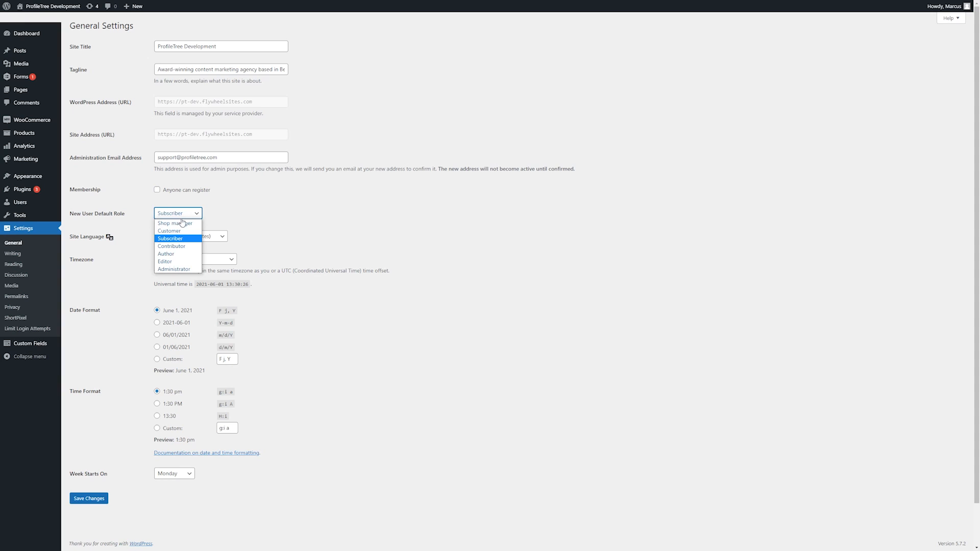
mouse_move(168, 231)
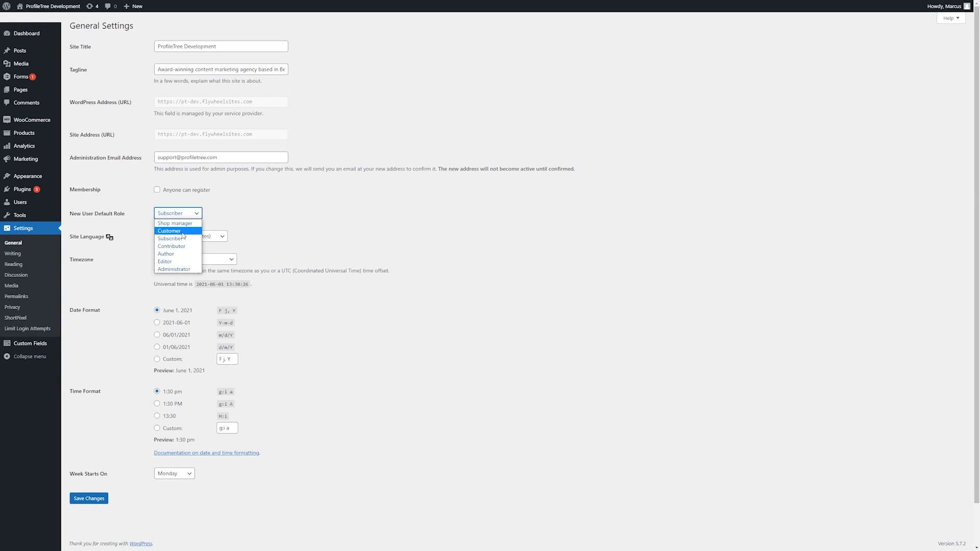
mouse_move(186, 238)
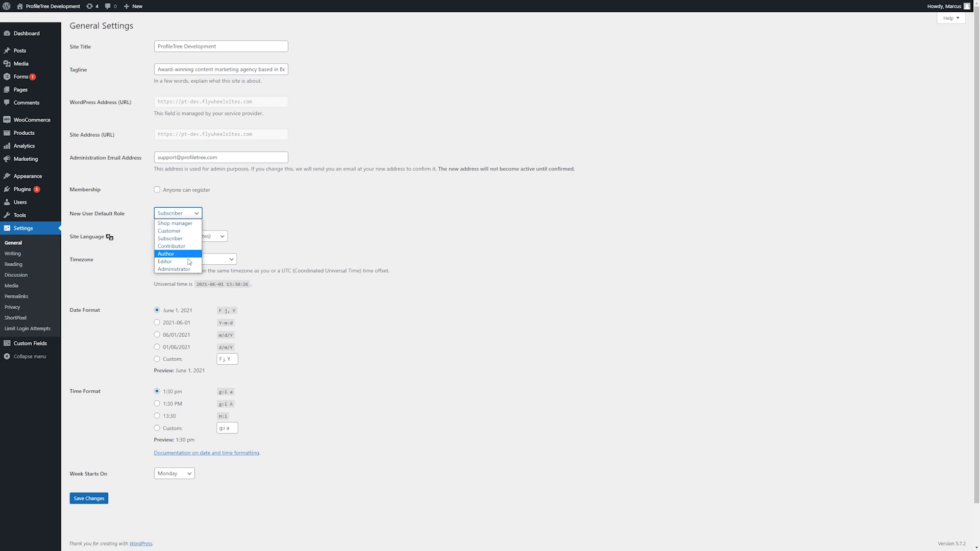
left_click(177, 213)
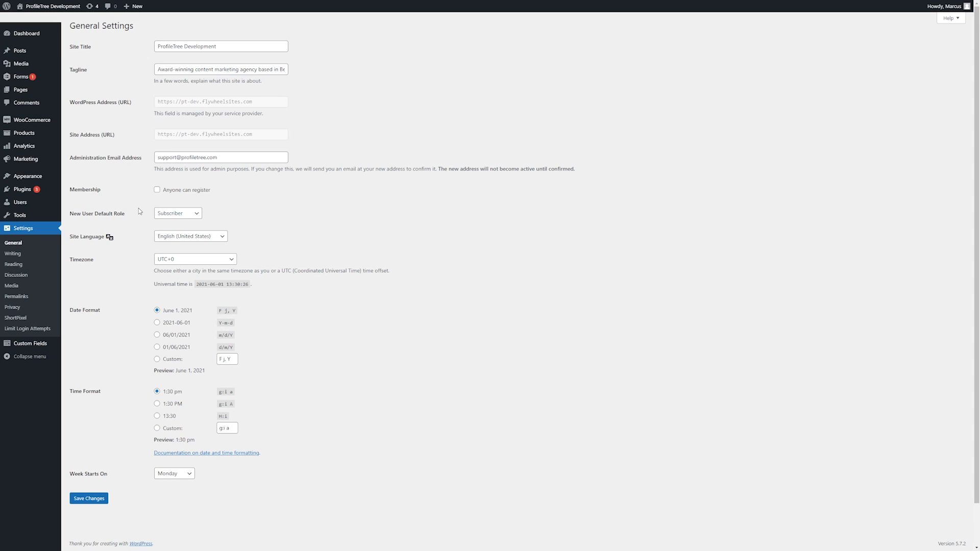
left_click(190, 236)
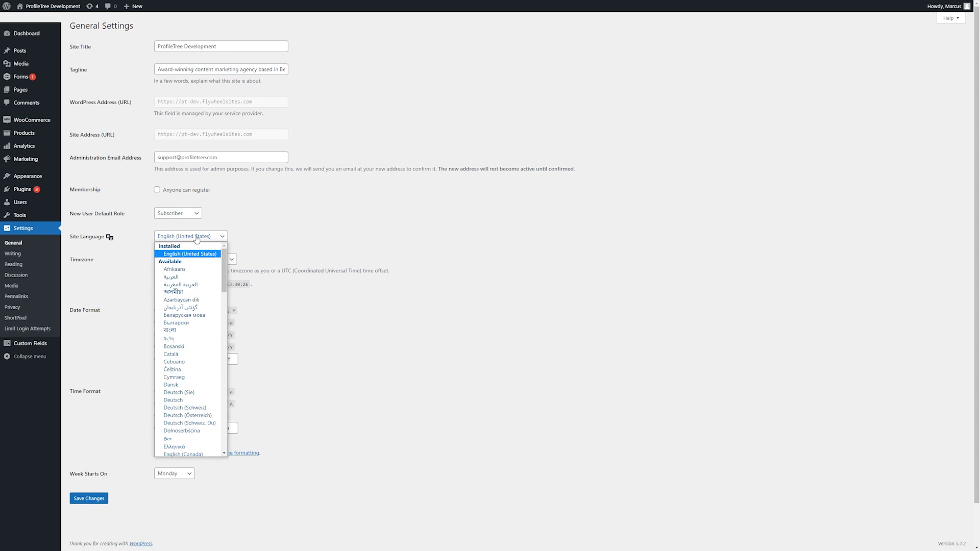
mouse_move(205, 292)
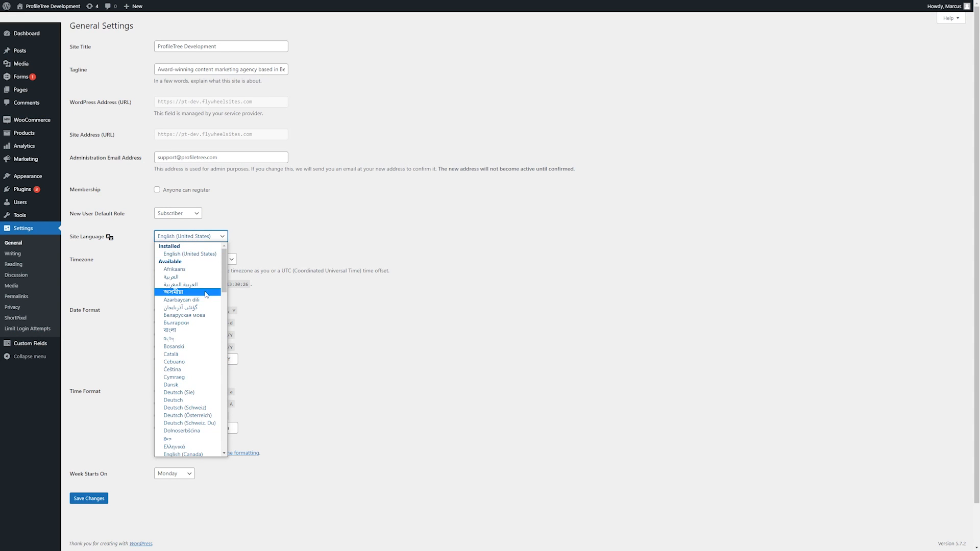
scroll("down", 3)
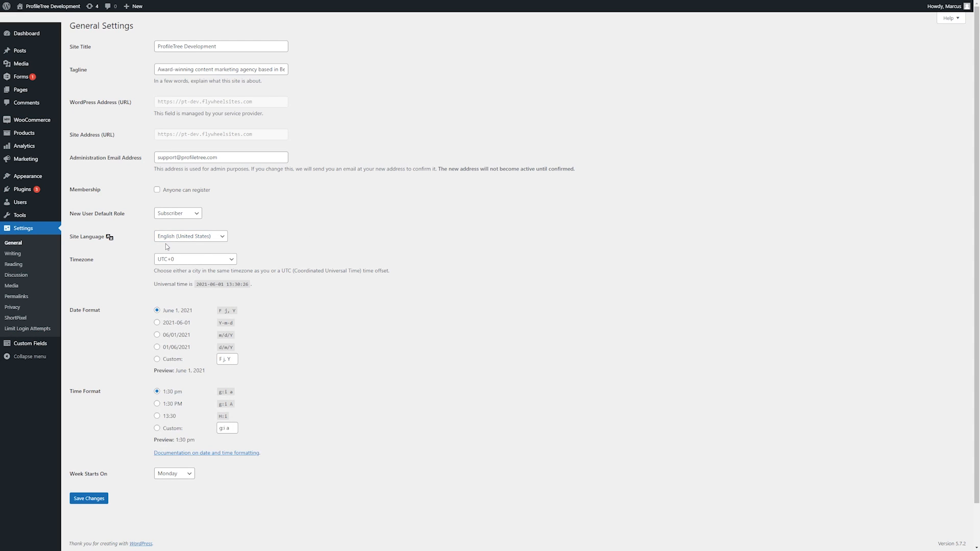
Consult the date and time formatting documentation for the Date Format setting (custom string F j, Y).
left_click(194, 258)
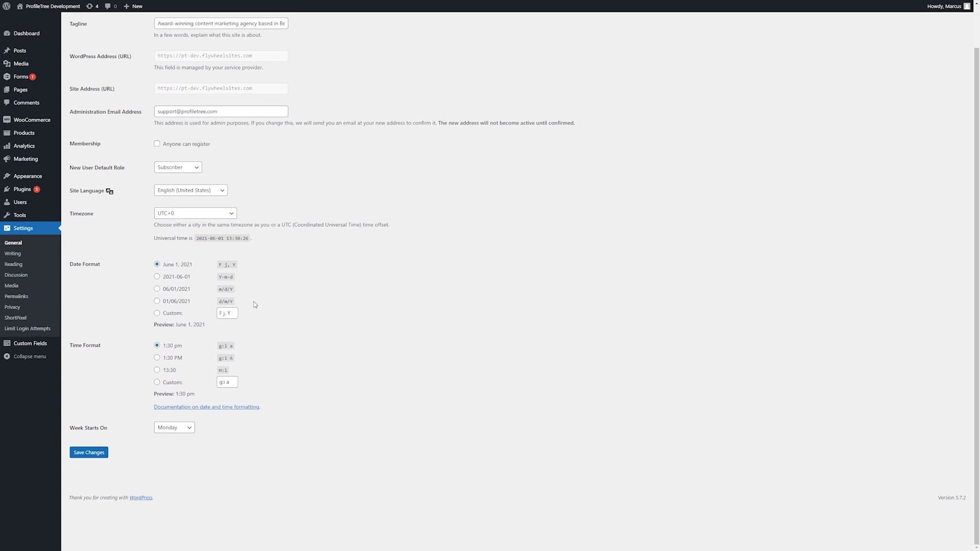
mouse_move(189, 295)
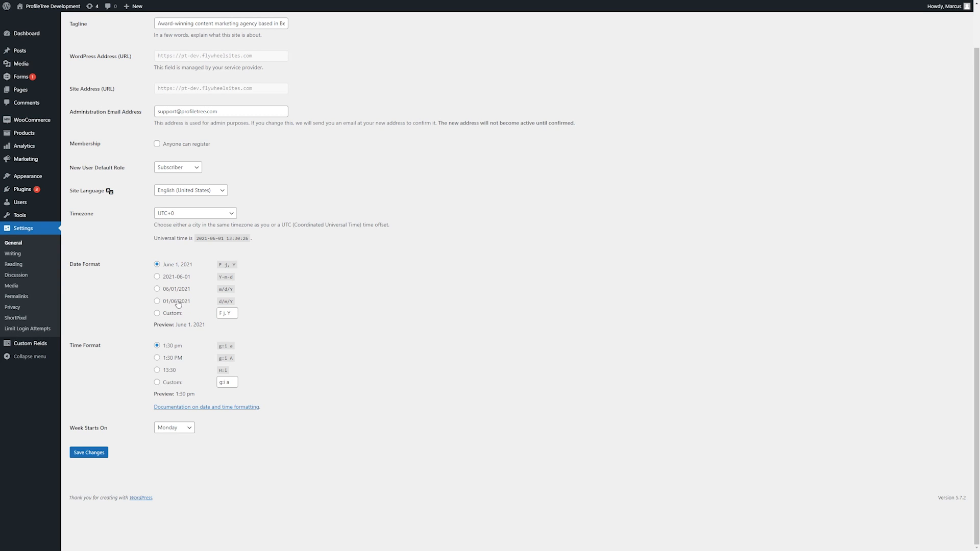
left_click(158, 313)
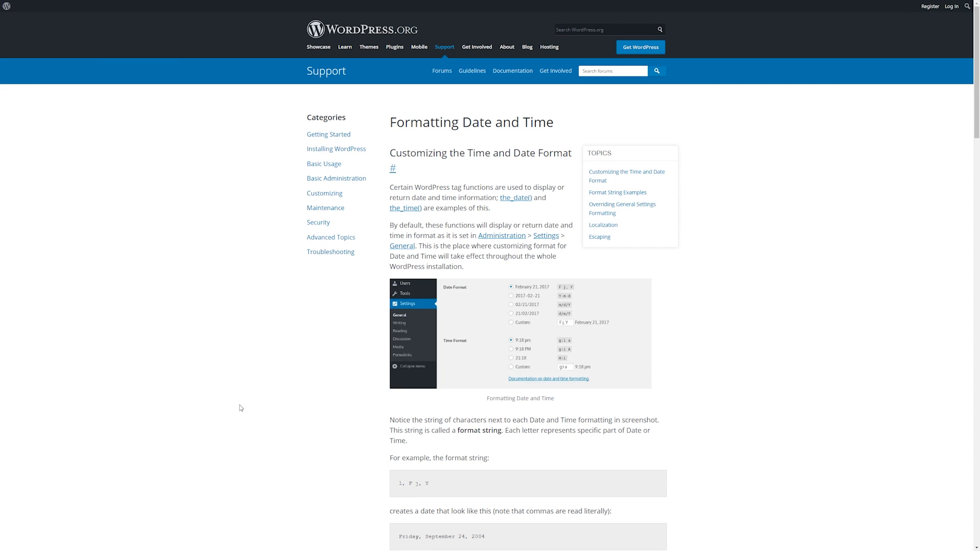
scroll("down", 3)
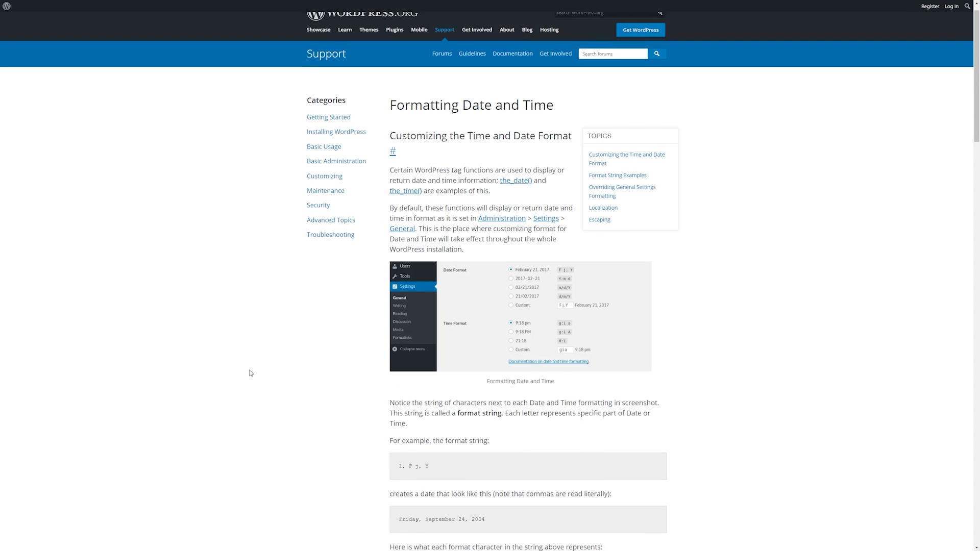
scroll("down", 3)
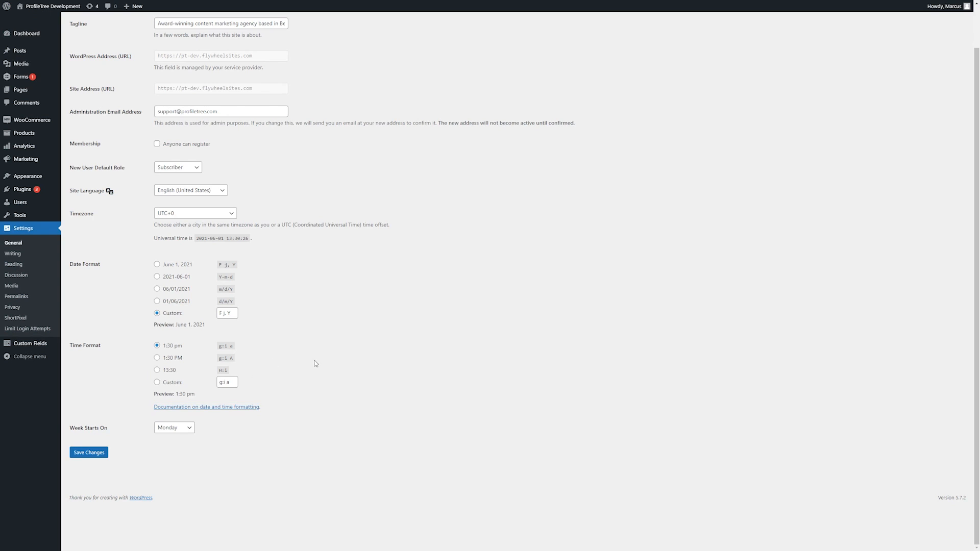
Select the Custom date format and keep Monday as the Week Starts On day.
left_click(174, 427)
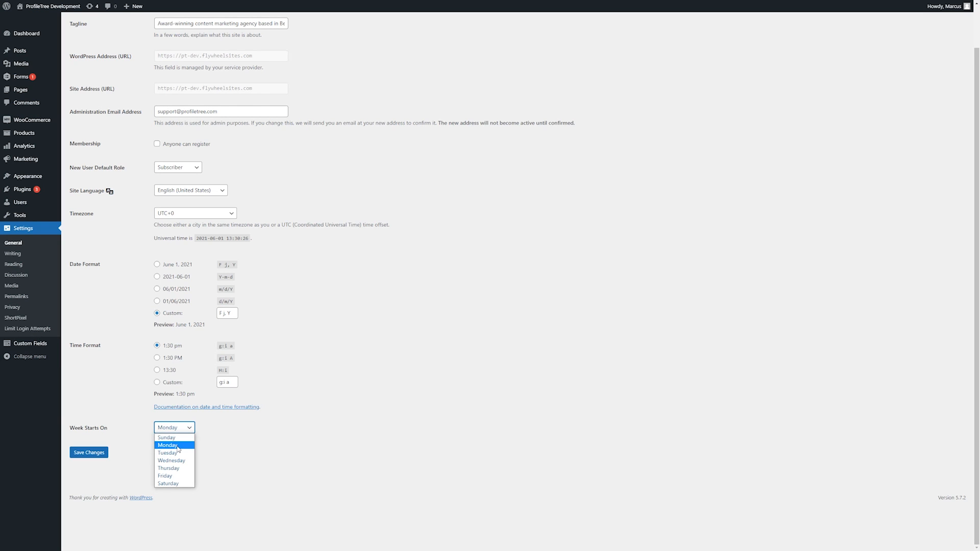
left_click(168, 446)
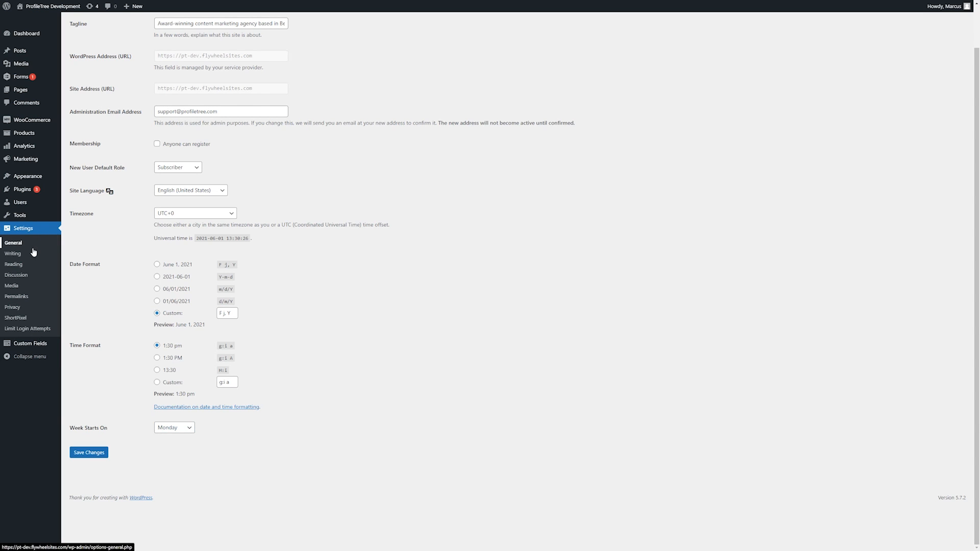
scroll("up", 3)
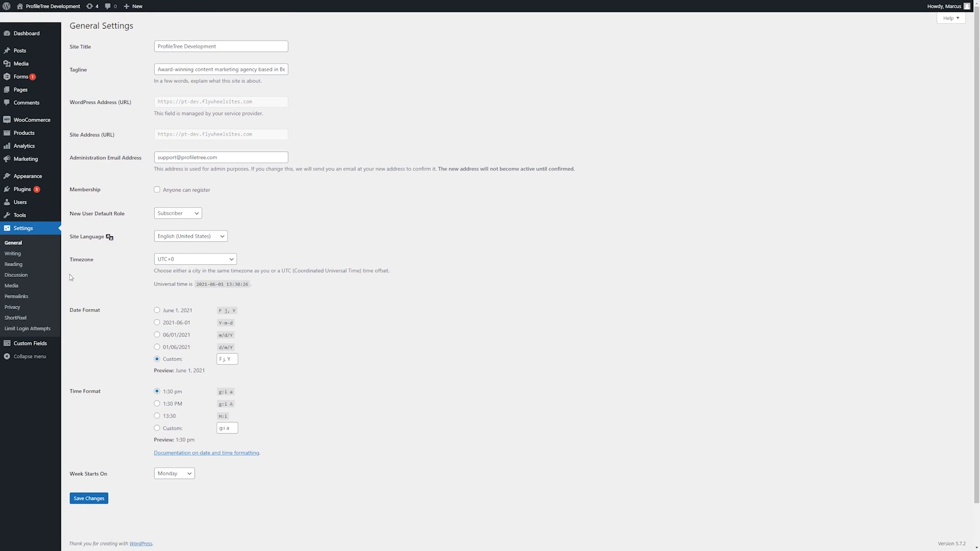
mouse_move(12, 254)
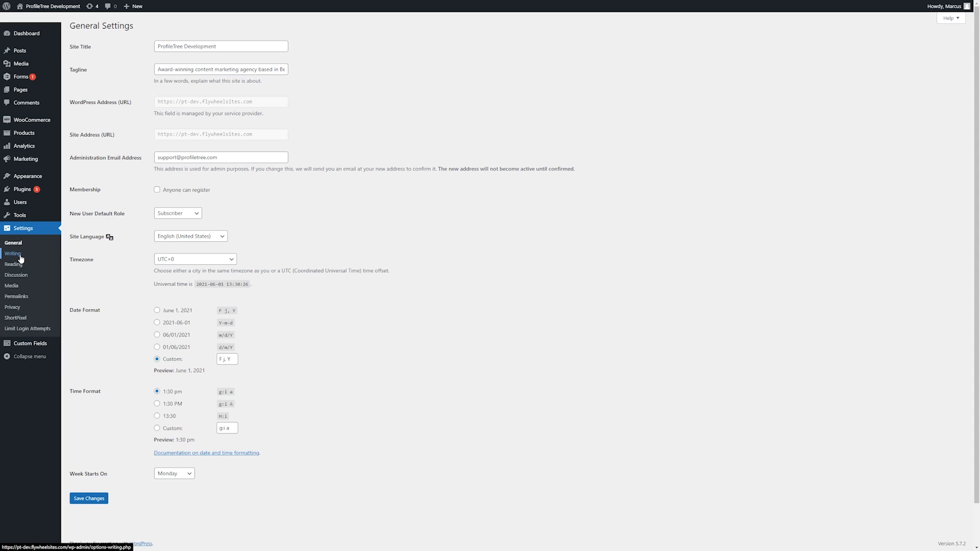
Review Default Post Category (keeping Uncategorized) and Default Post Format choices in Writing Settings.
left_click(12, 255)
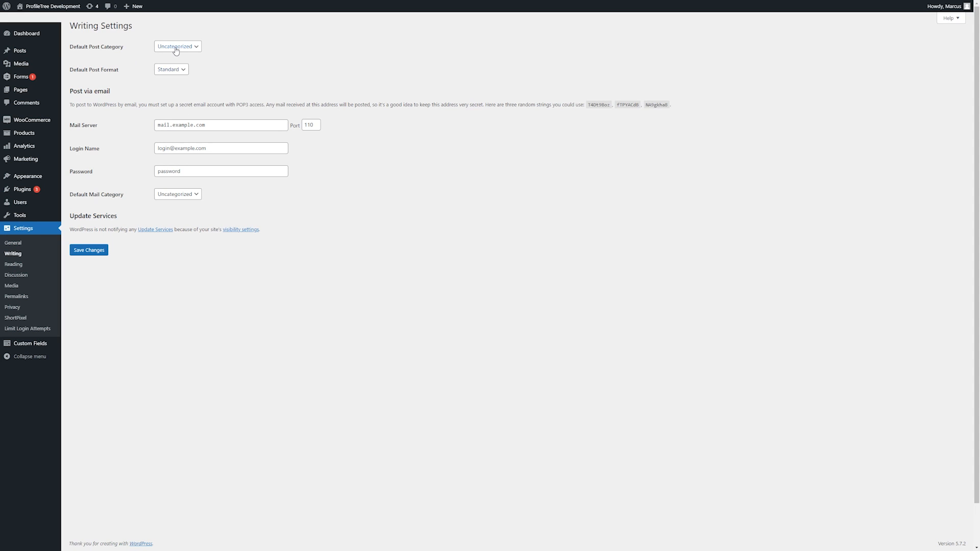
mouse_move(86, 49)
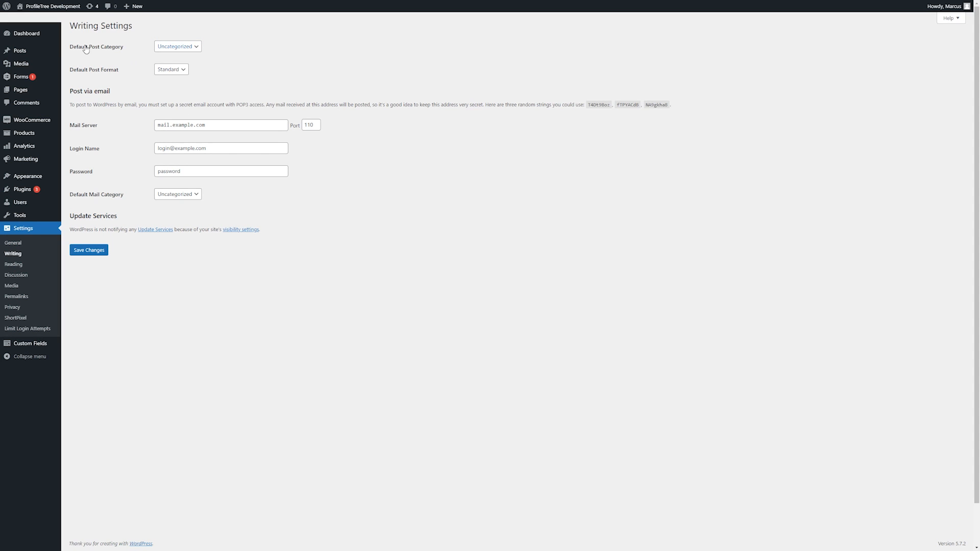
mouse_move(127, 46)
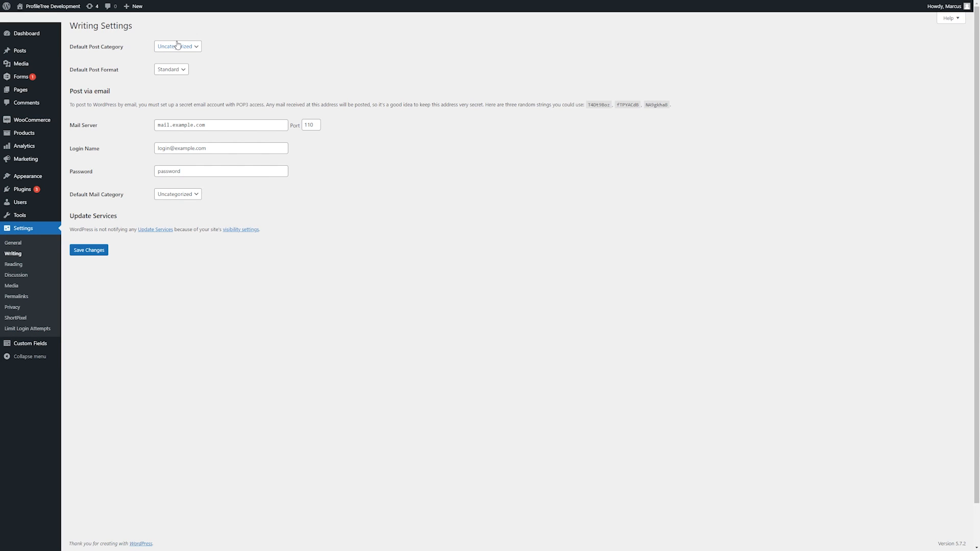
mouse_move(191, 53)
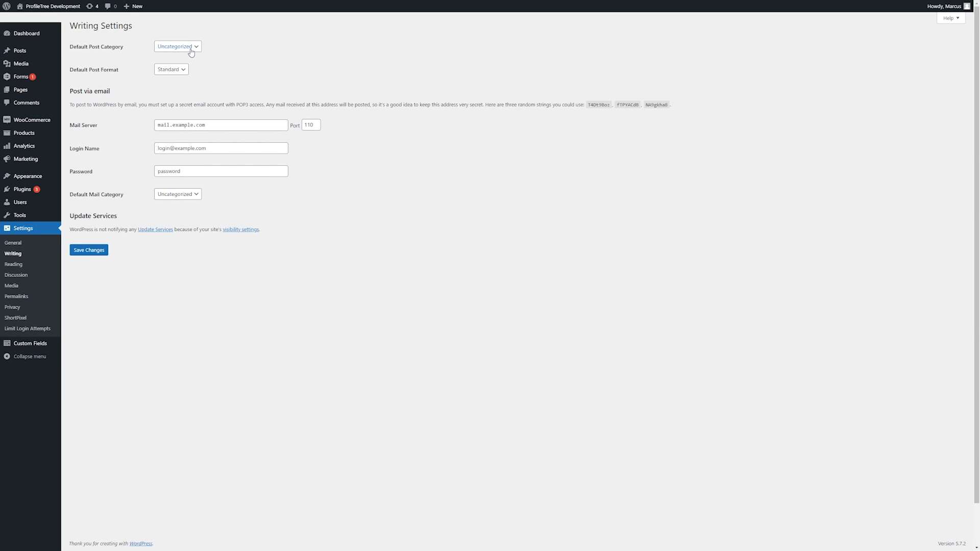
left_click(178, 46)
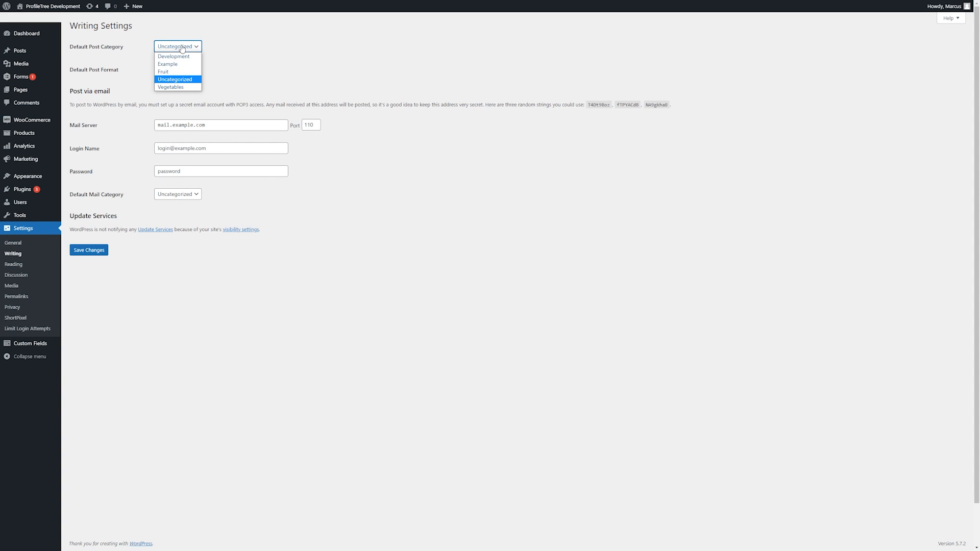
mouse_move(194, 84)
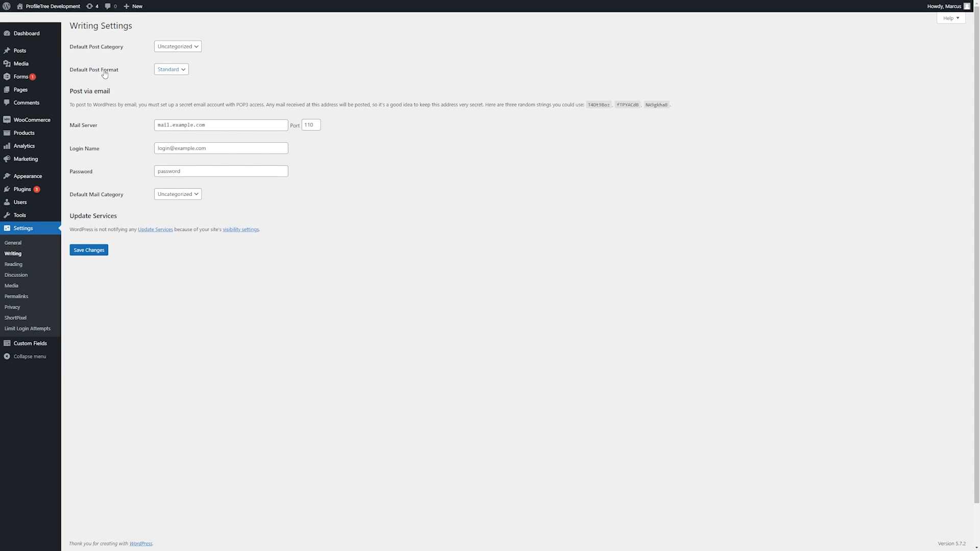
left_click(171, 70)
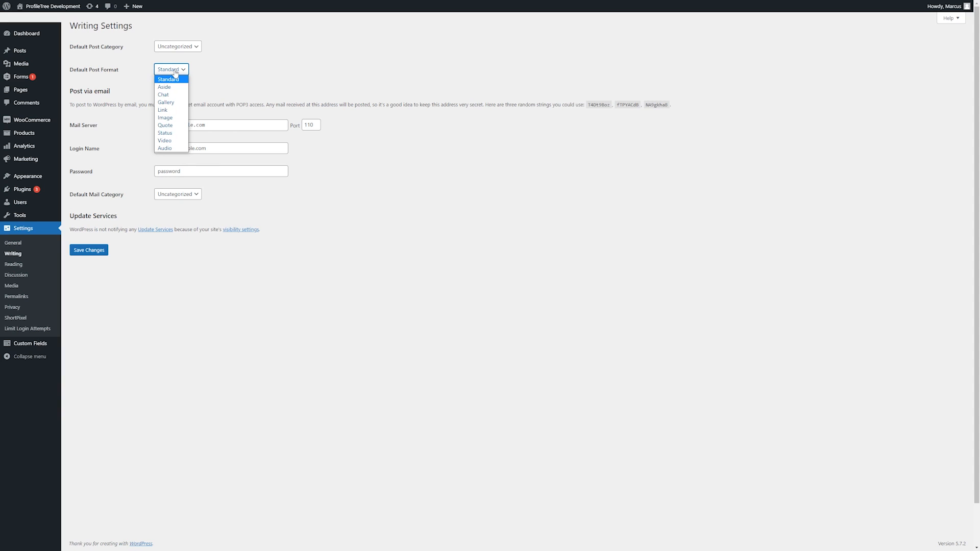
mouse_move(180, 86)
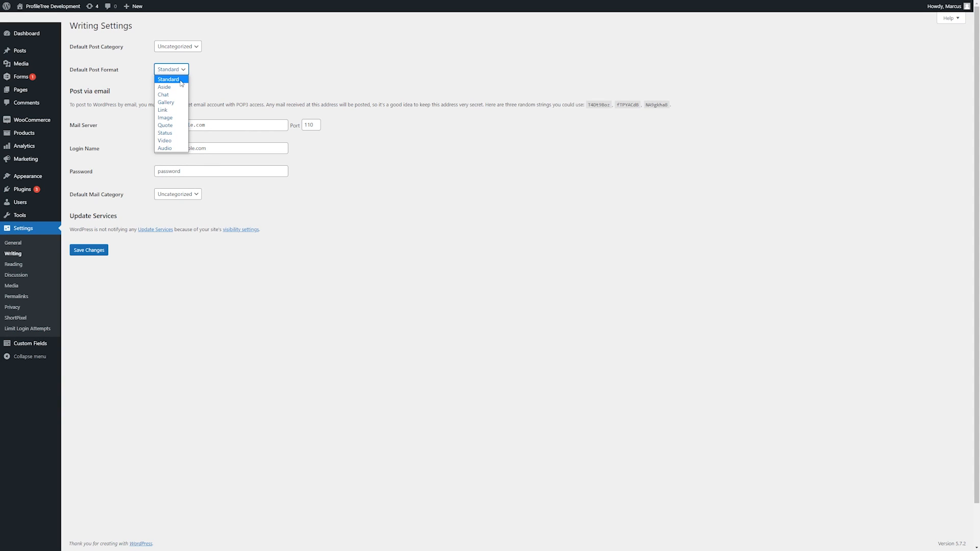
mouse_move(173, 84)
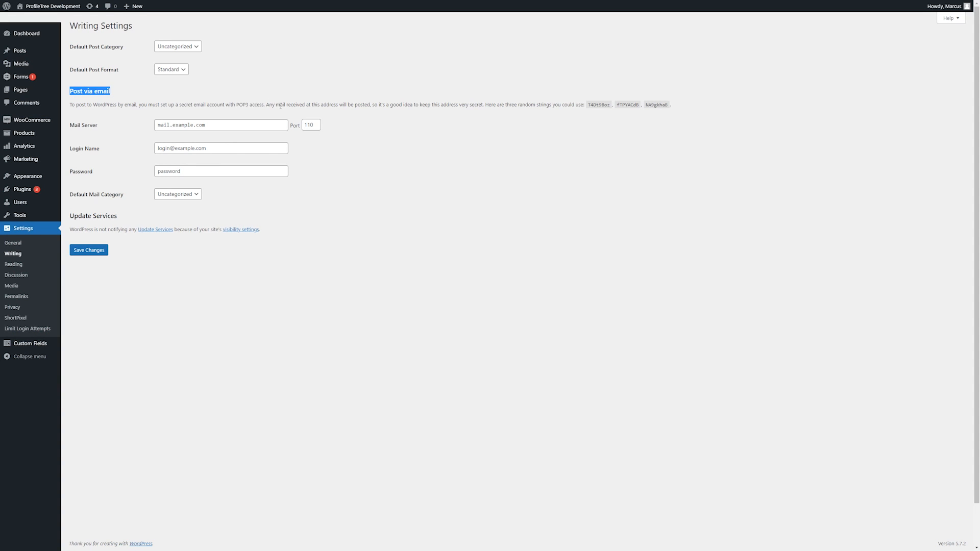
mouse_move(517, 101)
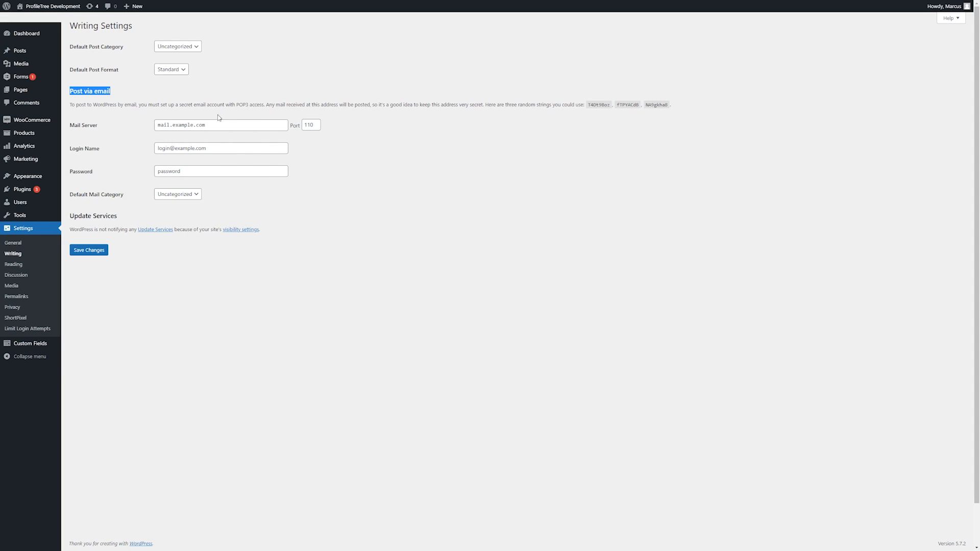
left_click(220, 125)
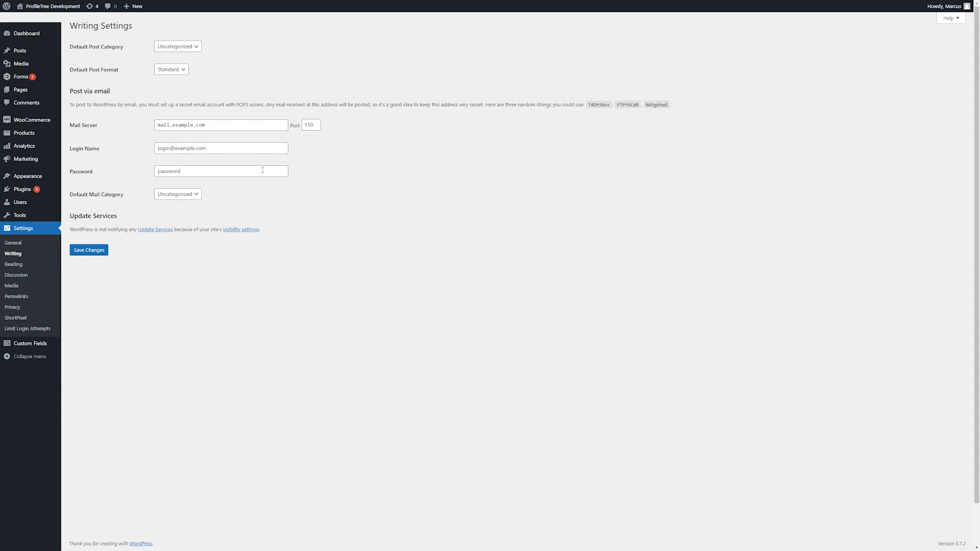
mouse_move(319, 155)
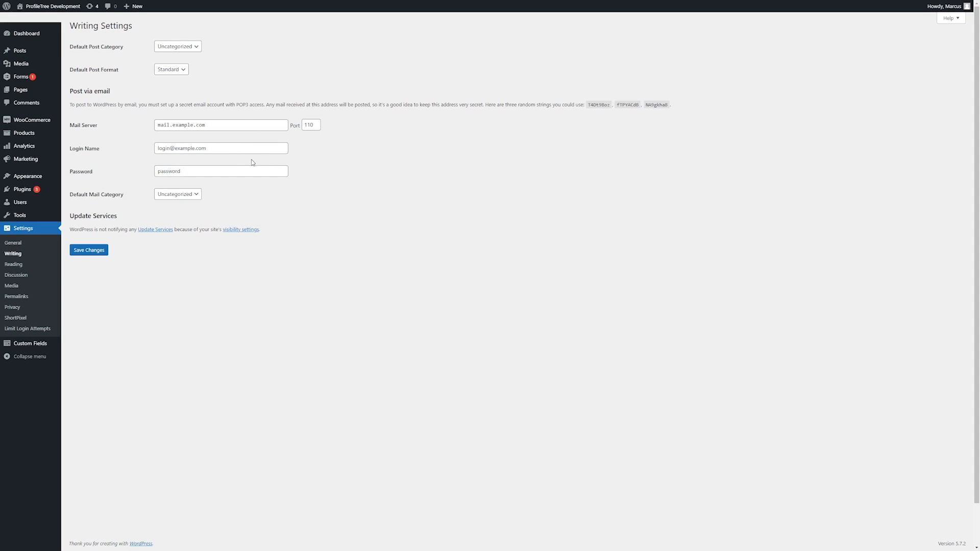
mouse_move(207, 161)
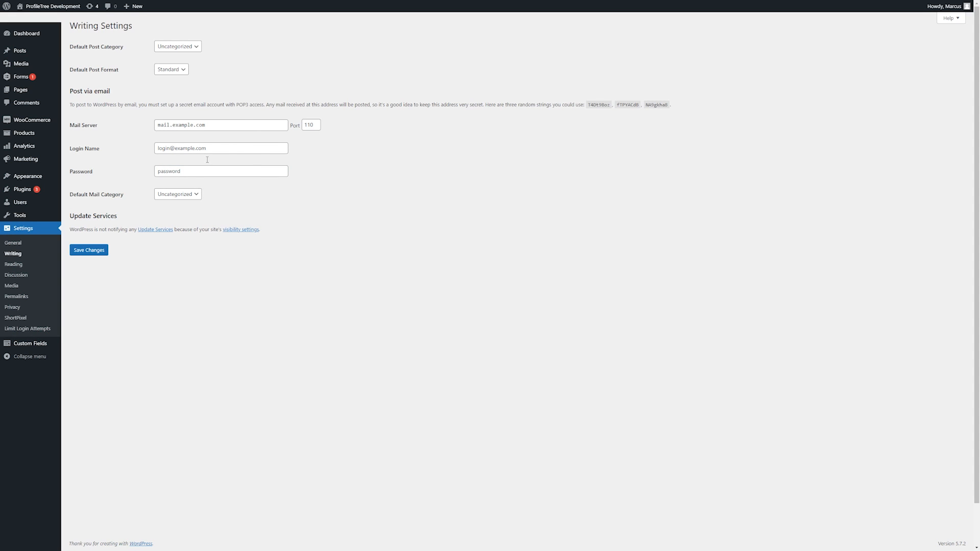
mouse_move(166, 139)
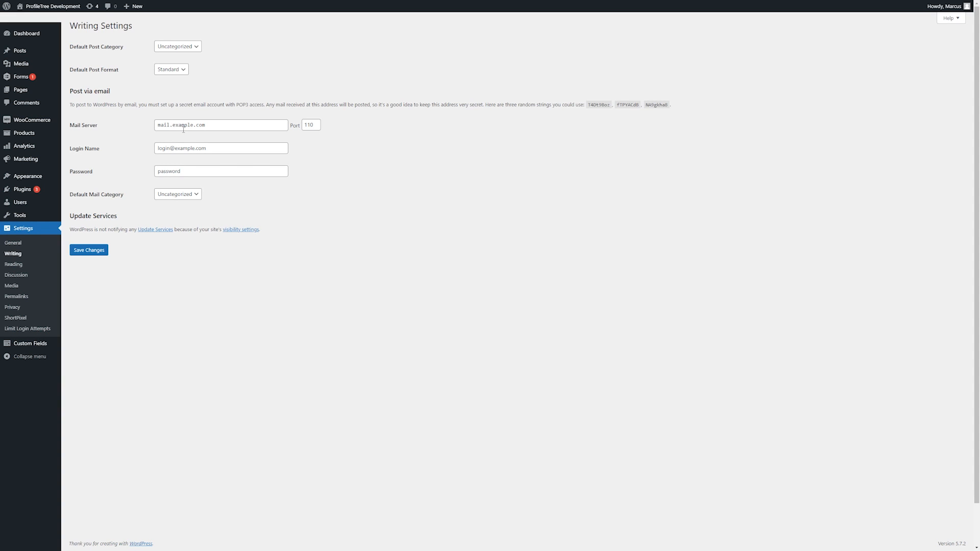
mouse_move(224, 120)
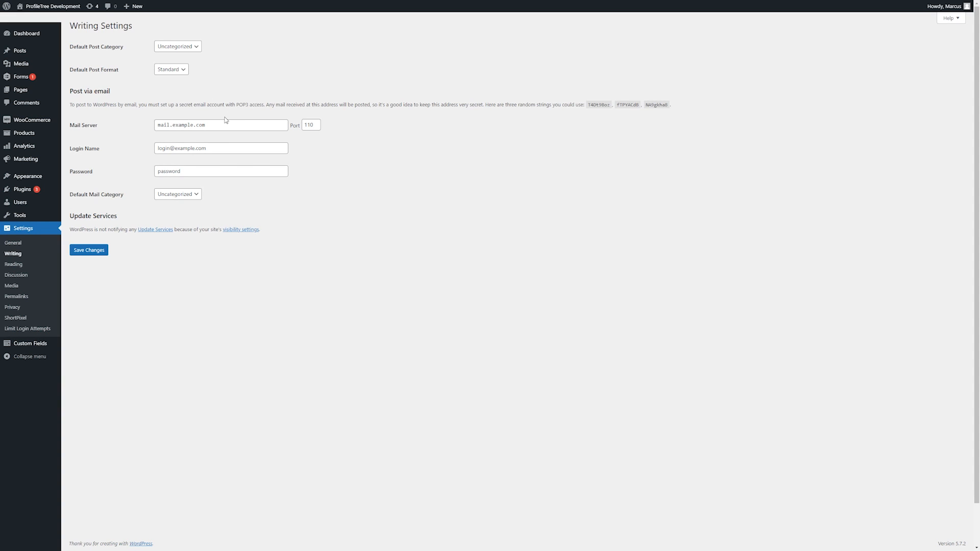
mouse_move(246, 190)
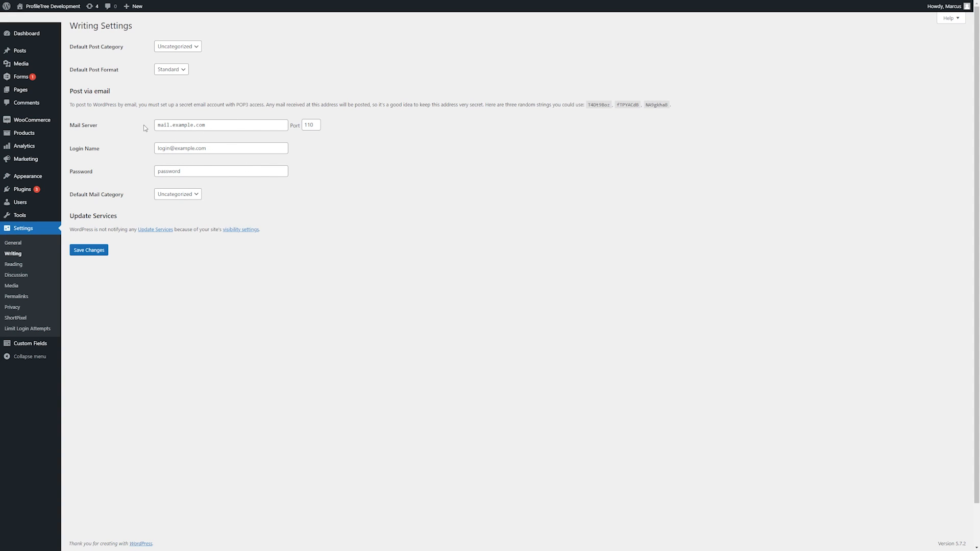
mouse_move(193, 211)
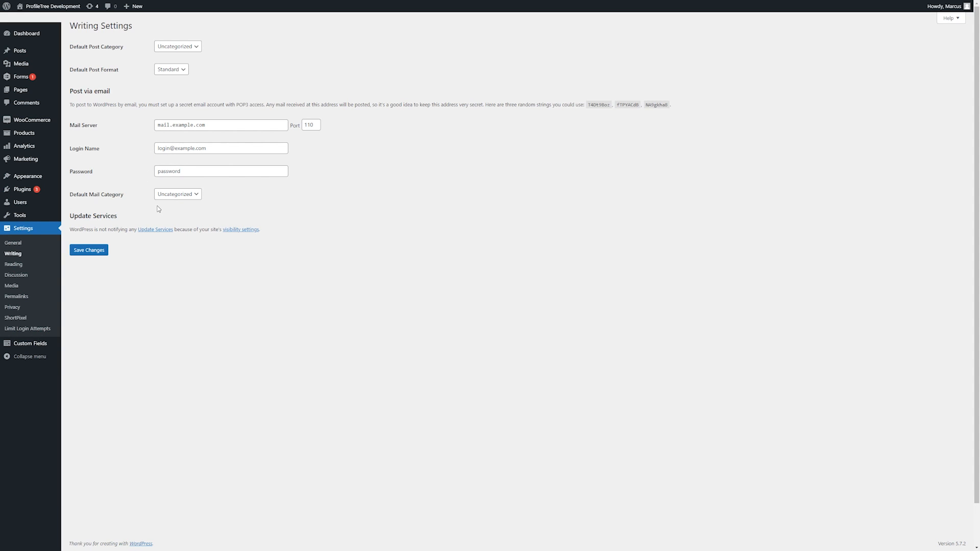
mouse_move(13, 263)
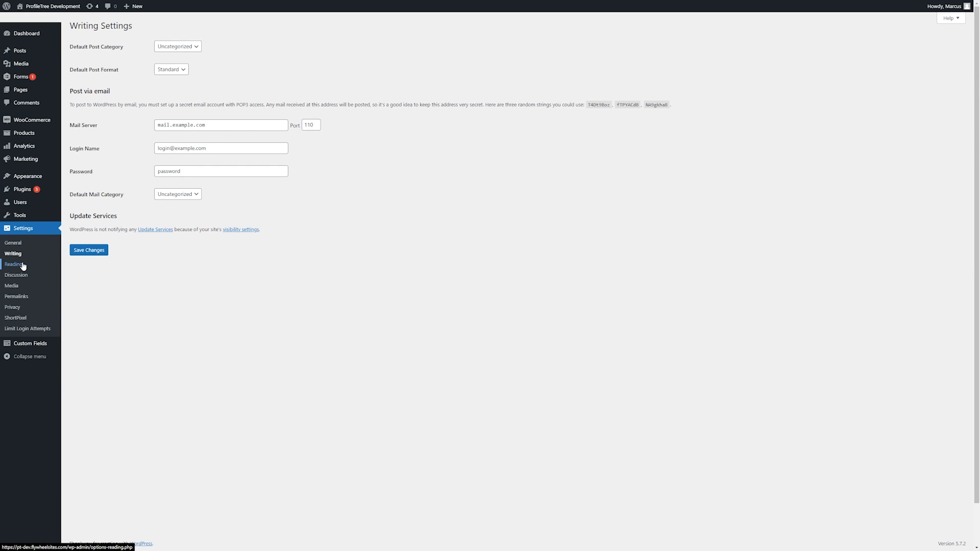
Toggle homepage display to latest posts, then back to a static page with Home and Blog.
left_click(13, 264)
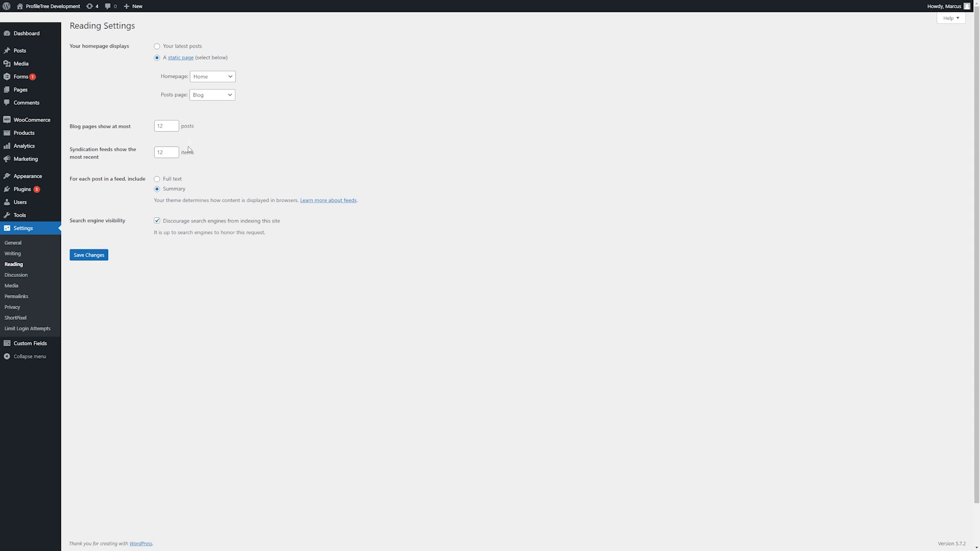
mouse_move(286, 117)
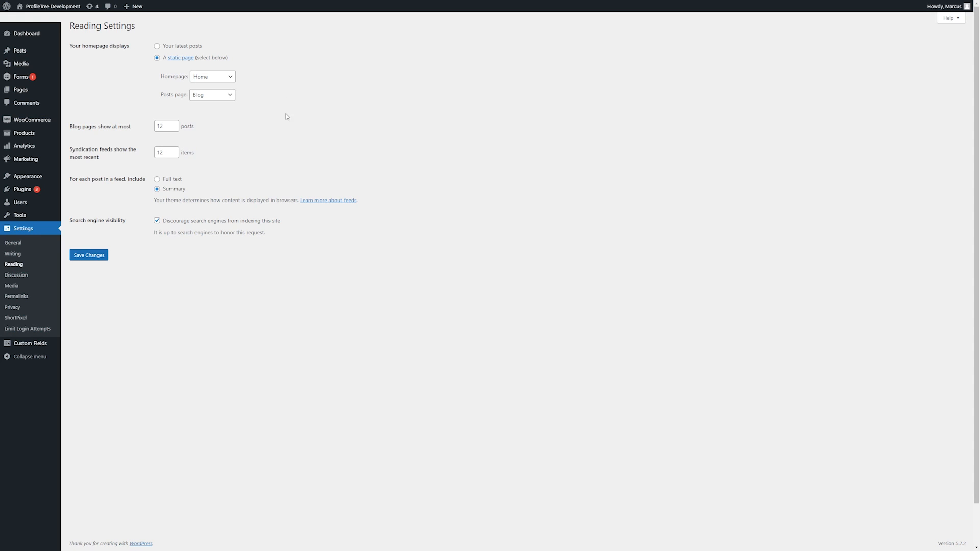
mouse_move(27, 175)
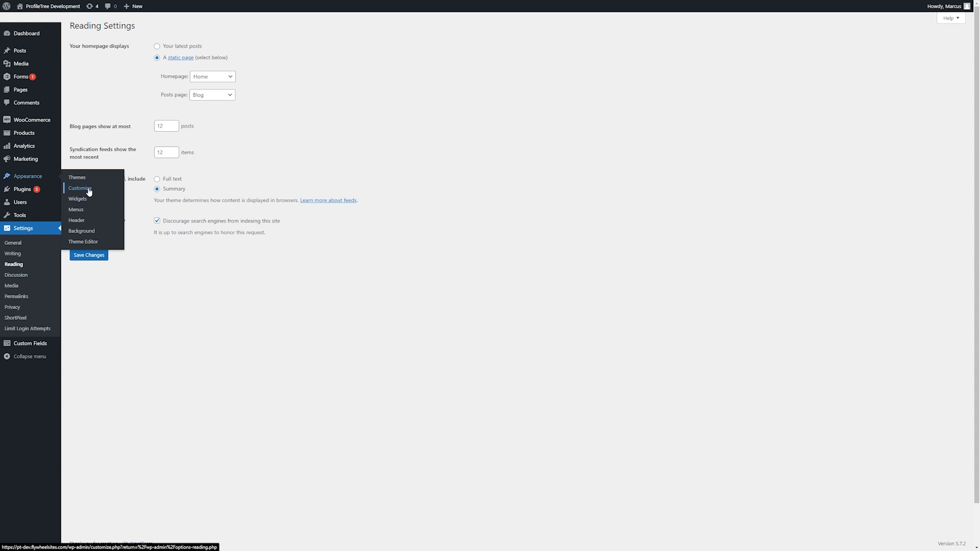
mouse_move(202, 73)
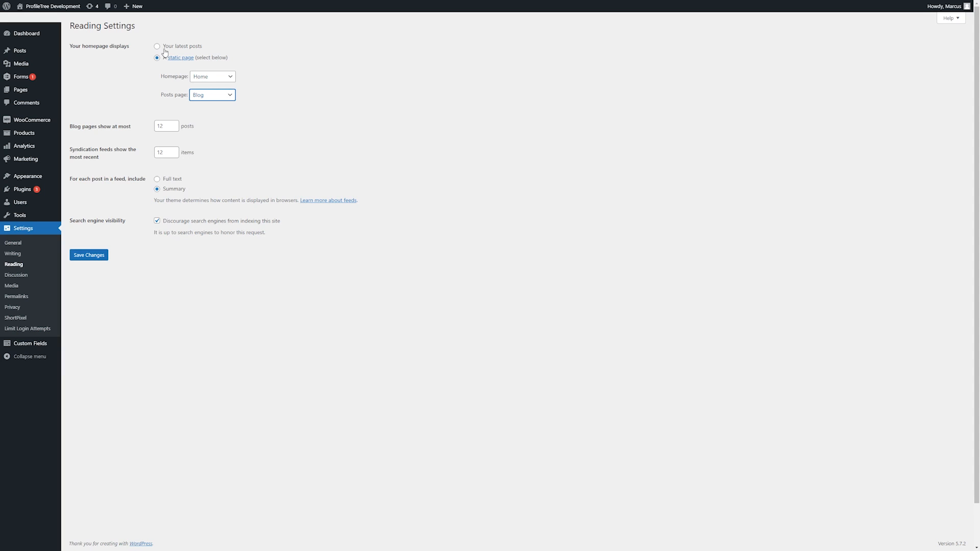
left_click(158, 46)
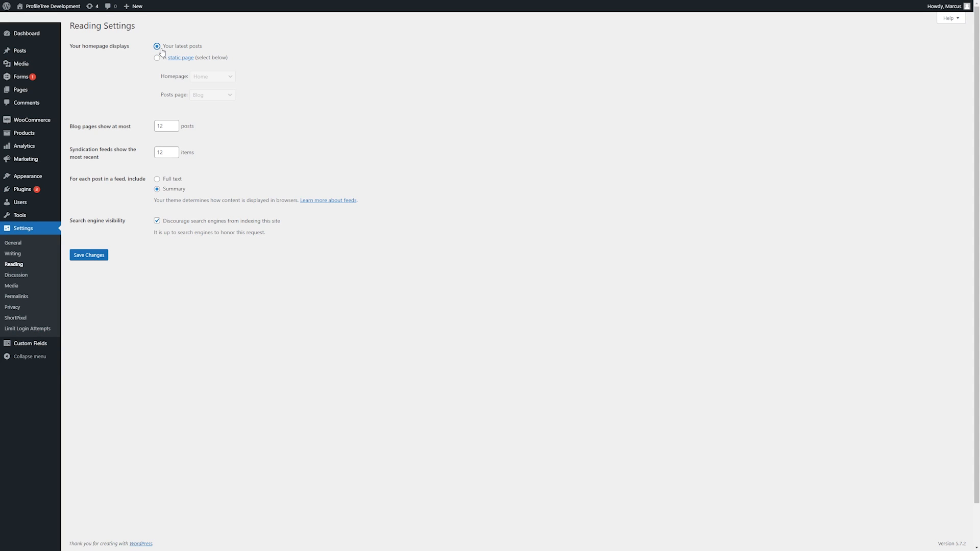
mouse_move(190, 48)
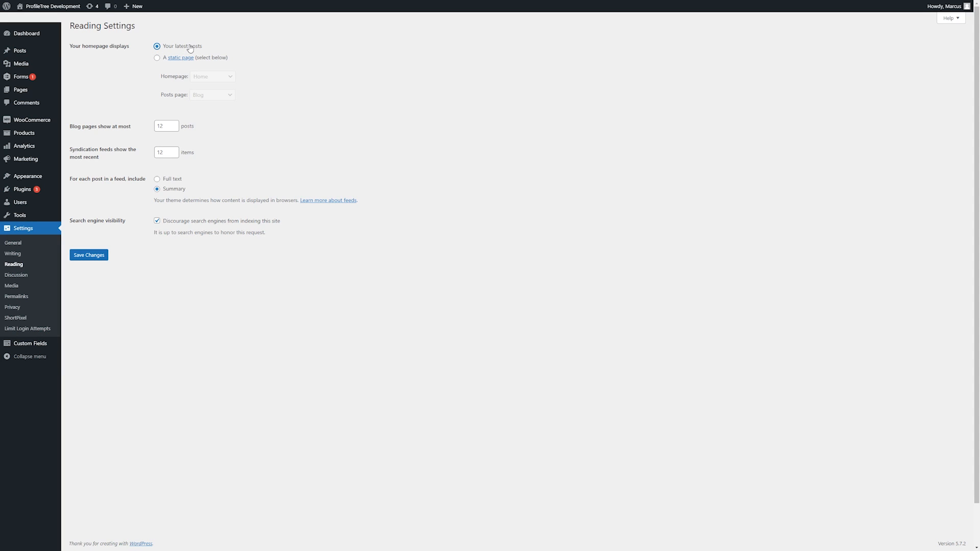
left_click(157, 57)
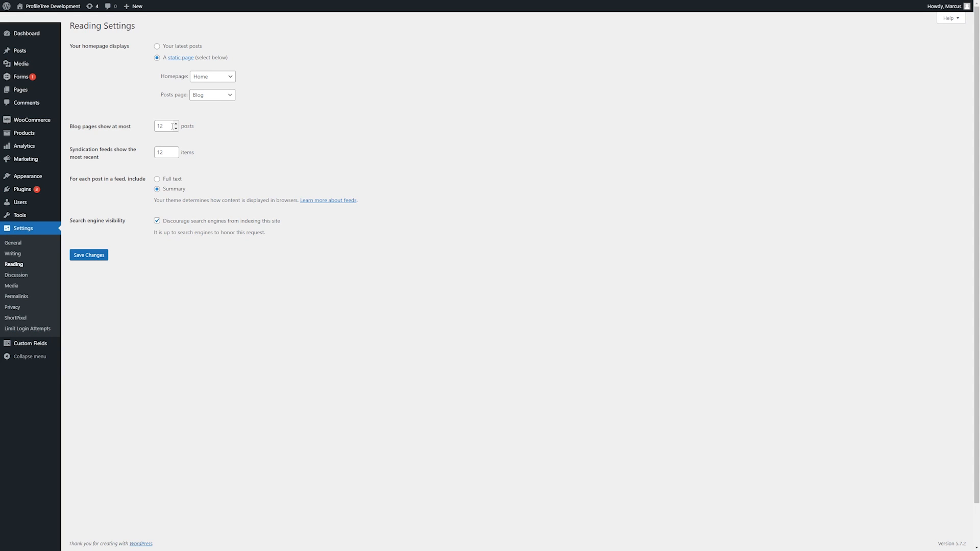
mouse_move(143, 151)
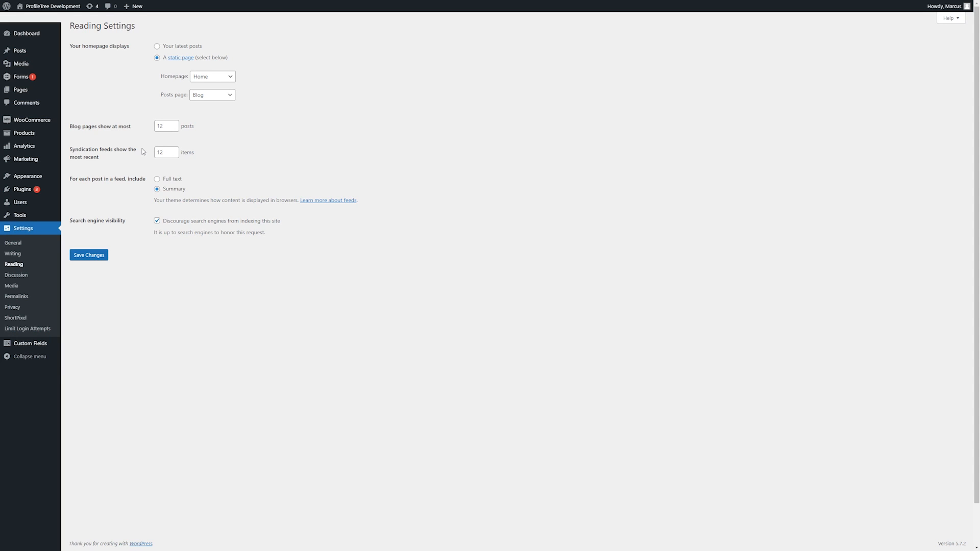
mouse_move(147, 163)
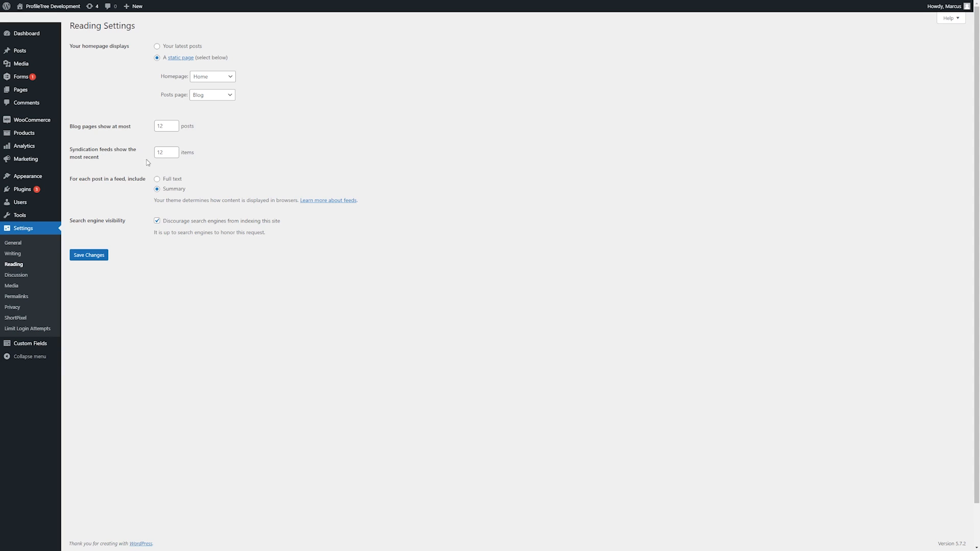
left_click(166, 152)
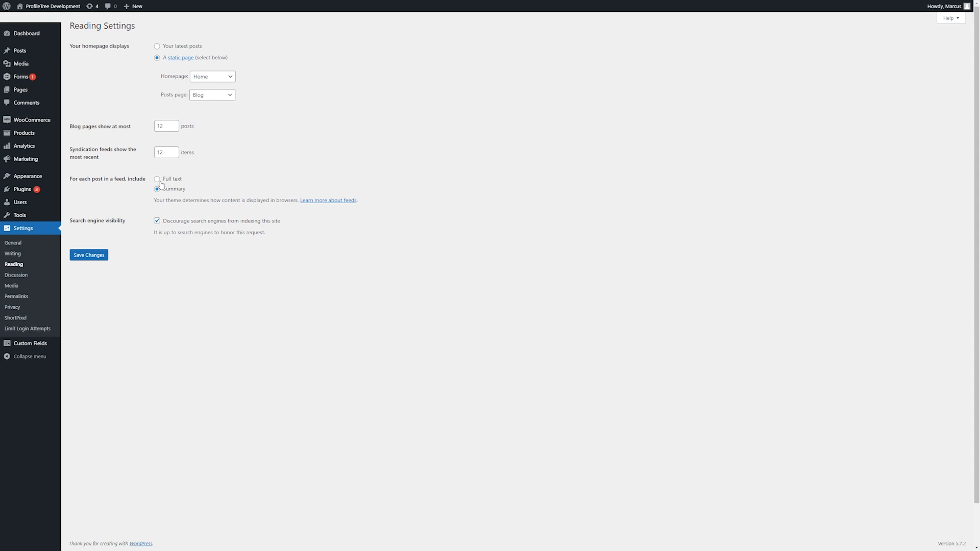
left_click(157, 179)
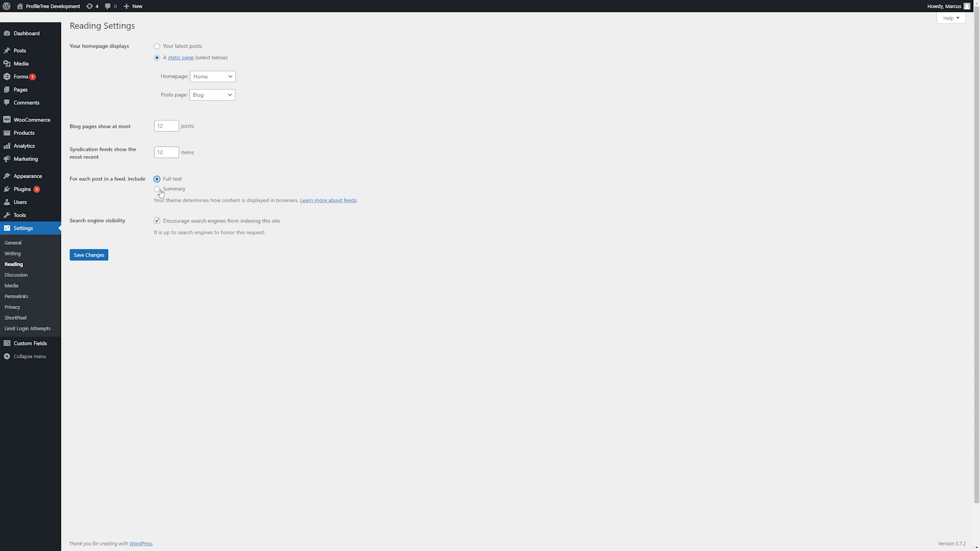
left_click(157, 188)
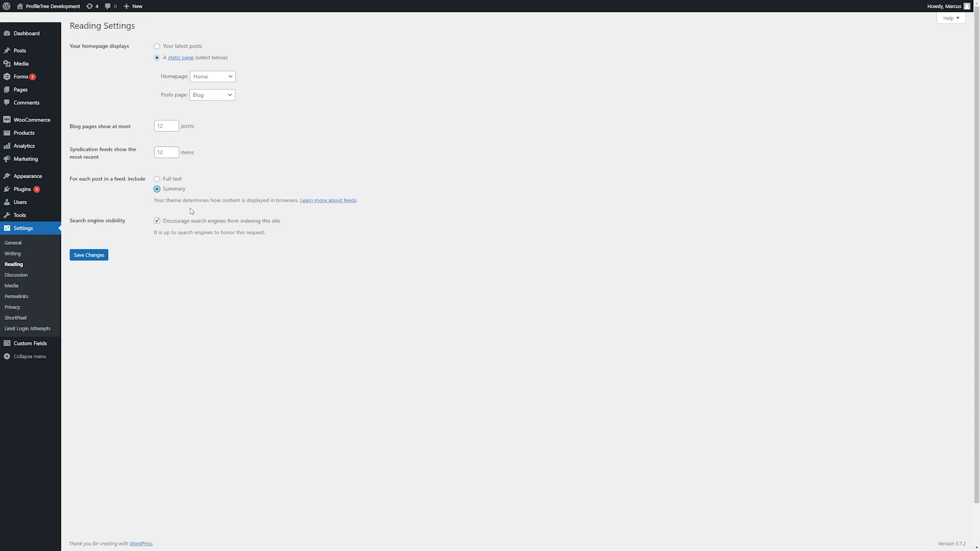
mouse_move(256, 209)
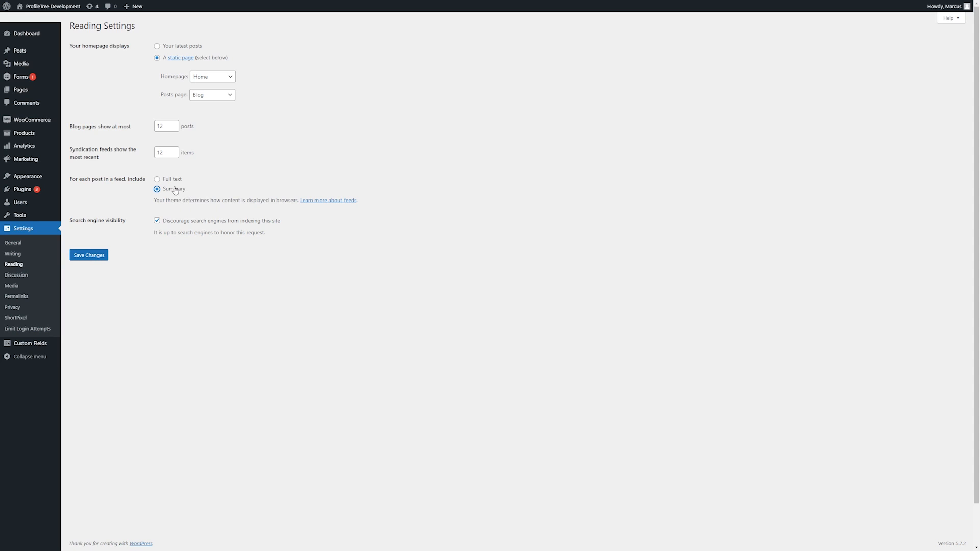
mouse_move(197, 196)
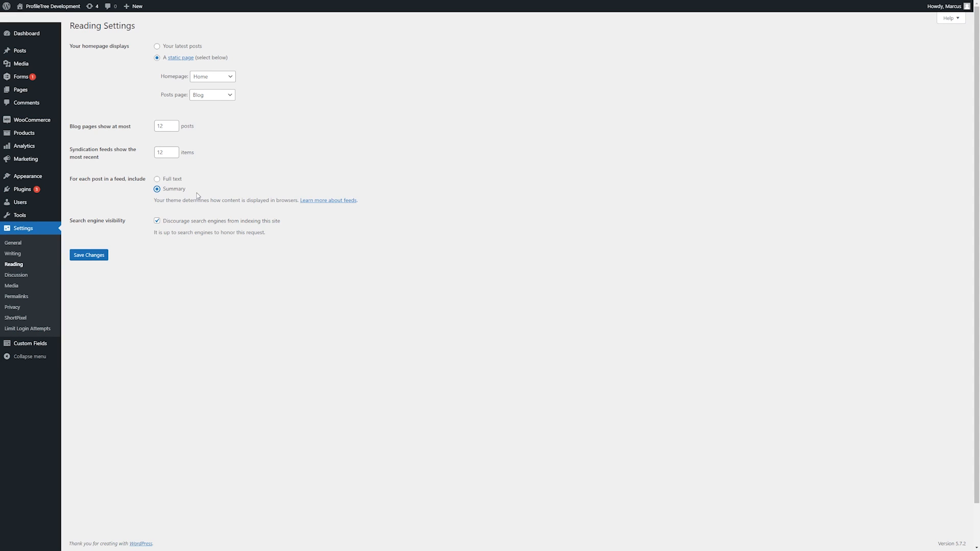
mouse_move(112, 220)
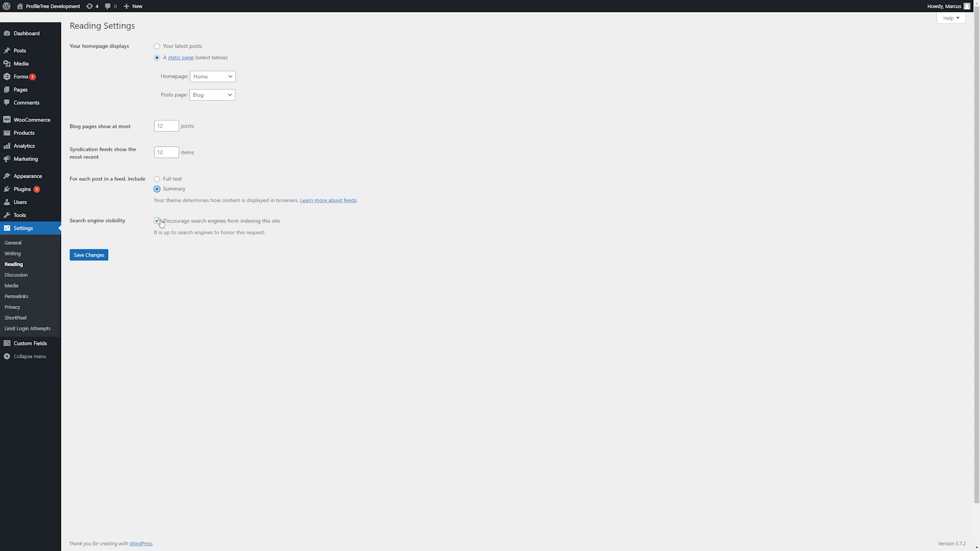
left_click(157, 221)
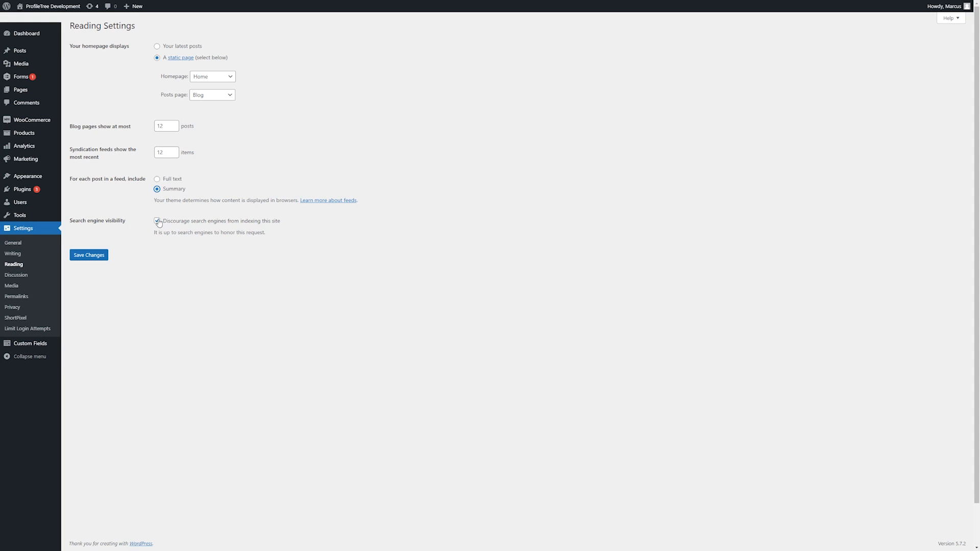
left_click(157, 220)
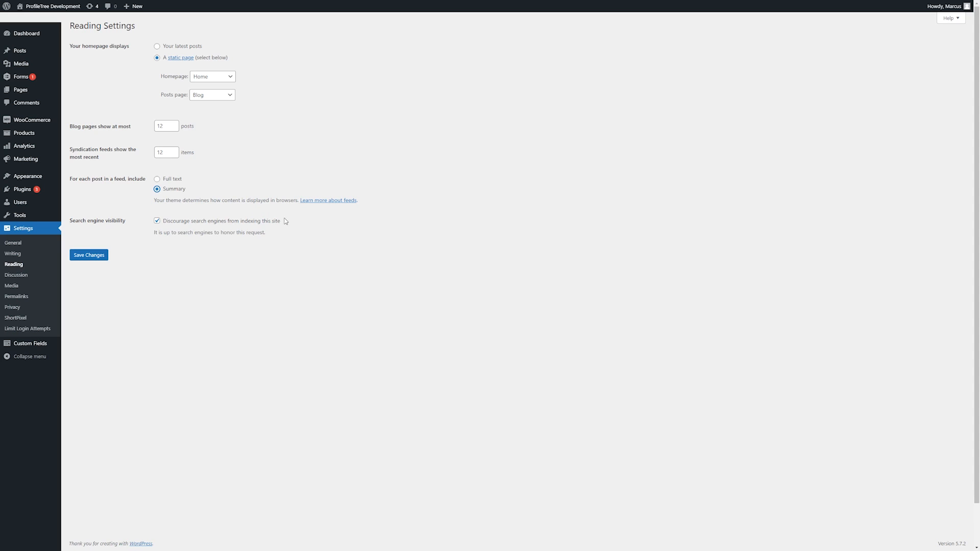
double_click(220, 221)
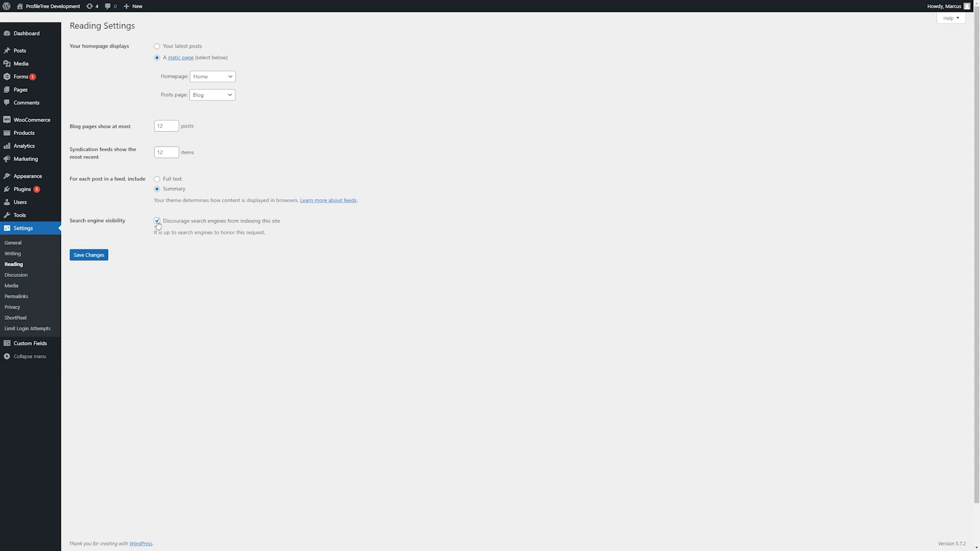
left_click(158, 221)
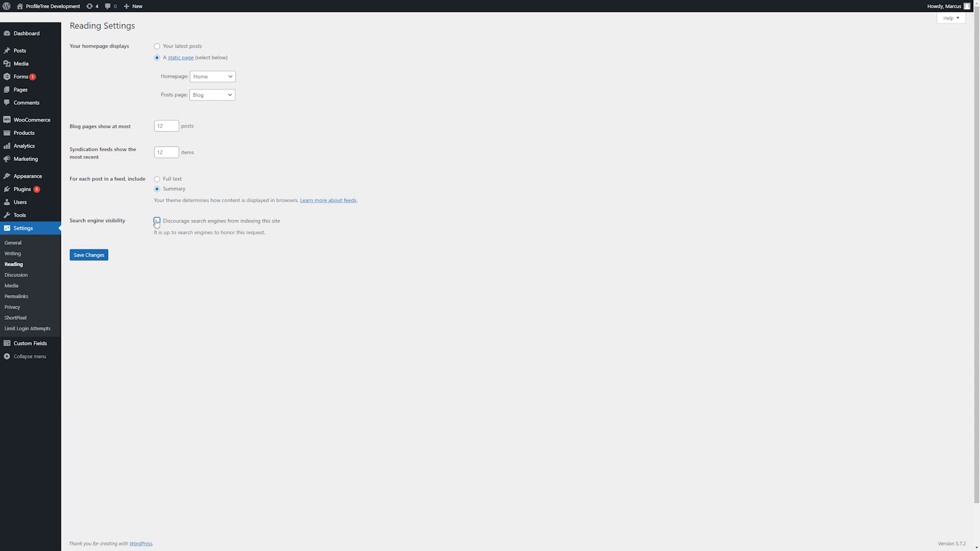
left_click(157, 221)
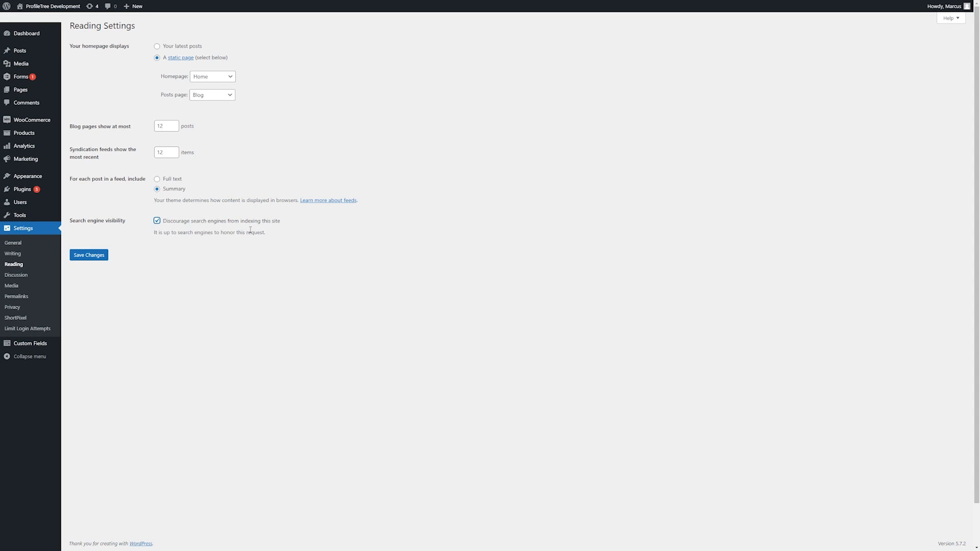
mouse_move(16, 275)
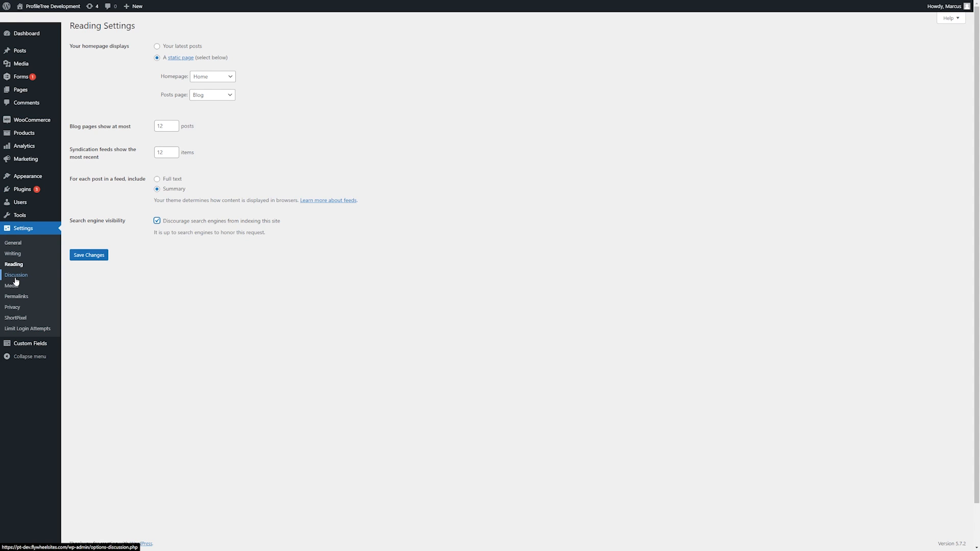
Browse the Discussion Settings comment, moderation and avatar options without changes.
left_click(15, 275)
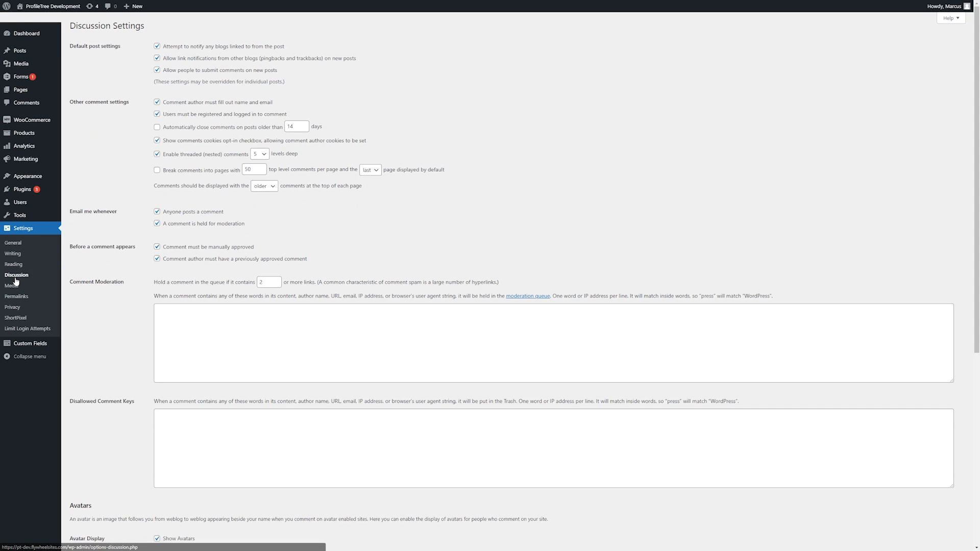
mouse_move(341, 158)
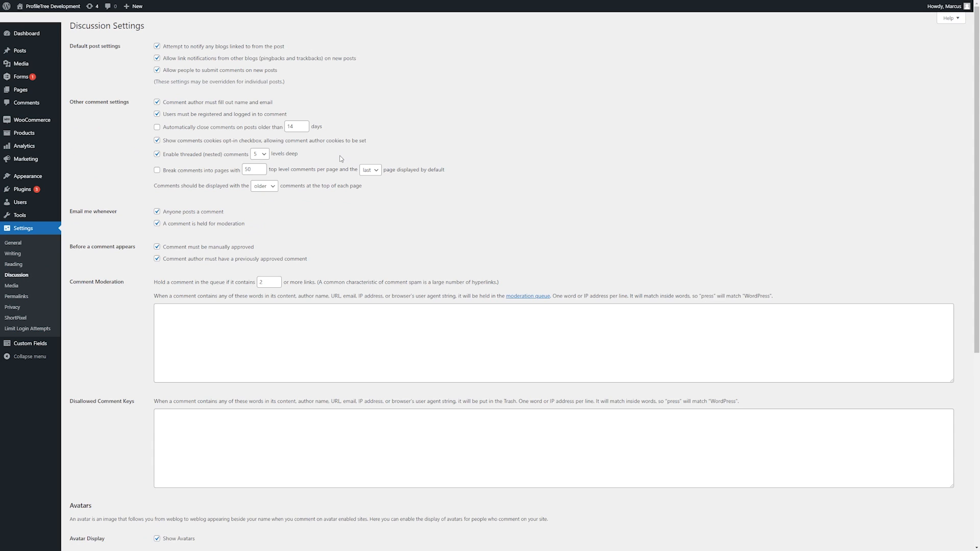
mouse_move(436, 219)
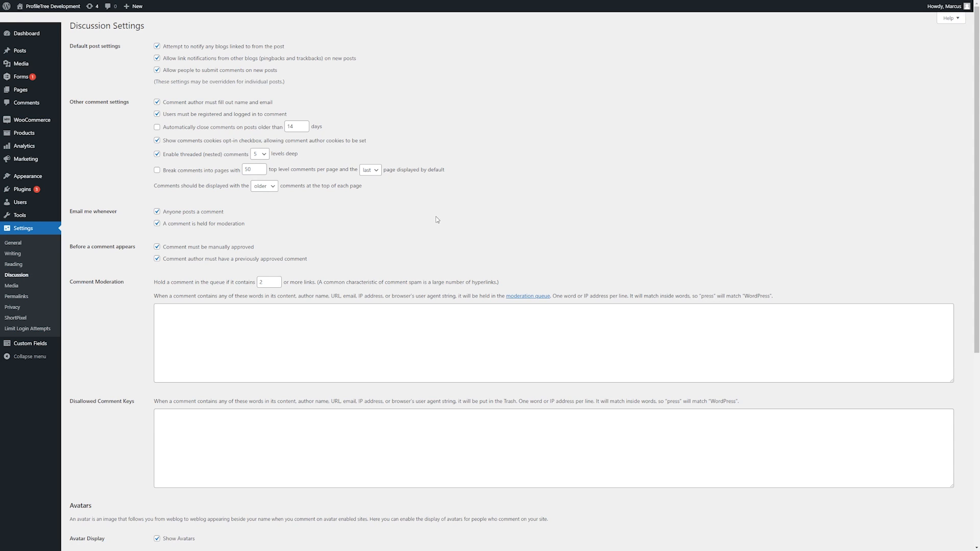
scroll("down", 3)
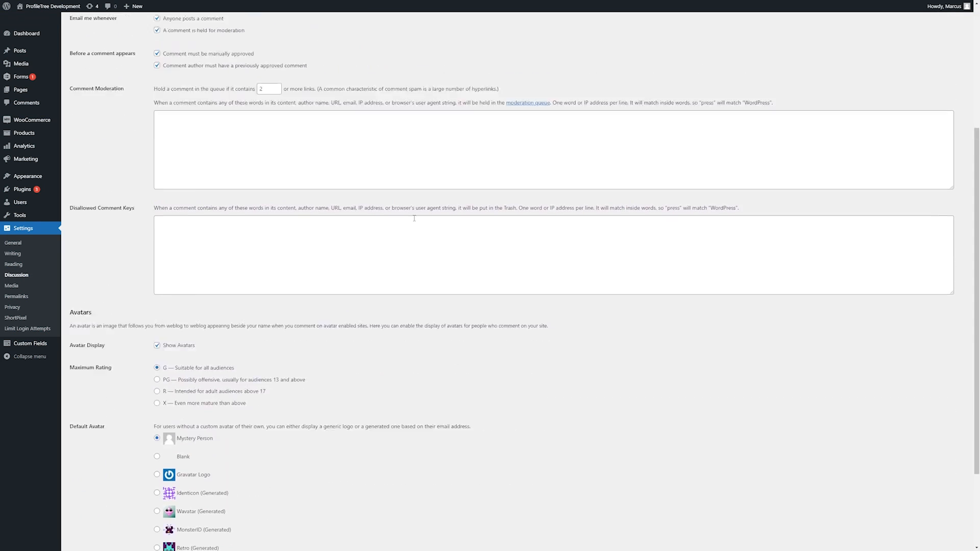
scroll("up", 3)
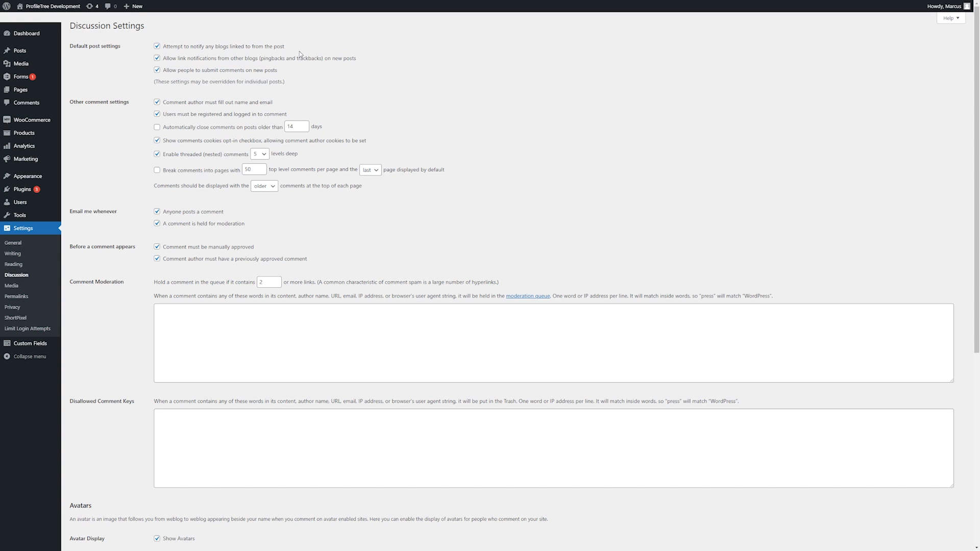
mouse_move(275, 73)
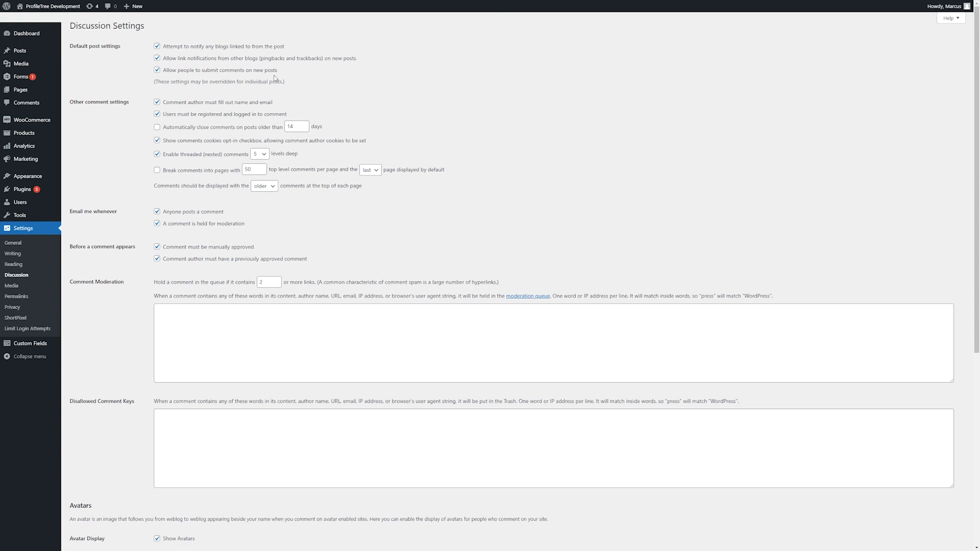
mouse_move(250, 92)
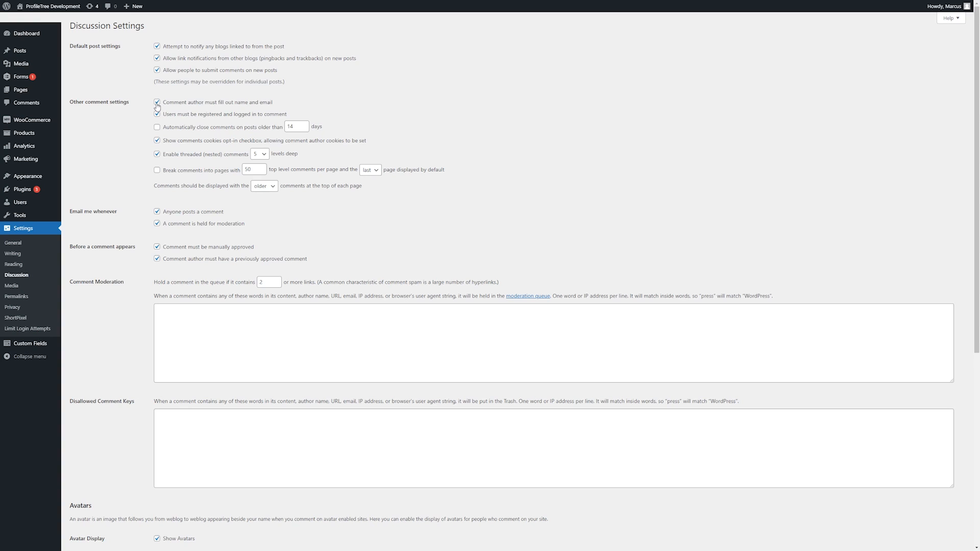
left_click(158, 103)
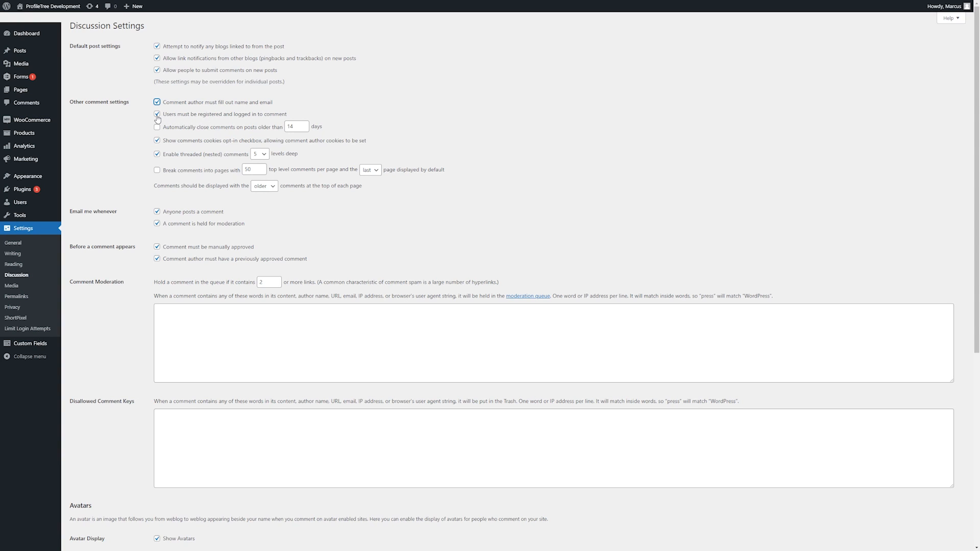
left_click(157, 113)
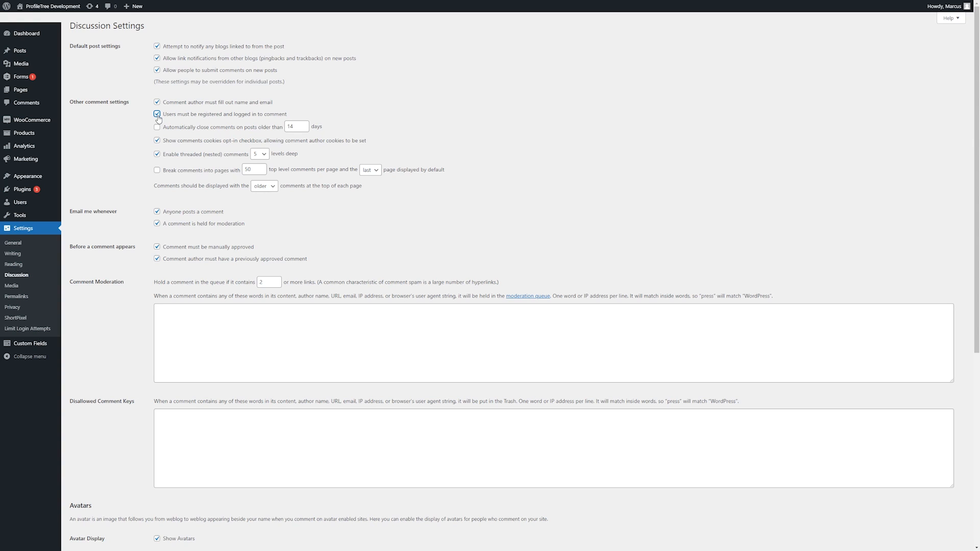
left_click(158, 113)
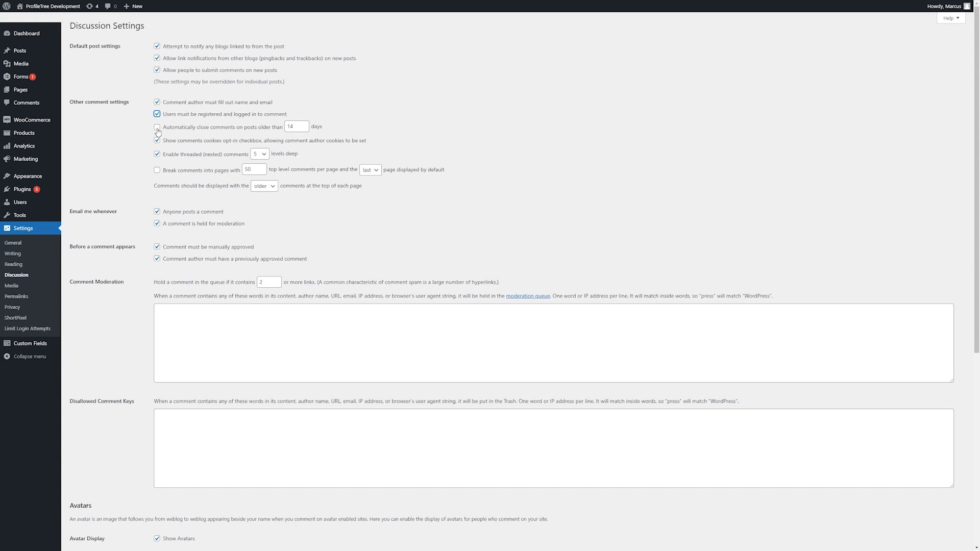
left_click(157, 126)
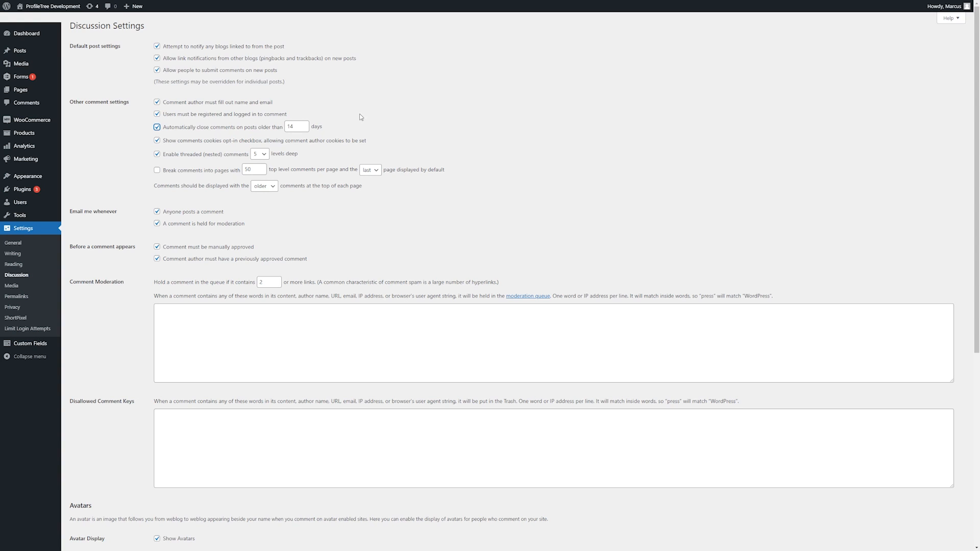
left_click(157, 127)
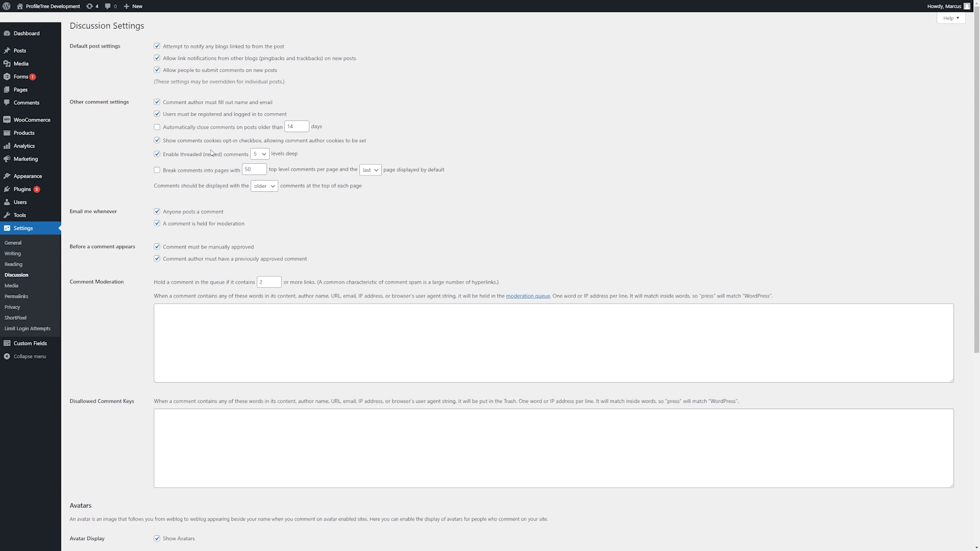
mouse_move(225, 160)
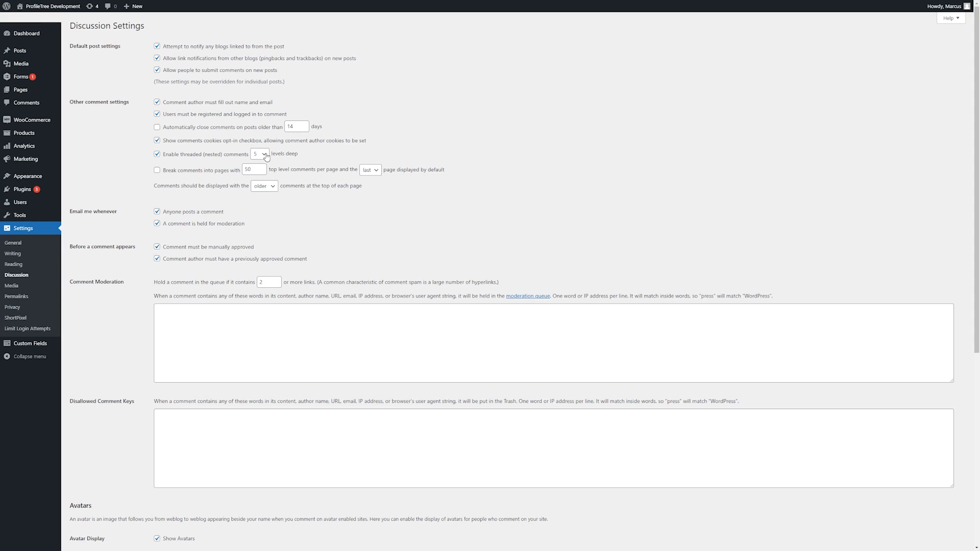
left_click(258, 154)
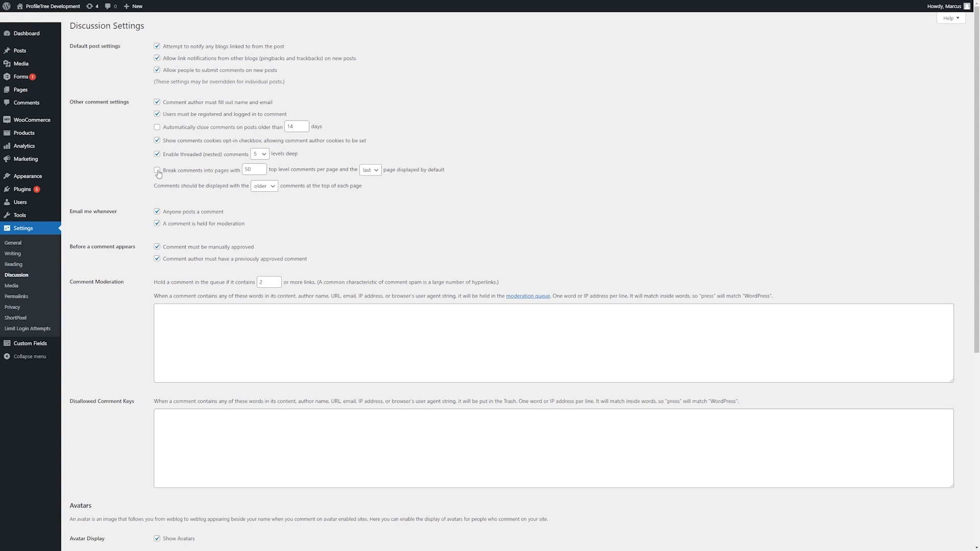
left_click(157, 170)
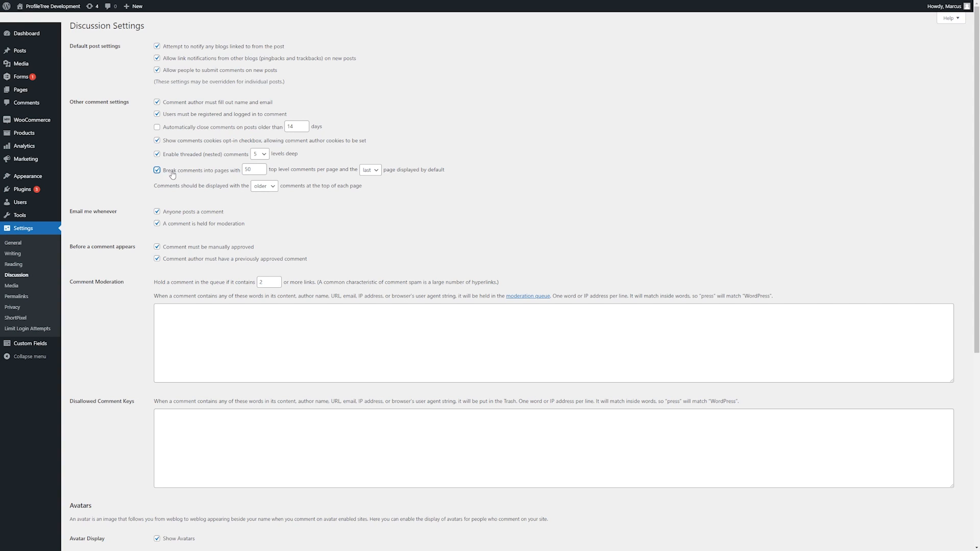
mouse_move(336, 176)
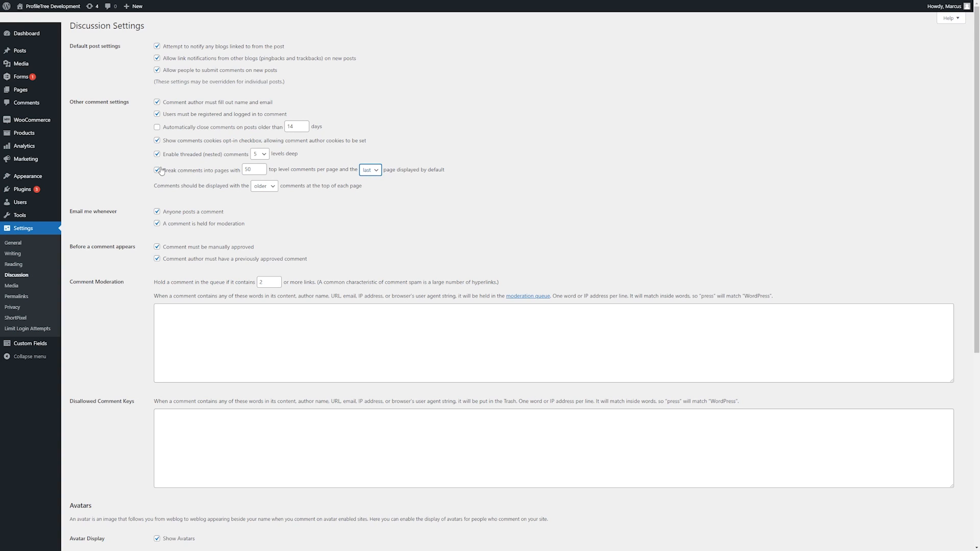
left_click(158, 169)
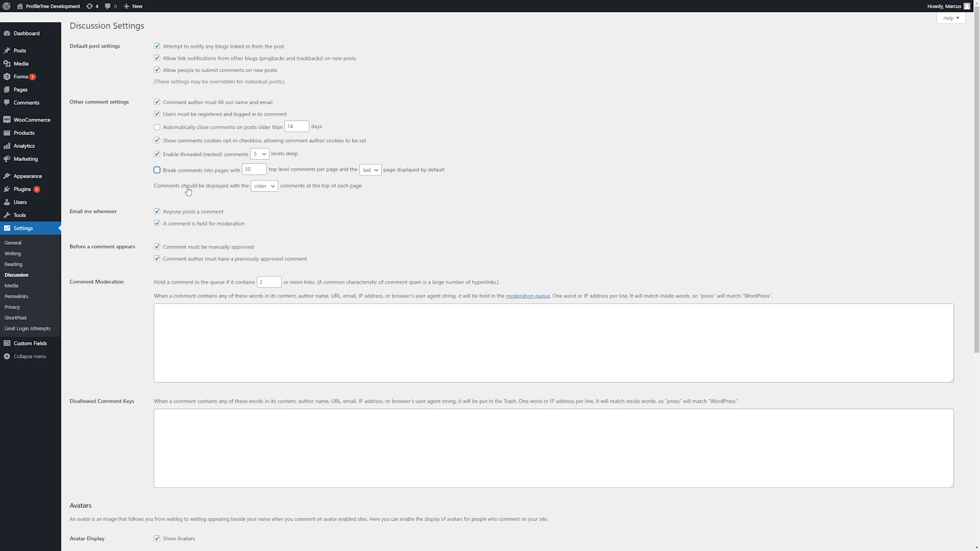
left_click(262, 186)
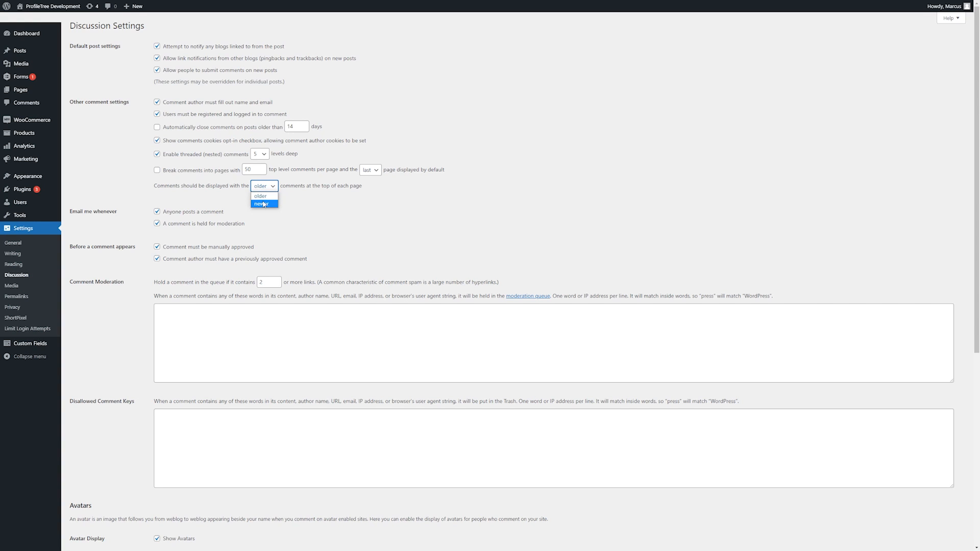
mouse_move(261, 196)
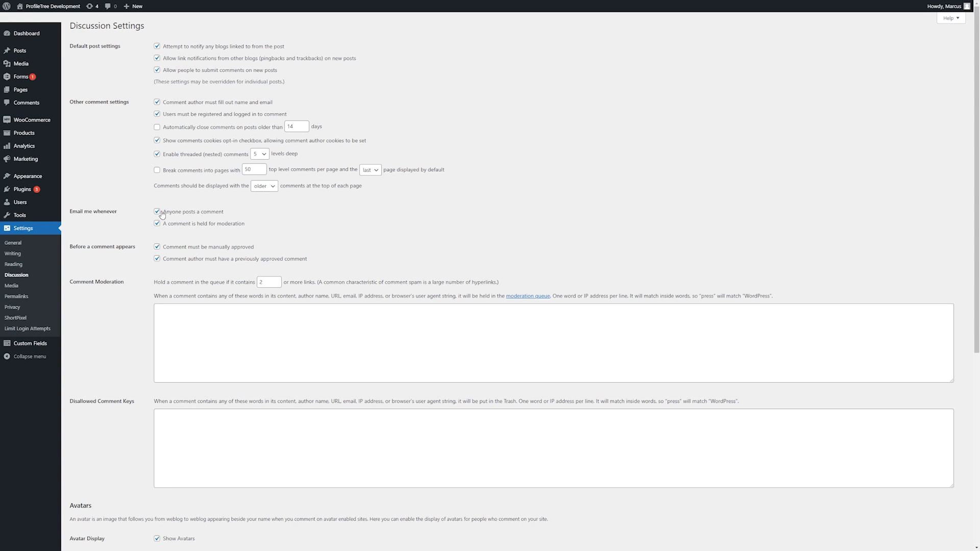
double_click(201, 224)
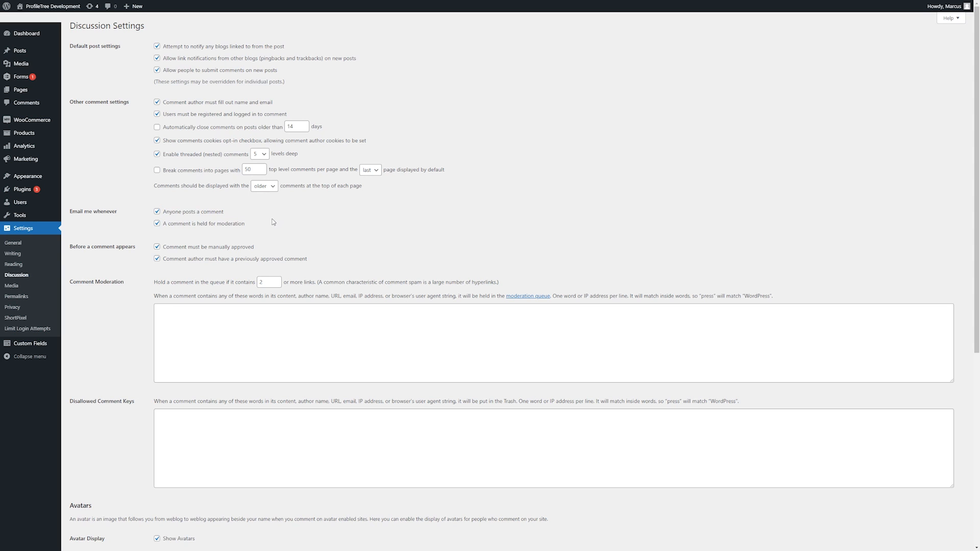
scroll("down", 3)
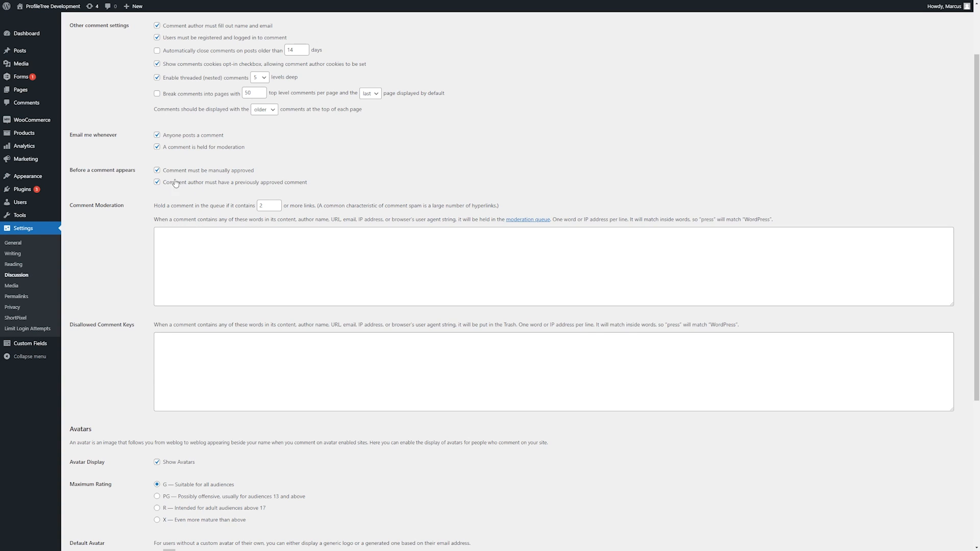
mouse_move(313, 186)
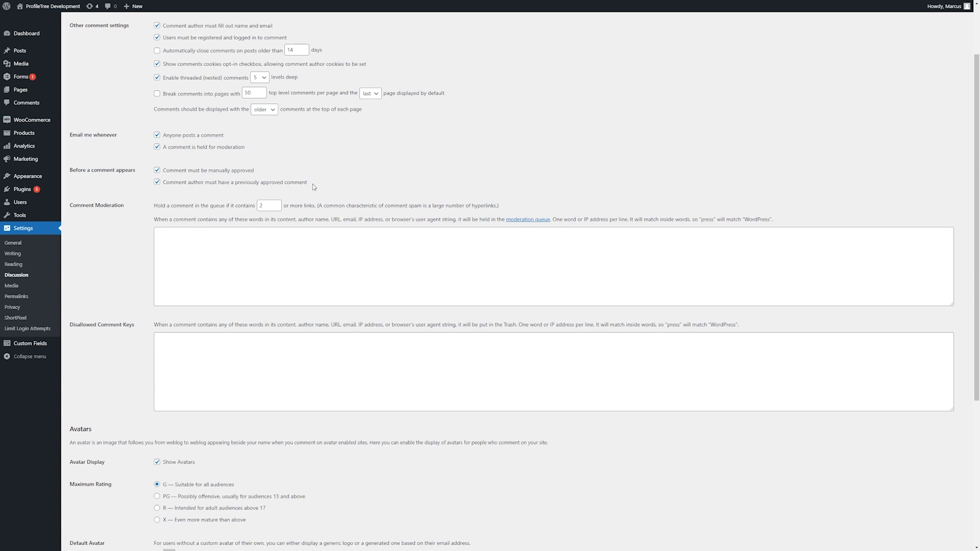
mouse_move(315, 183)
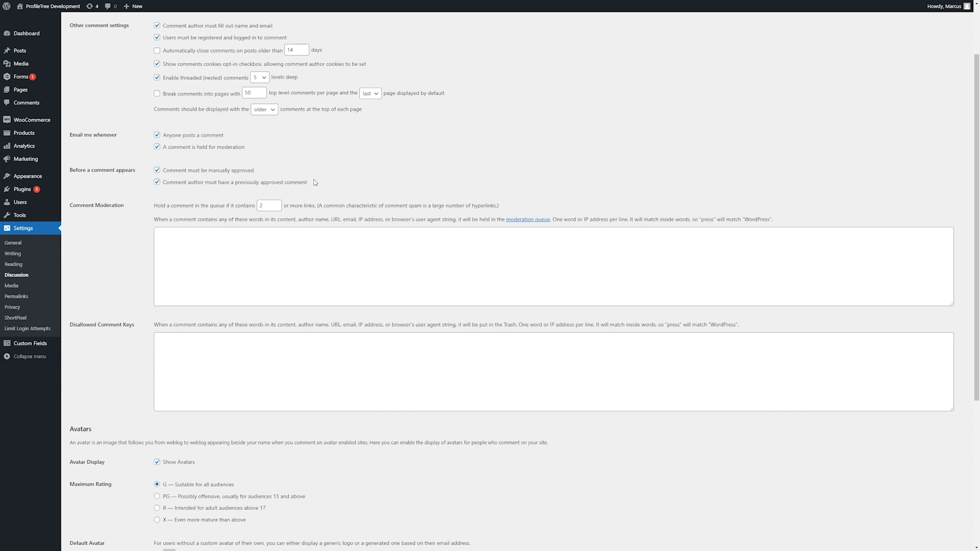
scroll("down", 3)
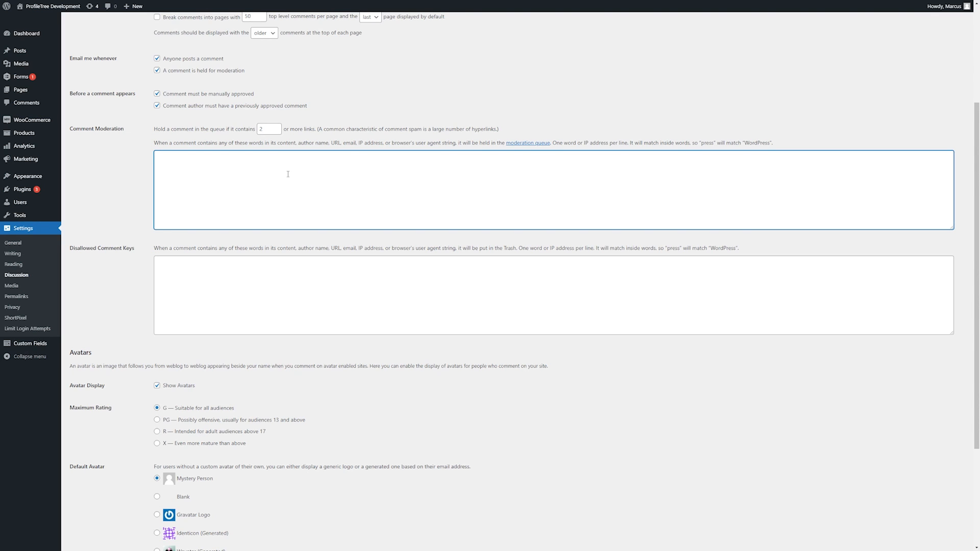
mouse_move(210, 177)
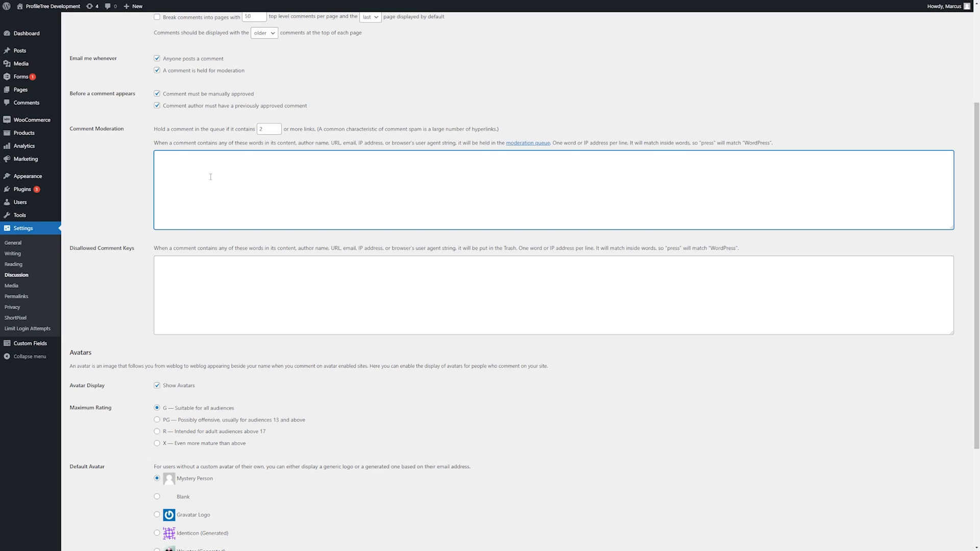
mouse_move(197, 163)
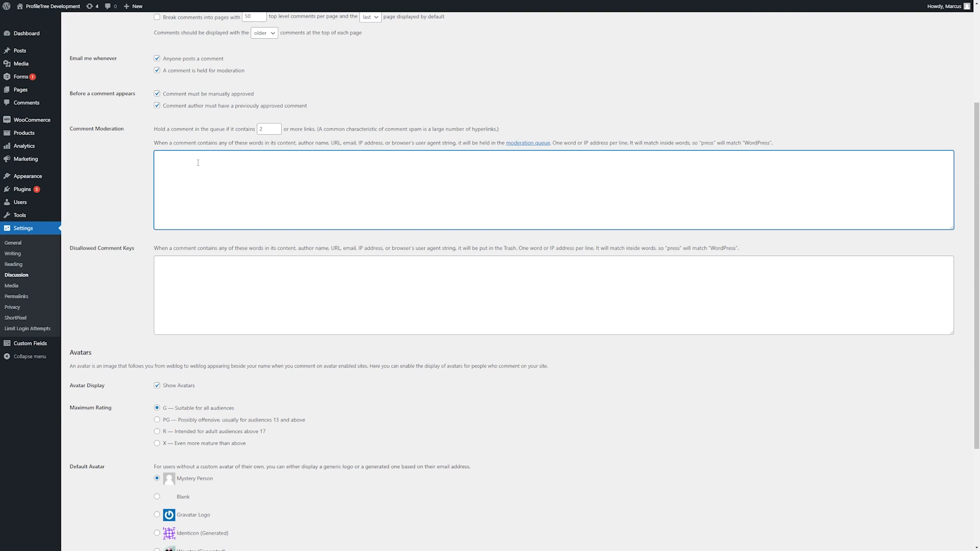
left_click(158, 157)
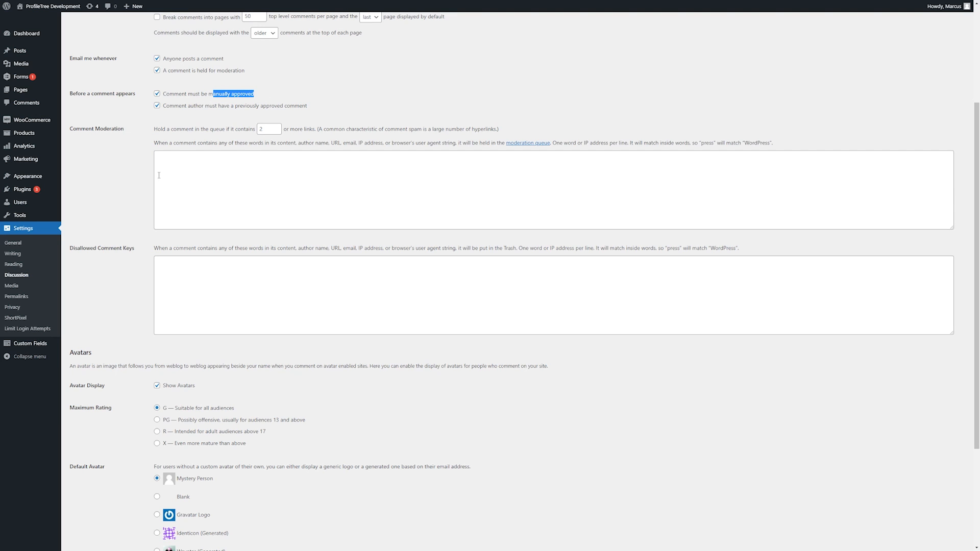
scroll("down", 3)
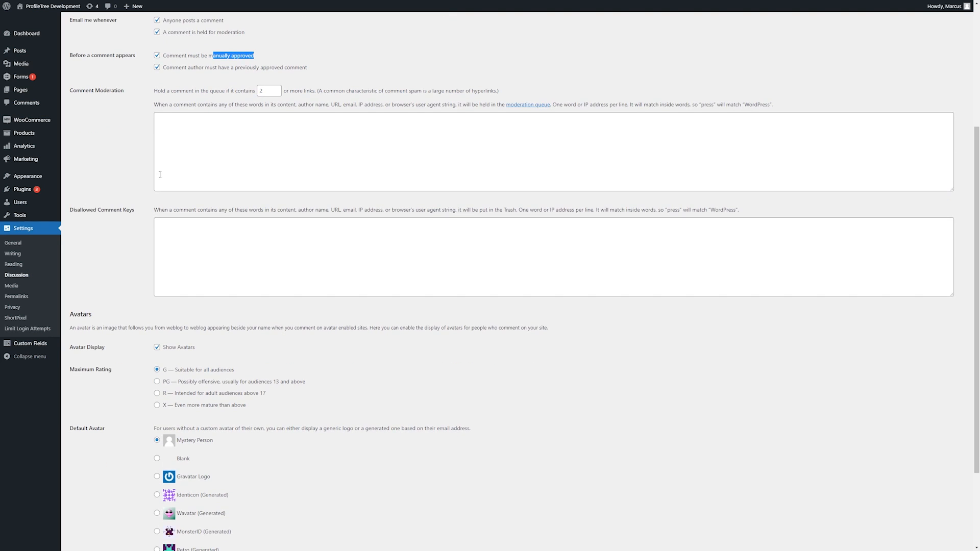
scroll("down", 3)
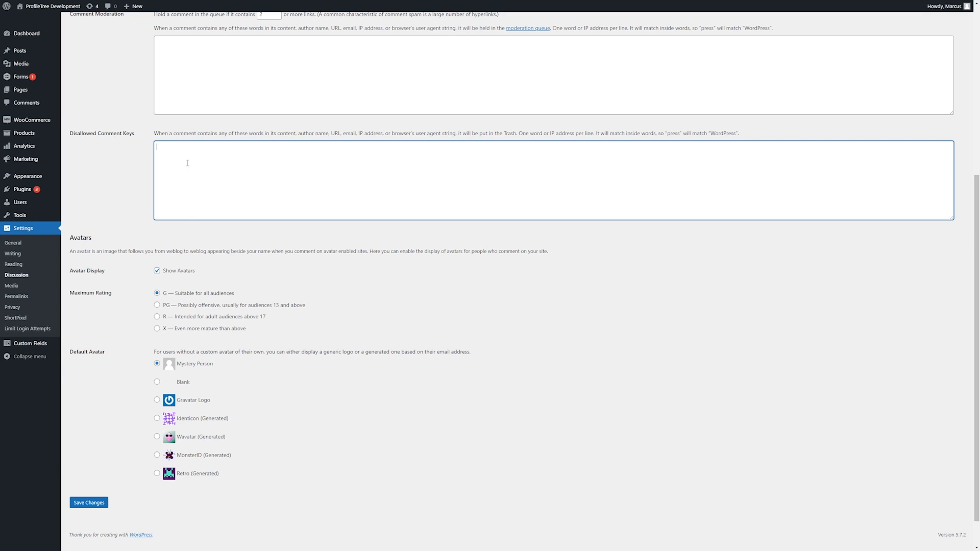
scroll("down", 3)
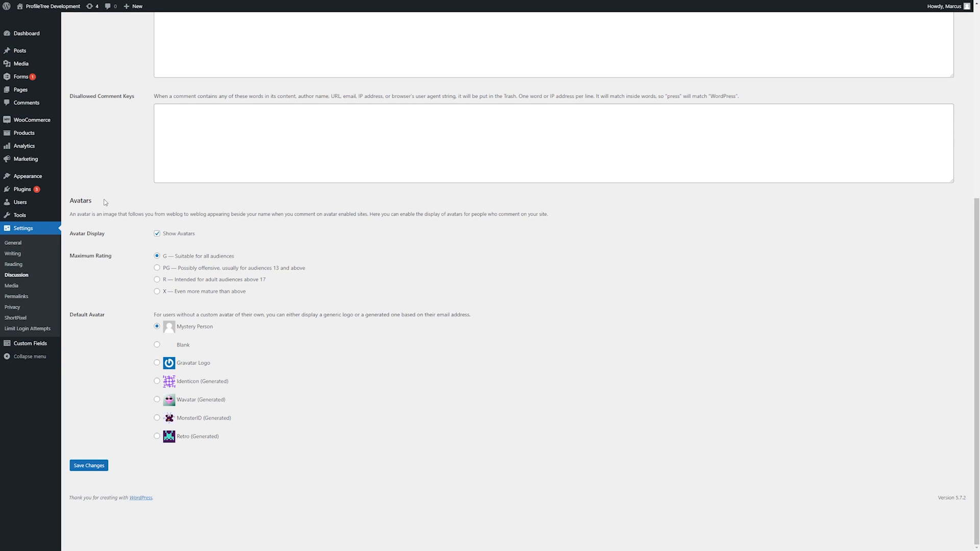
mouse_move(90, 214)
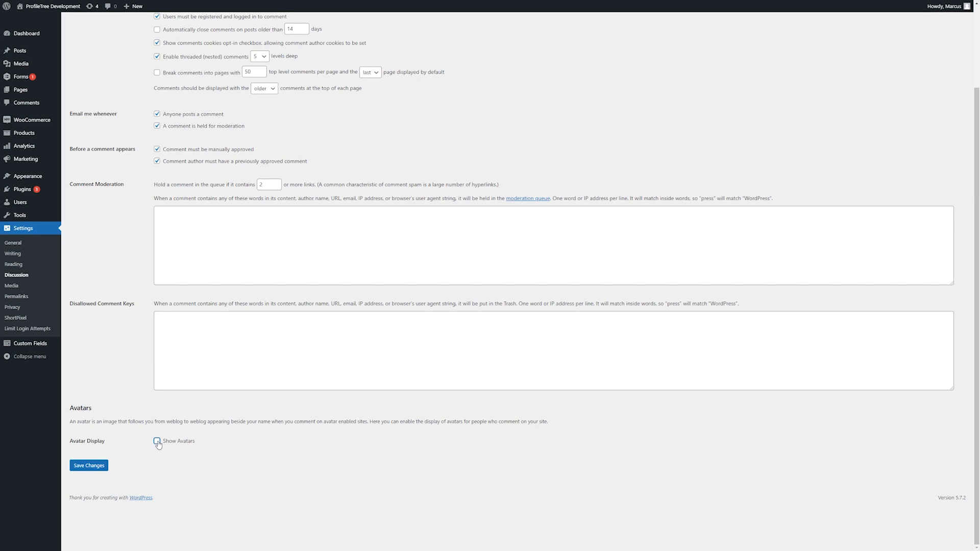
left_click(157, 442)
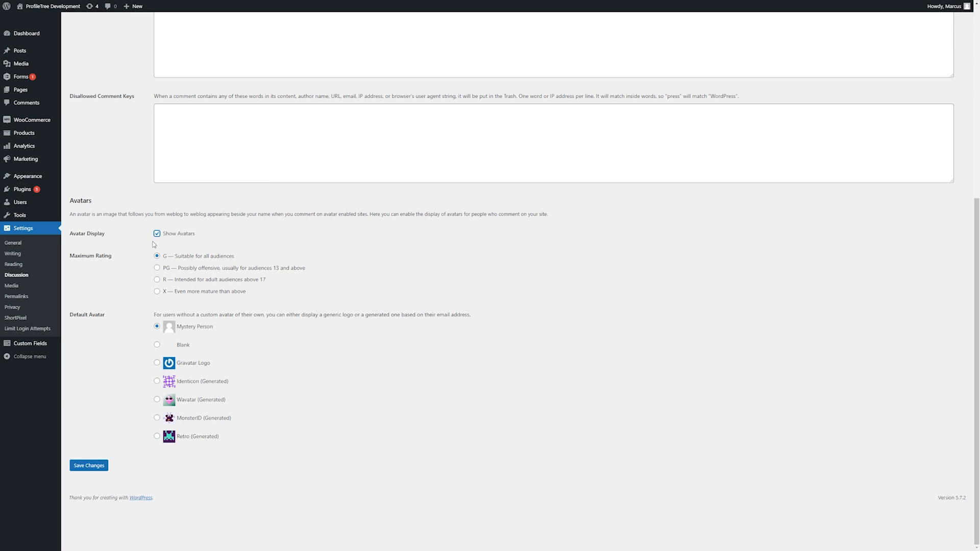
mouse_move(155, 304)
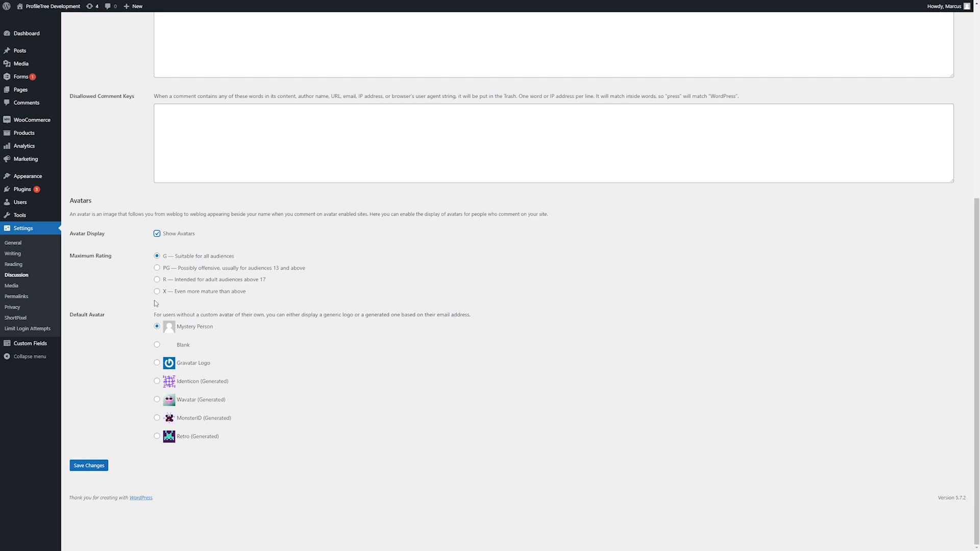
mouse_move(269, 279)
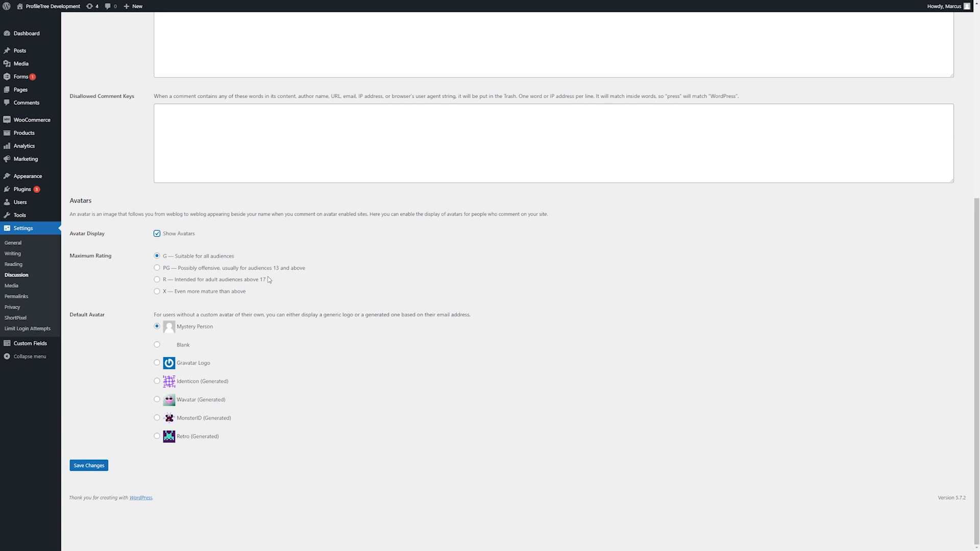
mouse_move(214, 361)
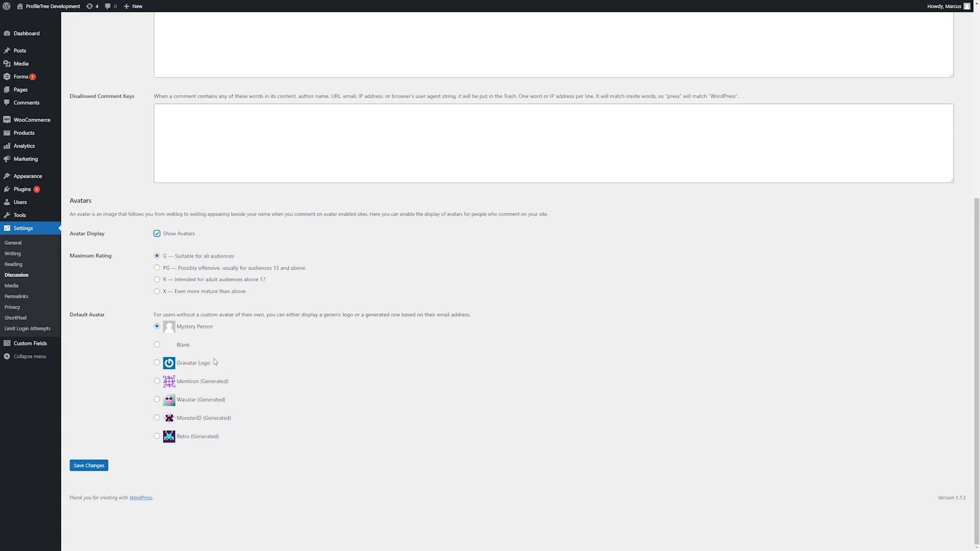
mouse_move(94, 328)
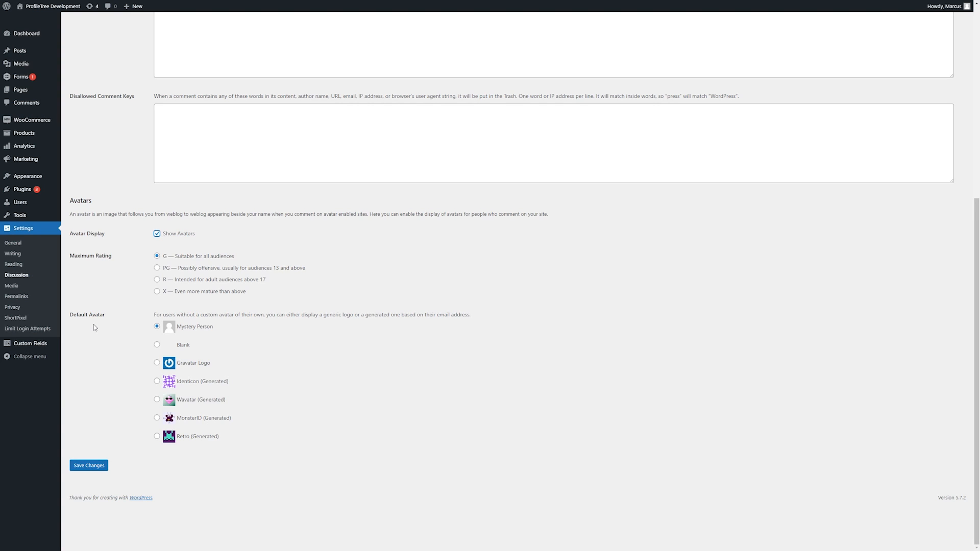
mouse_move(177, 328)
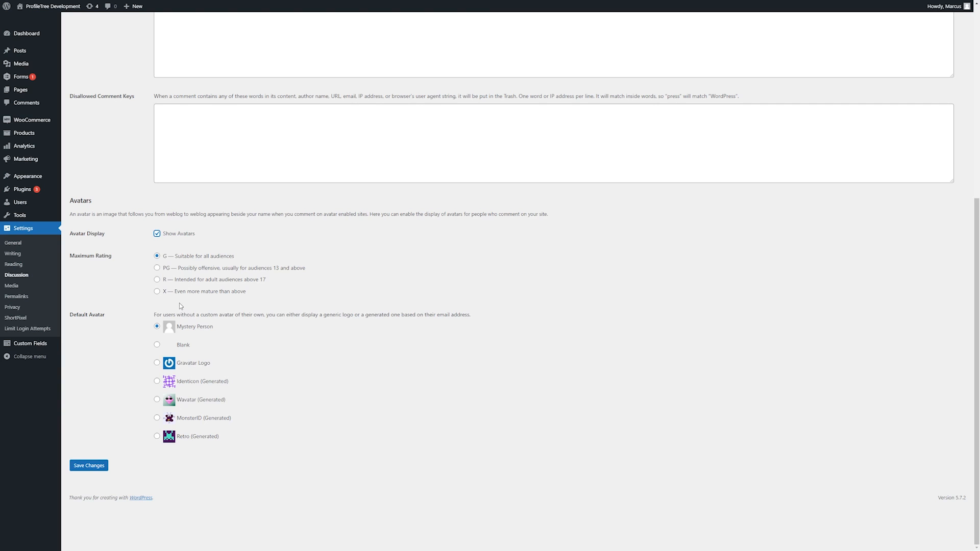
mouse_move(12, 286)
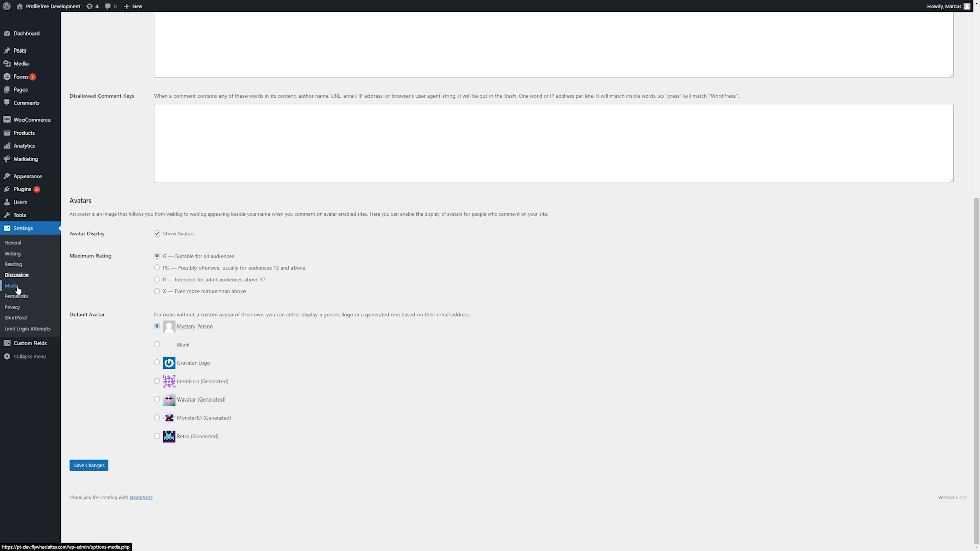
Show the Media Settings with thumbnail, medium and large image sizes and upload folder option.
left_click(11, 286)
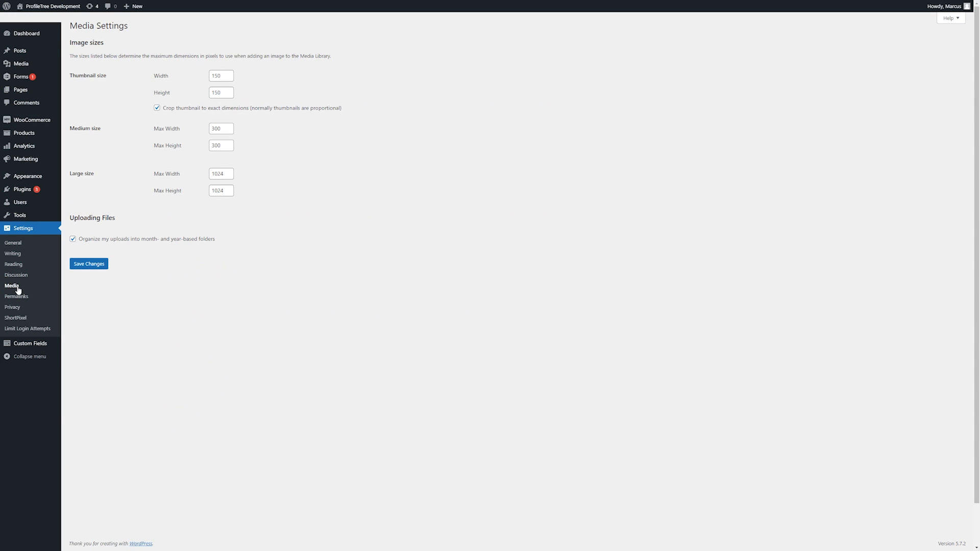
mouse_move(20, 77)
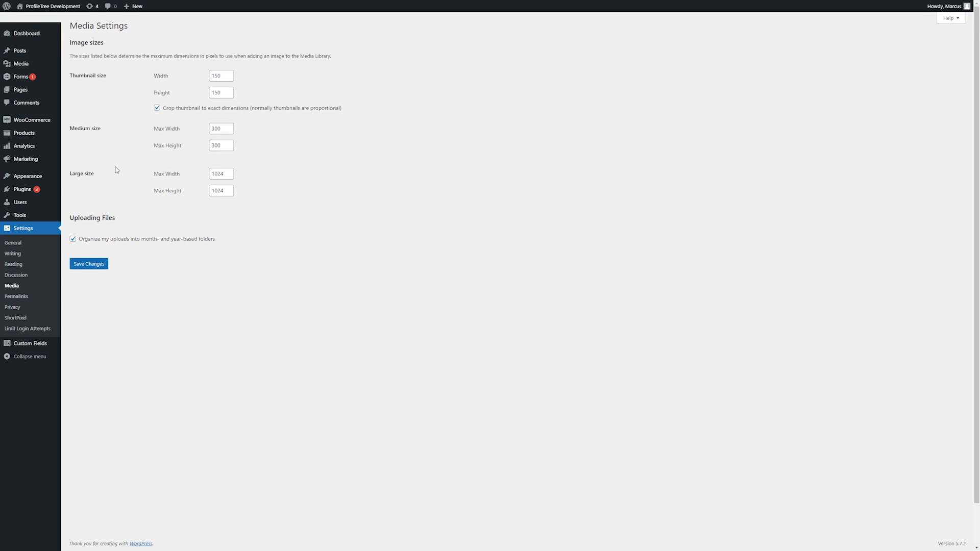
mouse_move(186, 167)
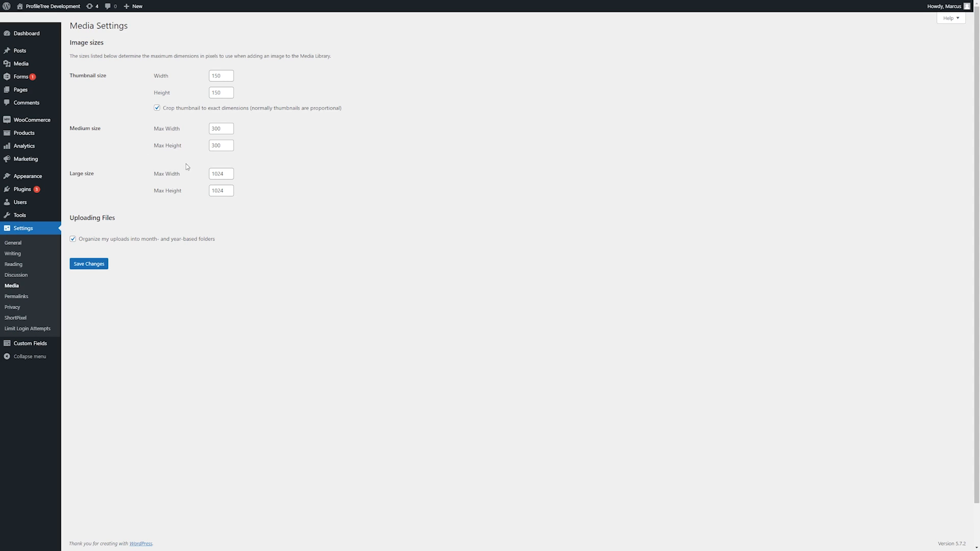
mouse_move(231, 142)
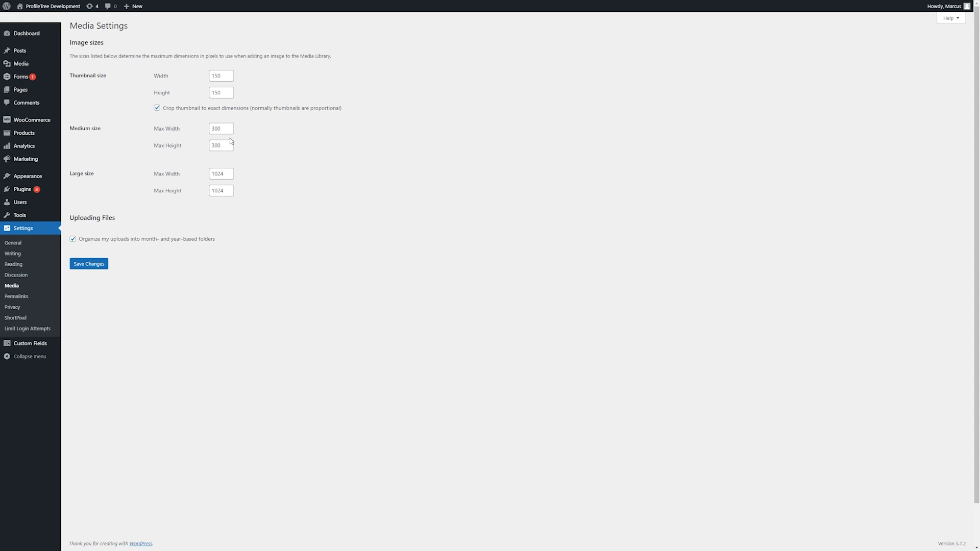
mouse_move(232, 85)
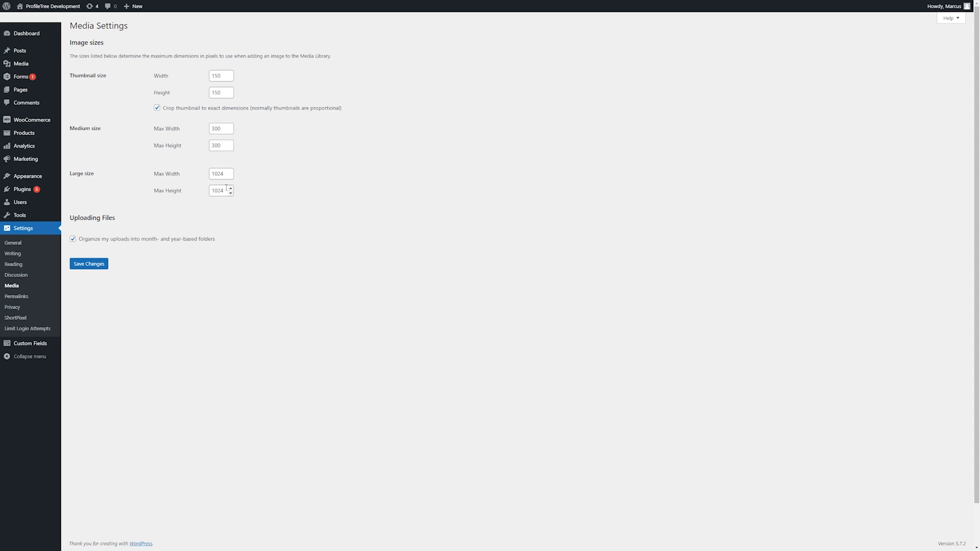
mouse_move(104, 244)
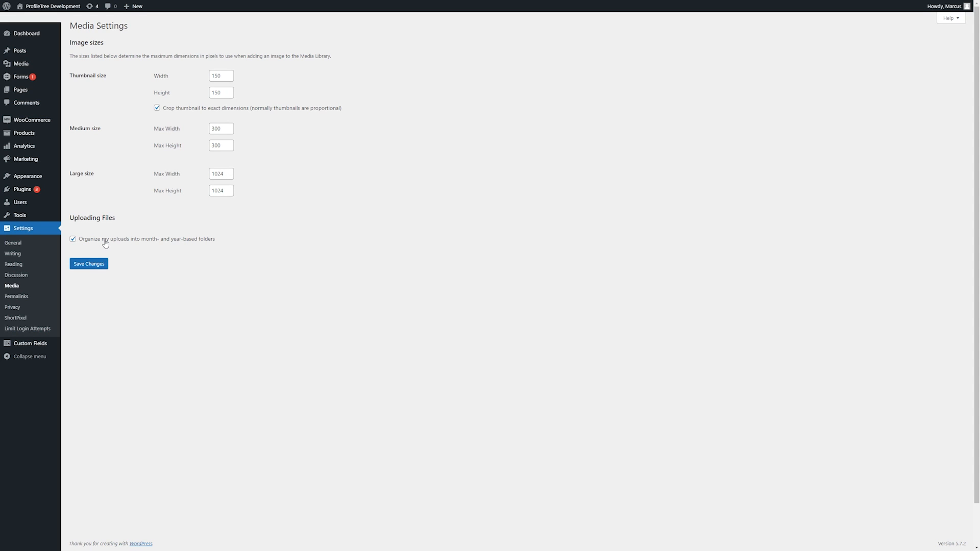
mouse_move(135, 249)
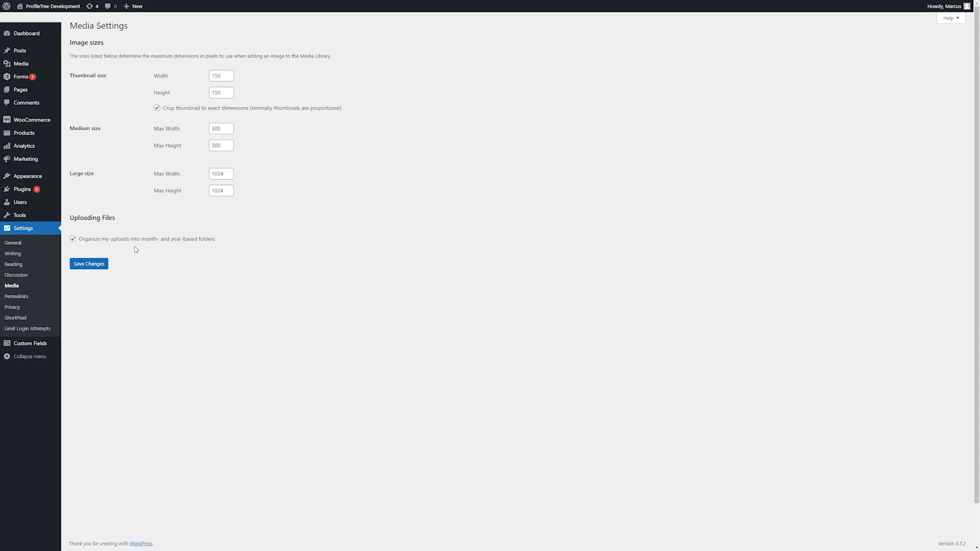
mouse_move(160, 256)
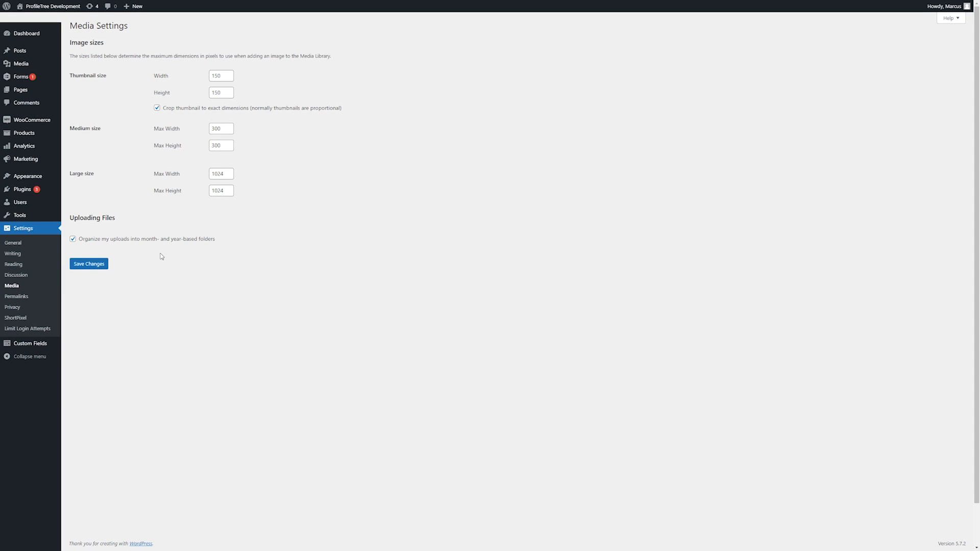
mouse_move(135, 243)
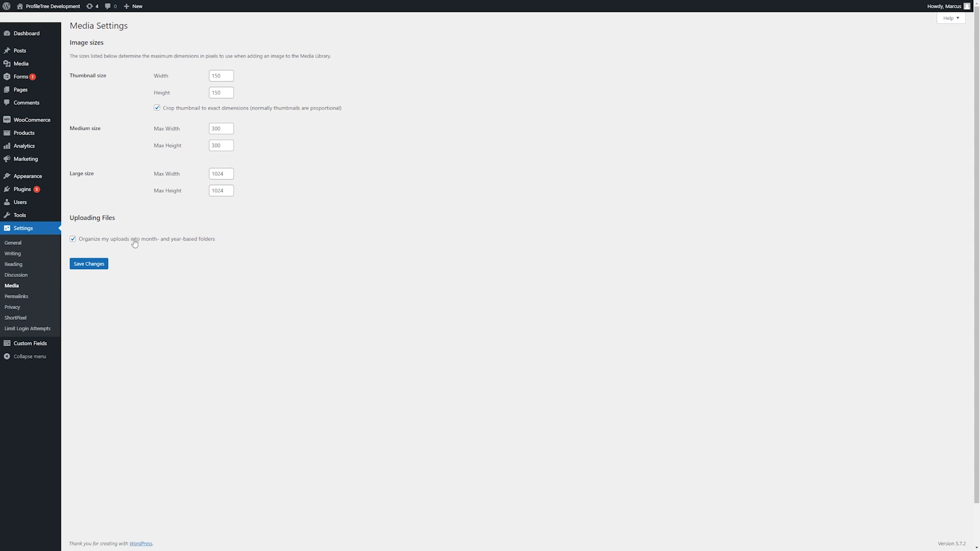
mouse_move(136, 244)
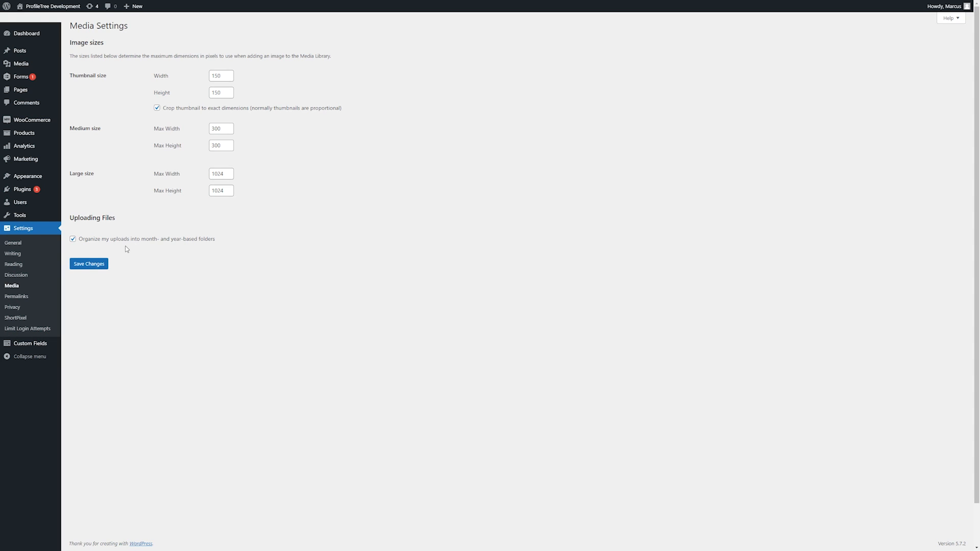
mouse_move(16, 296)
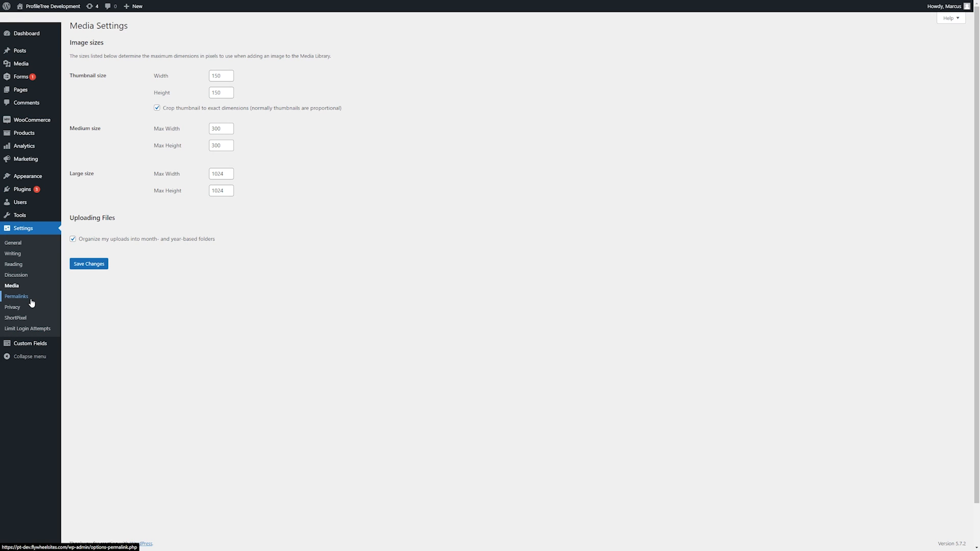
Select the Custom Structure permalink option, keeping /%postname%/ in its field.
left_click(18, 296)
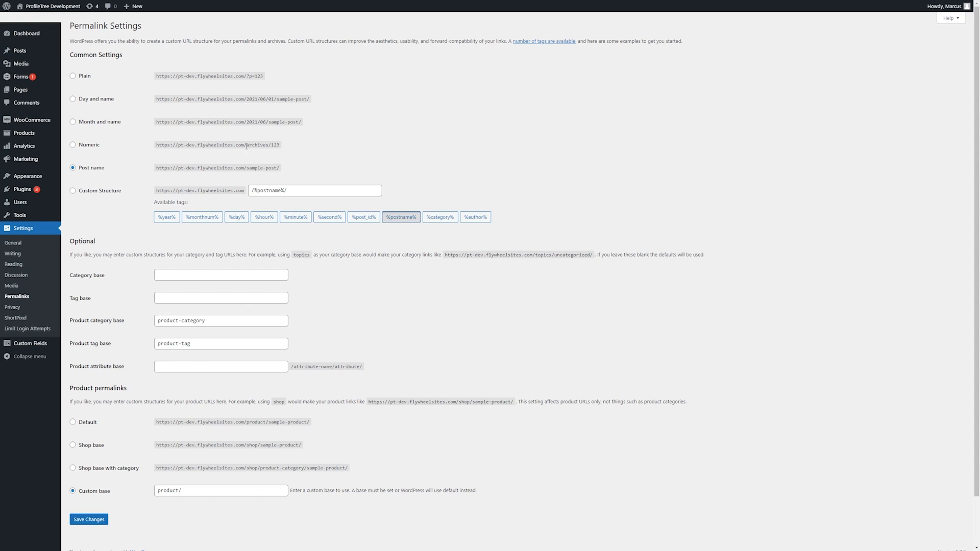
mouse_move(279, 152)
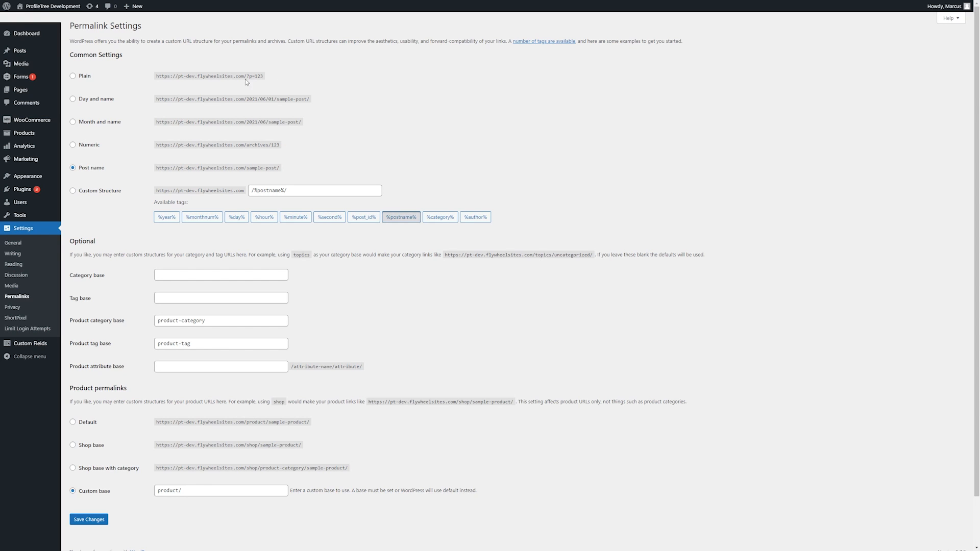
mouse_move(271, 79)
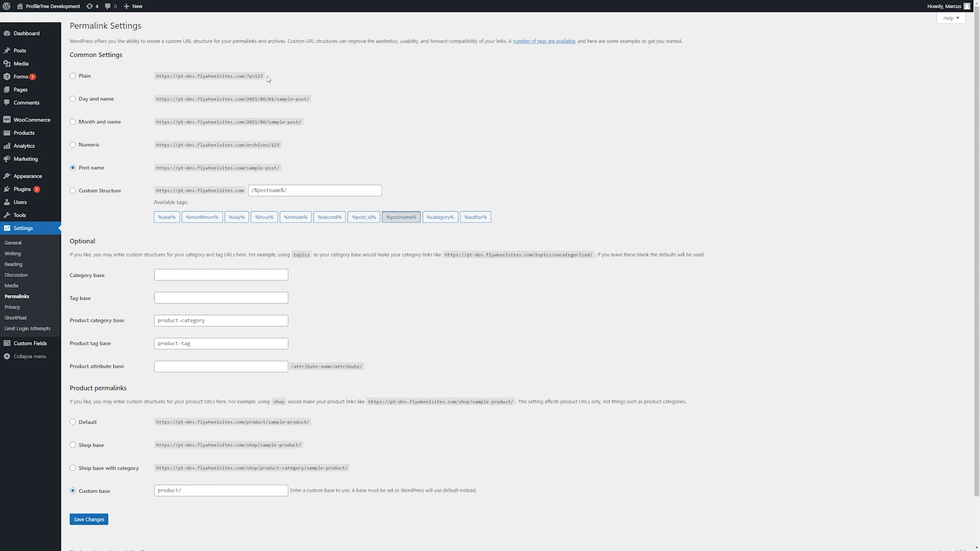
double_click(257, 76)
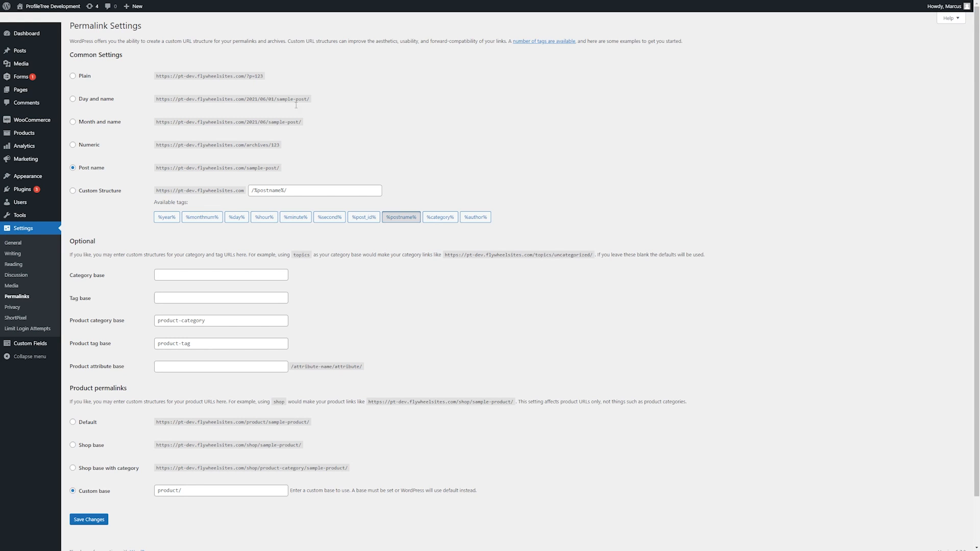
double_click(90, 167)
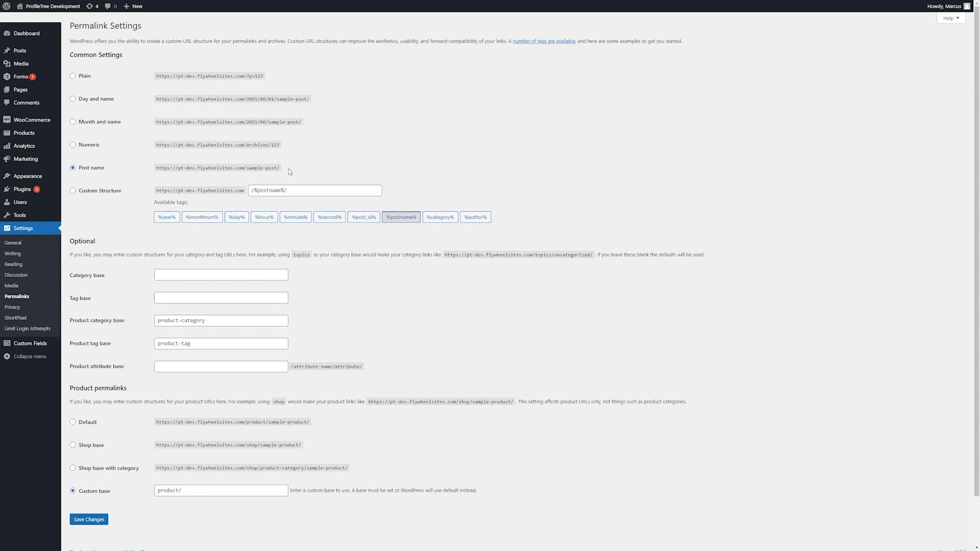
double_click(216, 168)
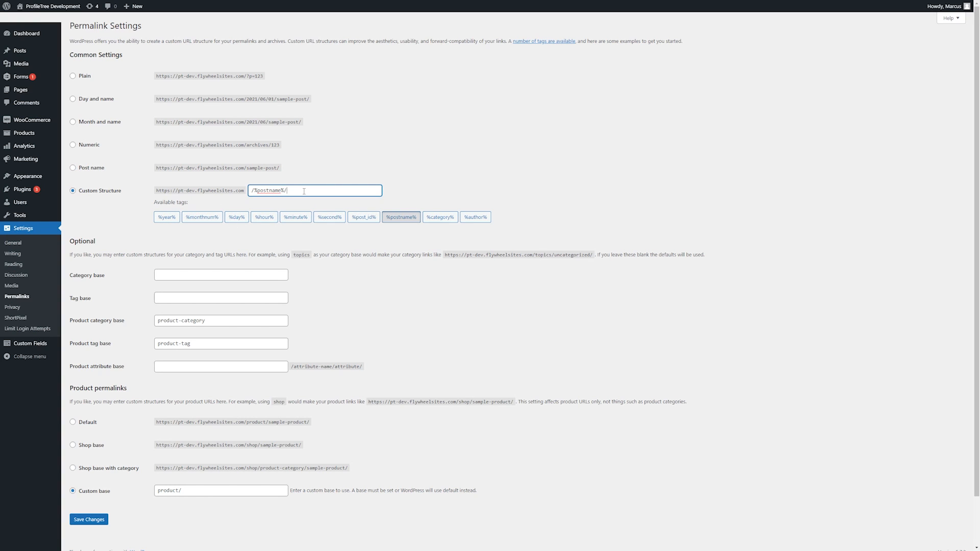
type("fghf")
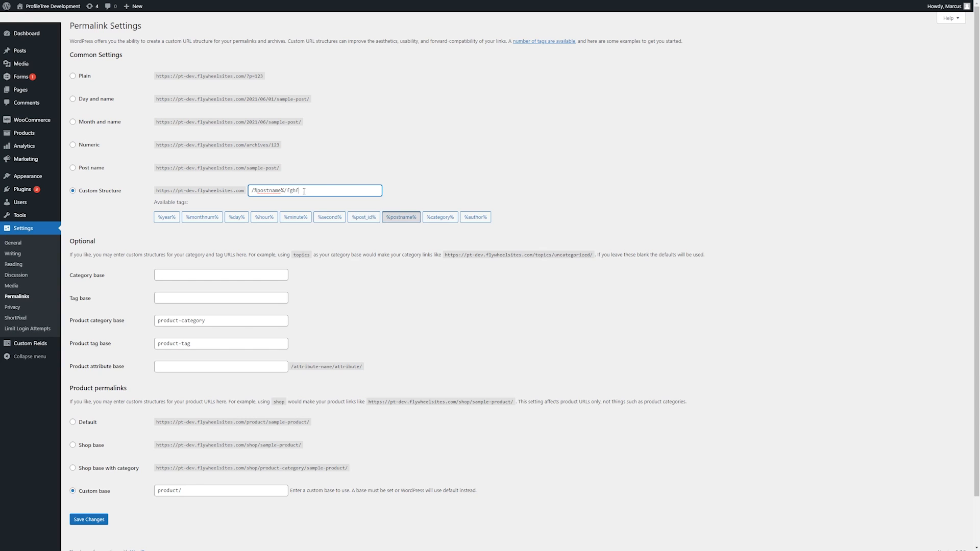
key("Backspace")
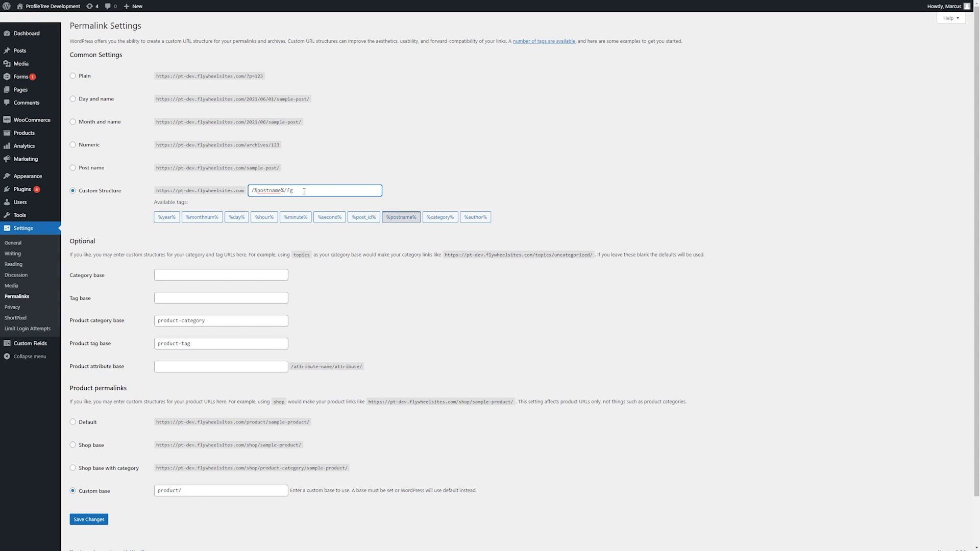
left_click(295, 217)
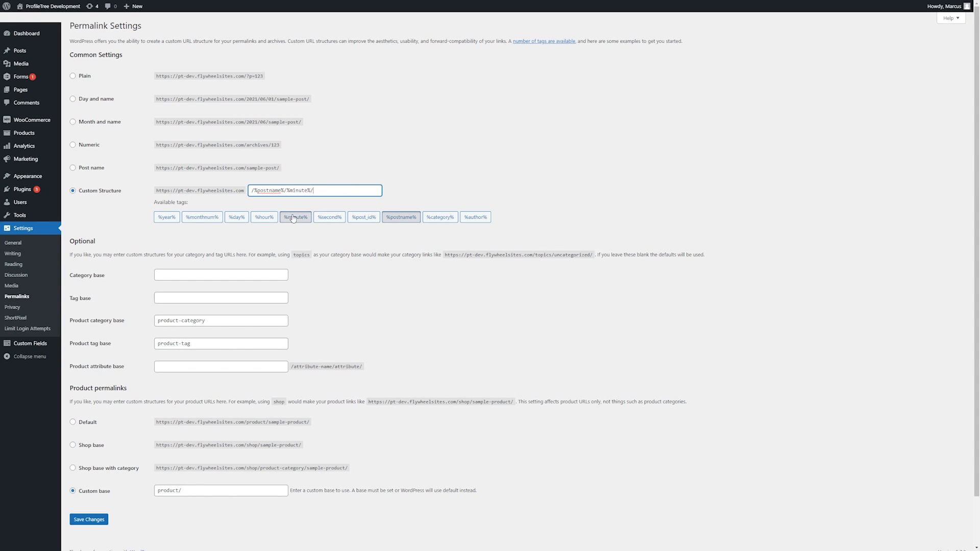
left_click(329, 217)
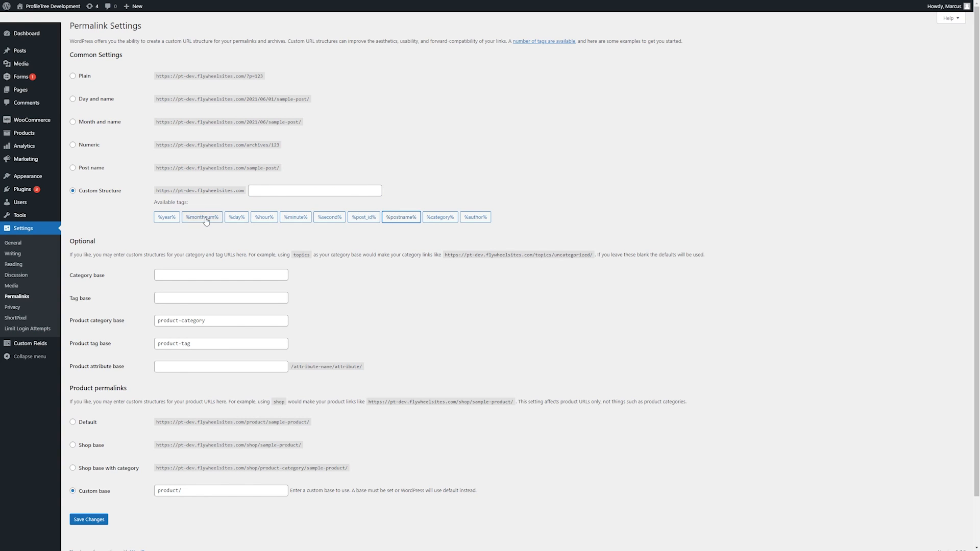
left_click(202, 216)
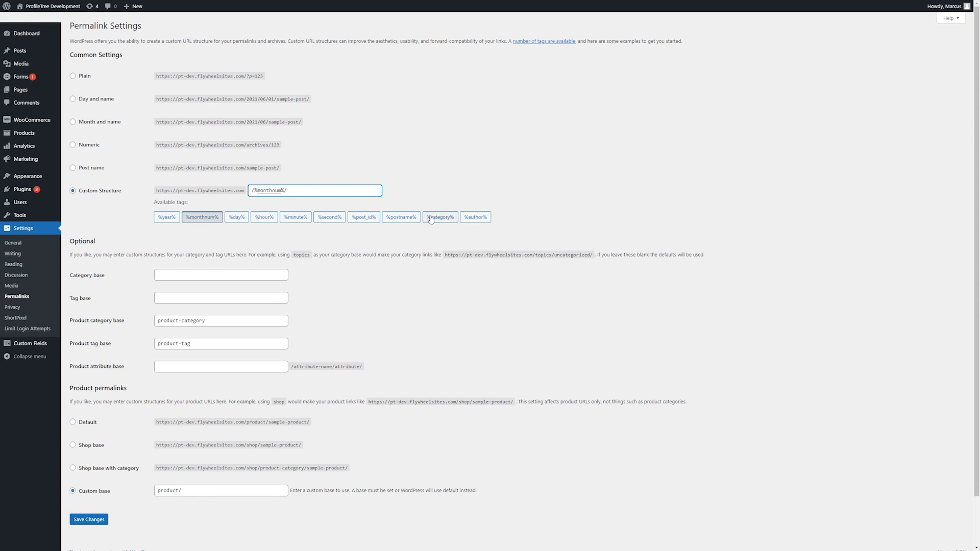
left_click(400, 216)
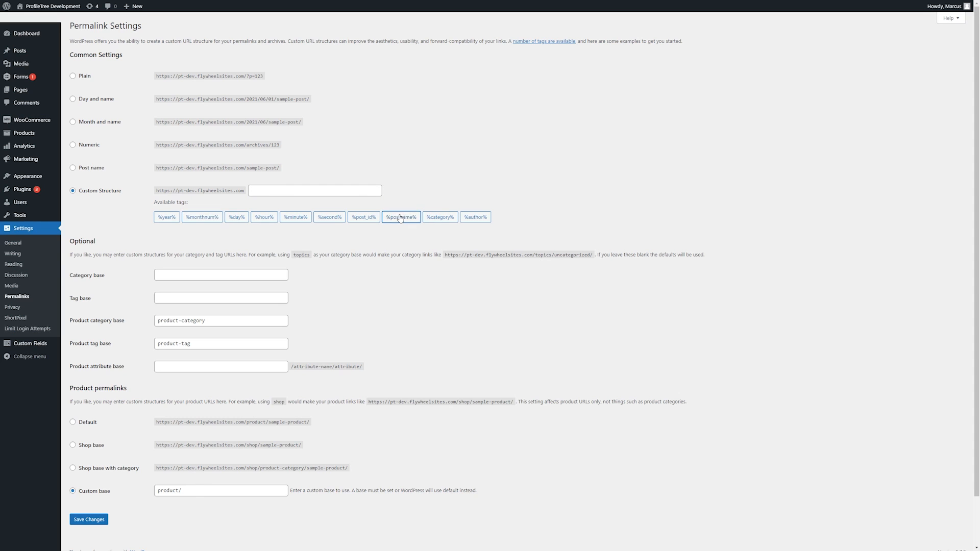
left_click(401, 217)
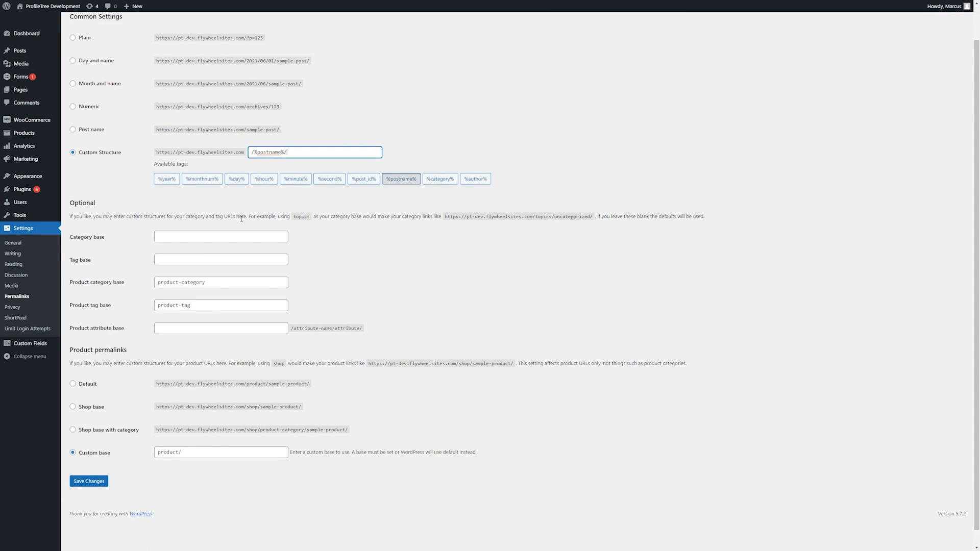
scroll("down", 3)
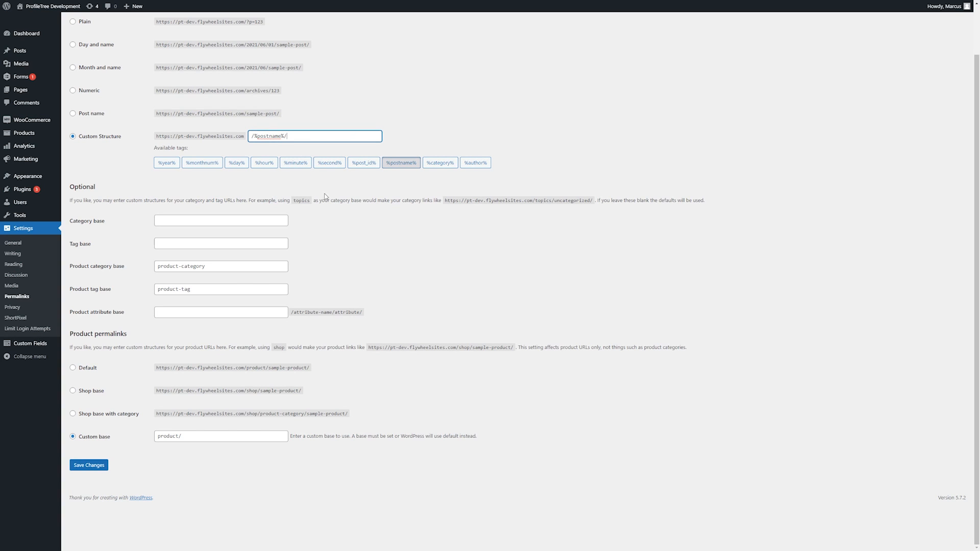
mouse_move(555, 193)
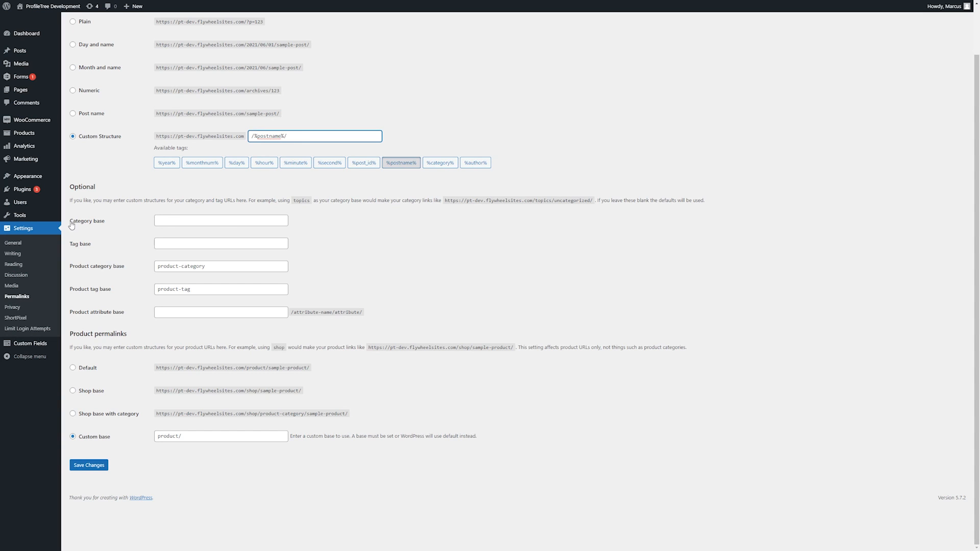
double_click(86, 221)
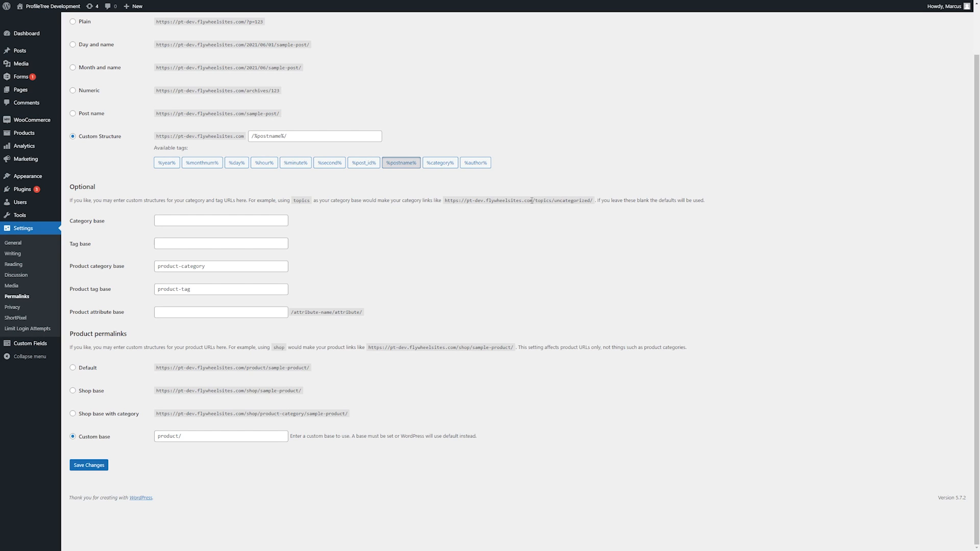
mouse_move(301, 197)
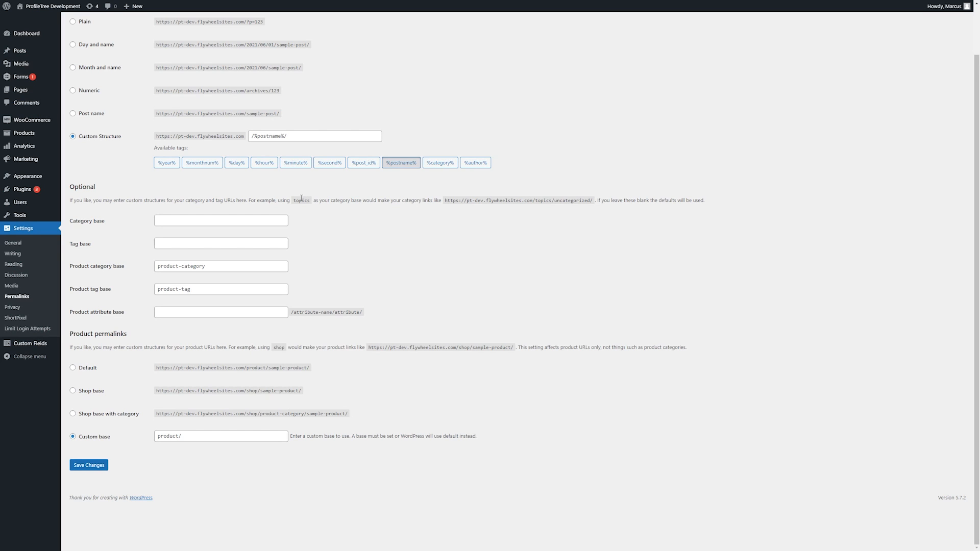
double_click(301, 200)
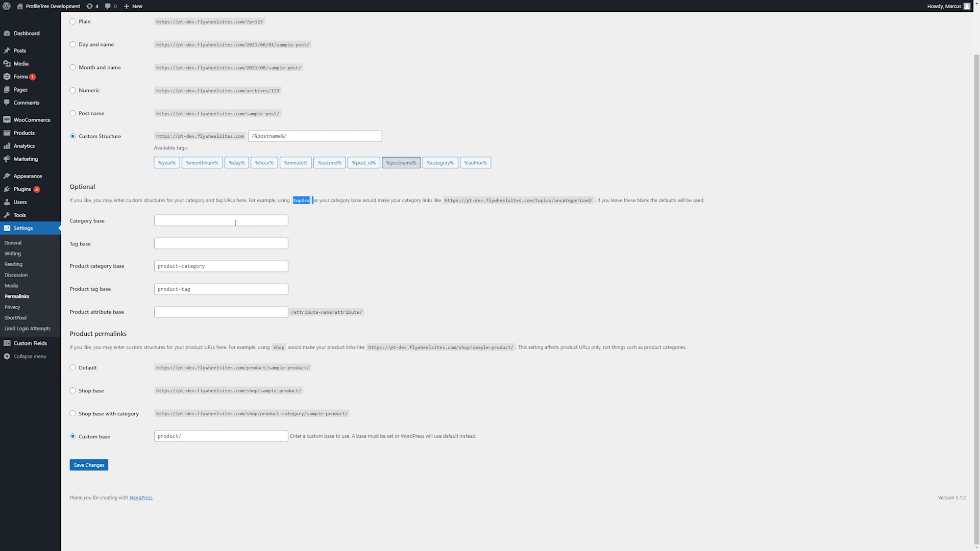
type("topics")
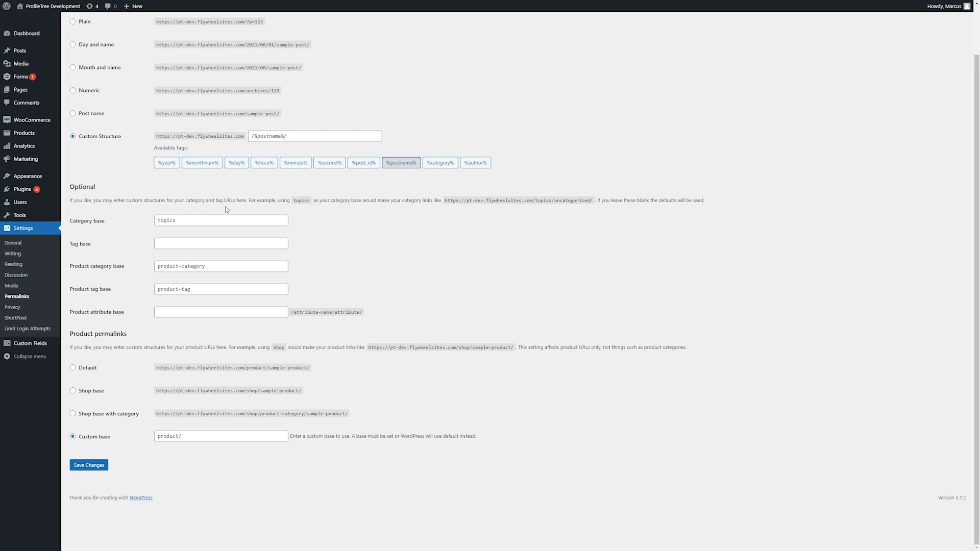
double_click(166, 220)
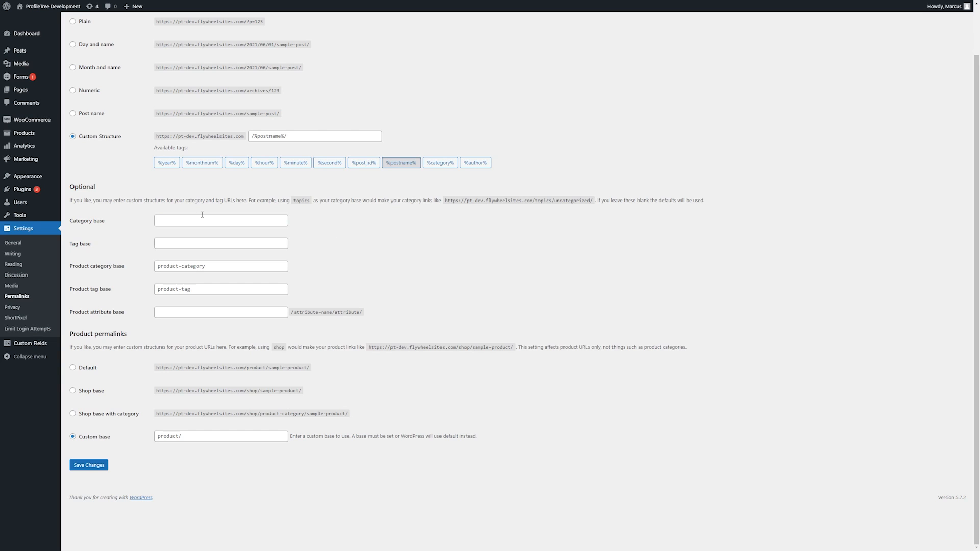
left_click(221, 243)
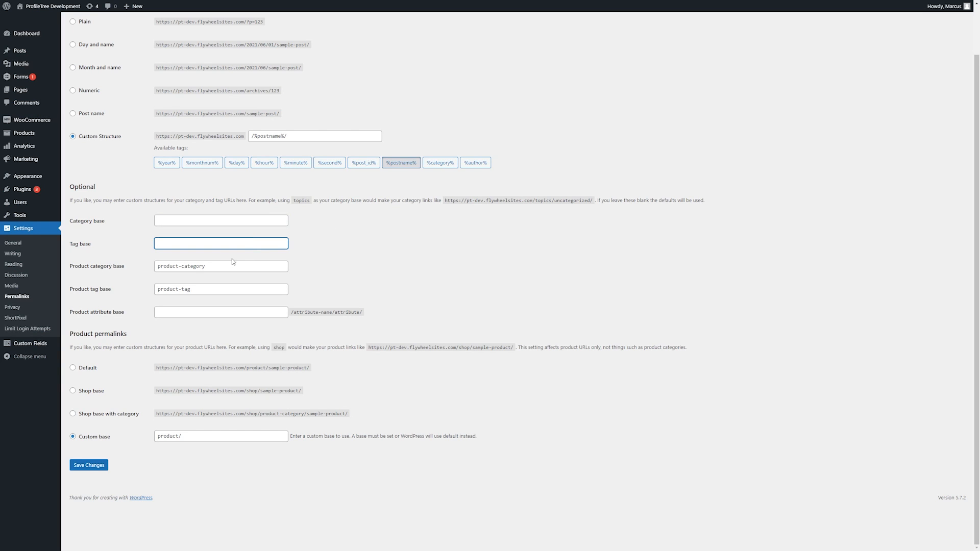
left_click(221, 266)
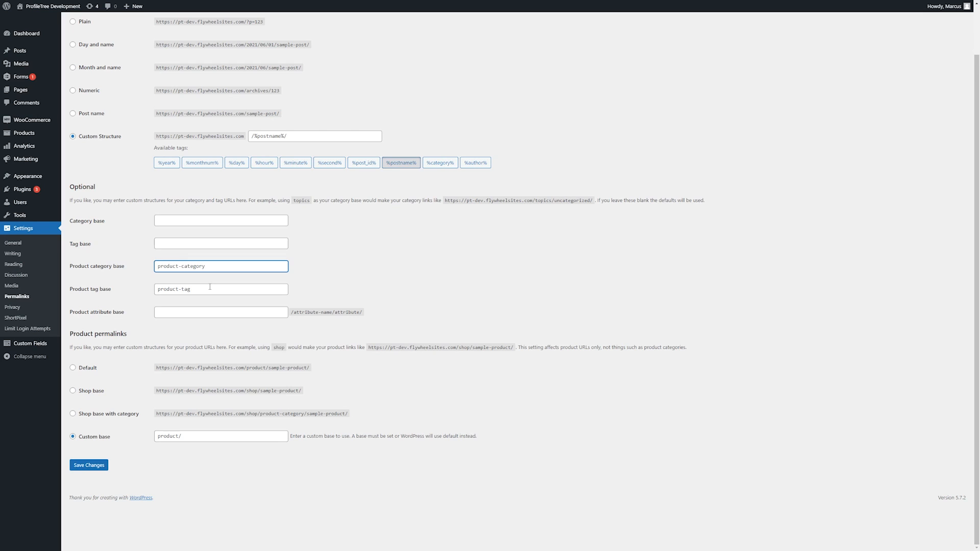
left_click(220, 289)
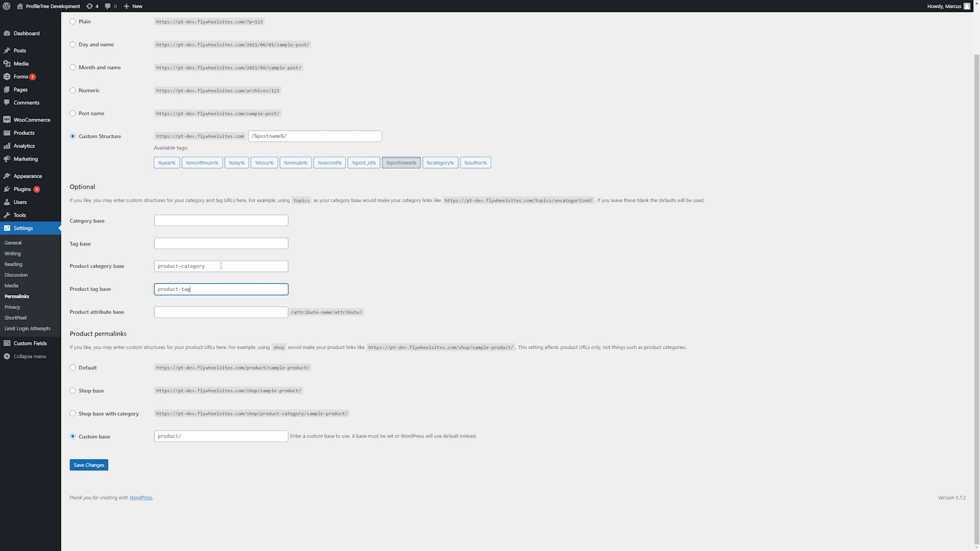
left_click(220, 266)
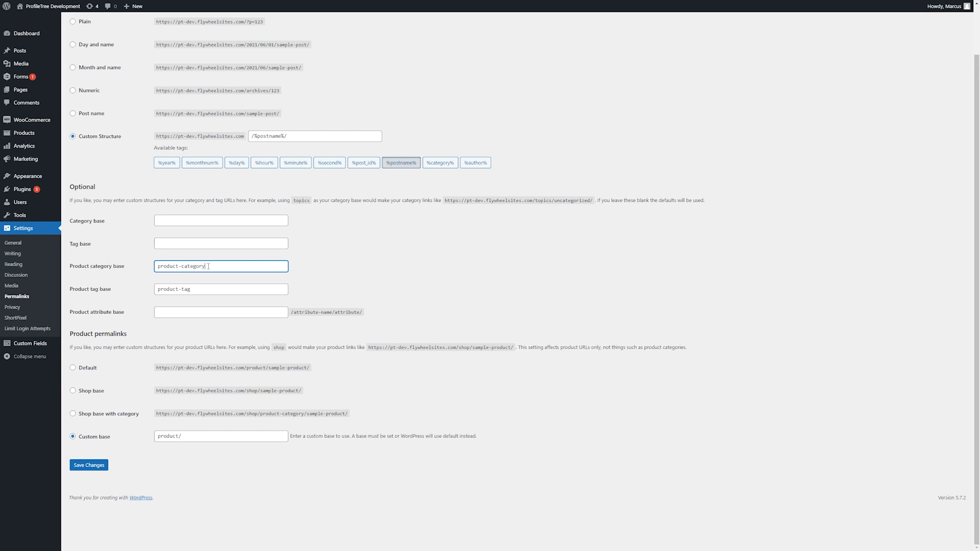
mouse_move(198, 277)
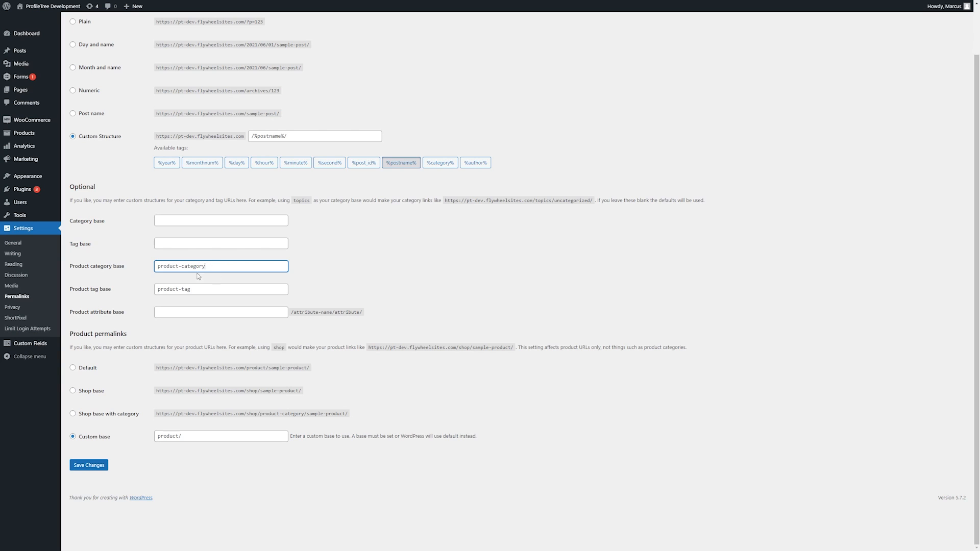
mouse_move(218, 252)
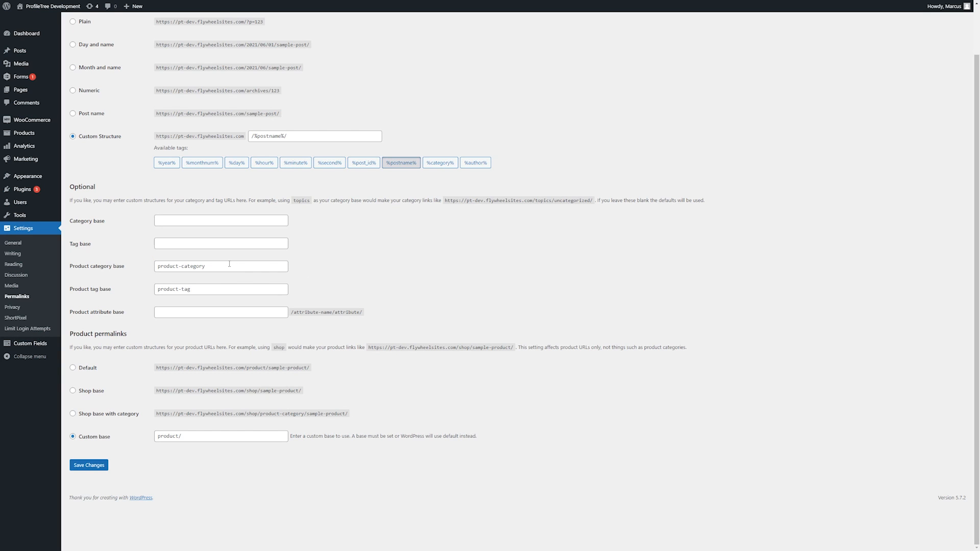
mouse_move(214, 284)
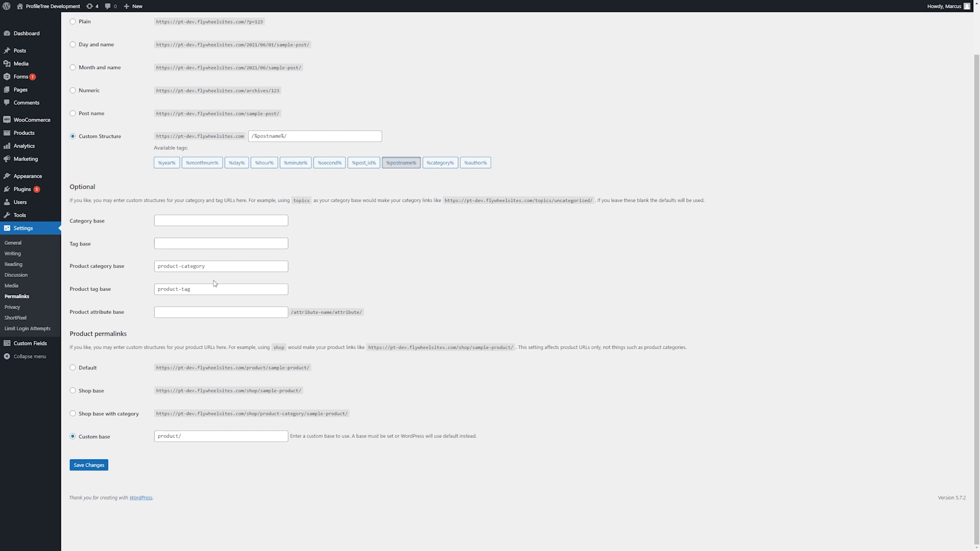
mouse_move(236, 343)
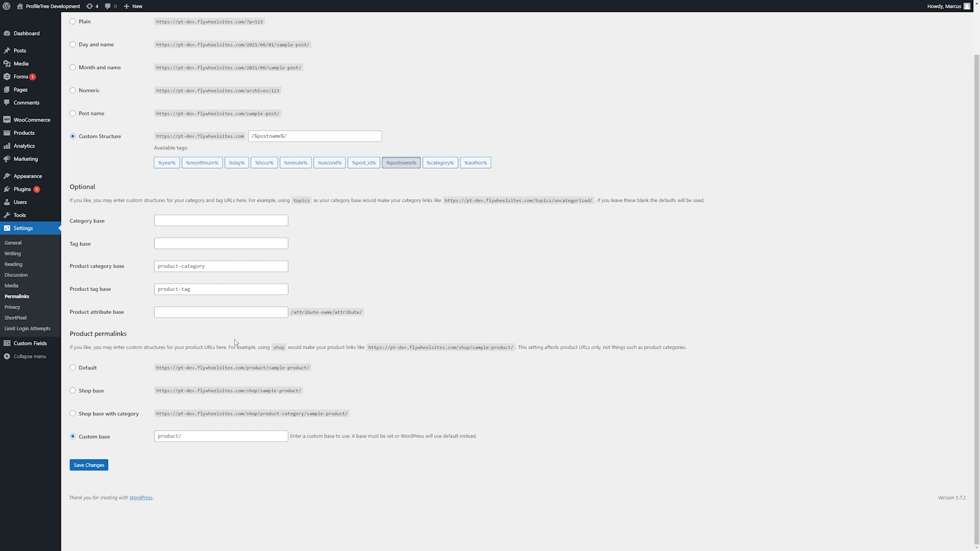
mouse_move(236, 343)
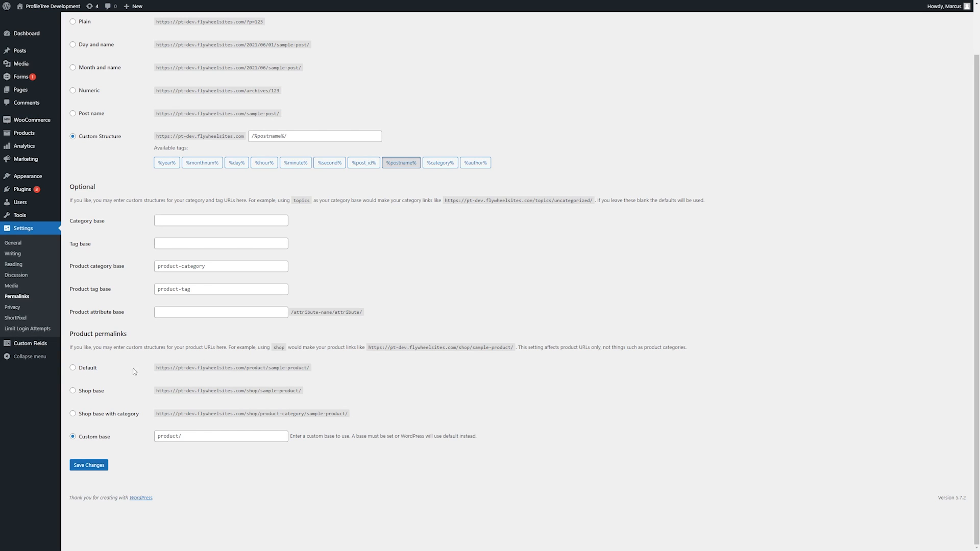
Cycle product permalinks through Default and Shop base, ending on Custom base with an empty field.
left_click(74, 367)
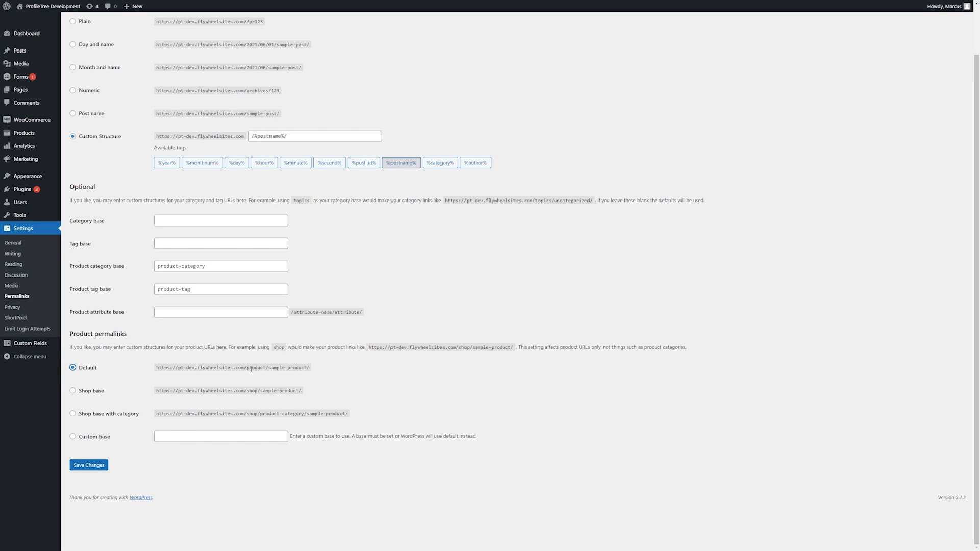
double_click(255, 367)
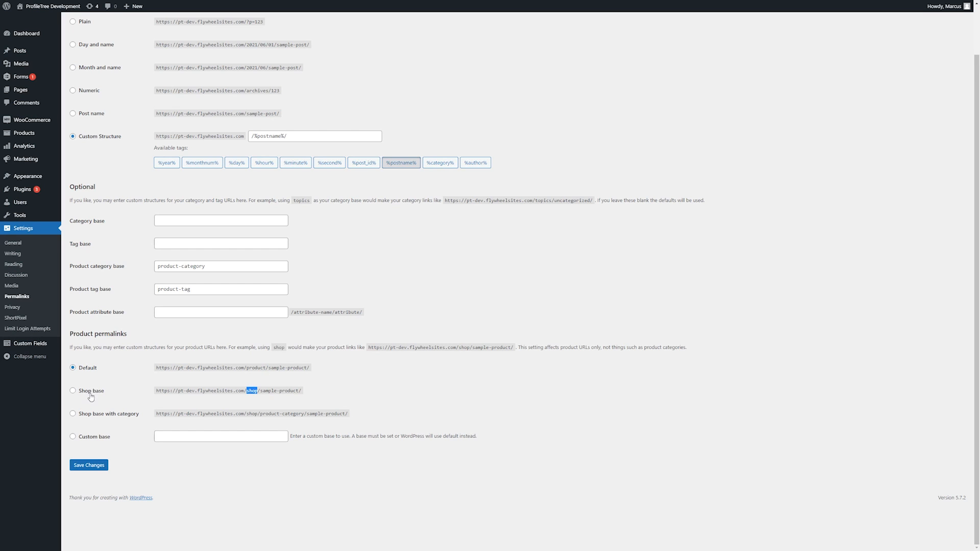
left_click(73, 391)
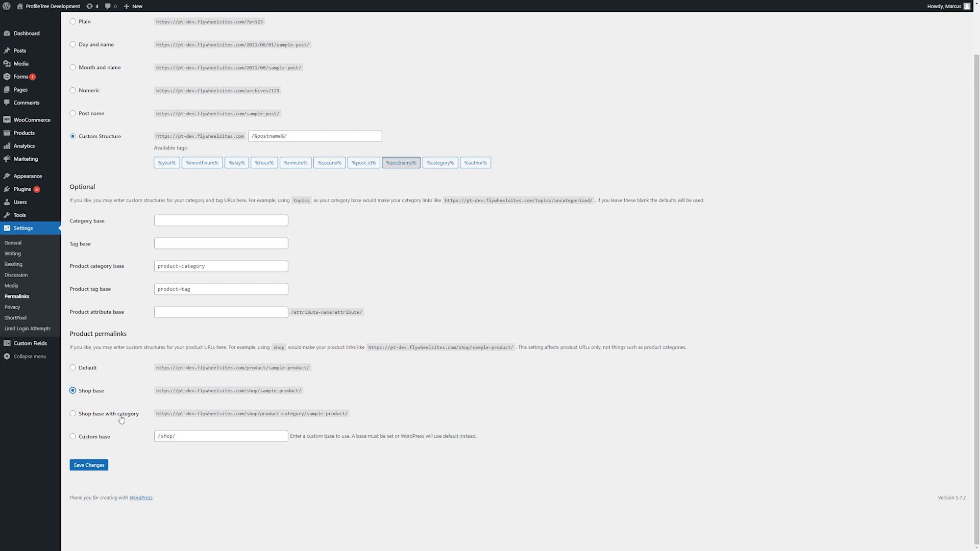
left_click(73, 436)
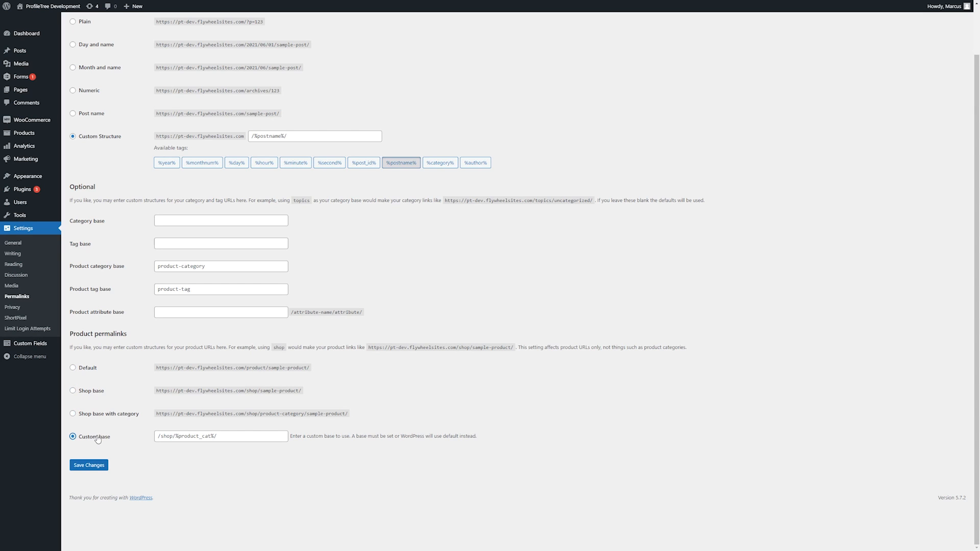
left_click(74, 368)
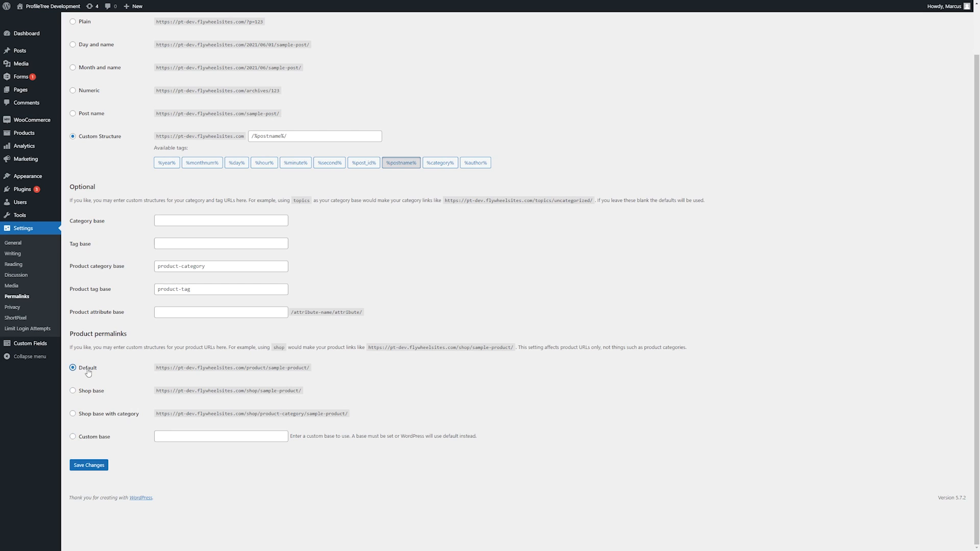
left_click(73, 436)
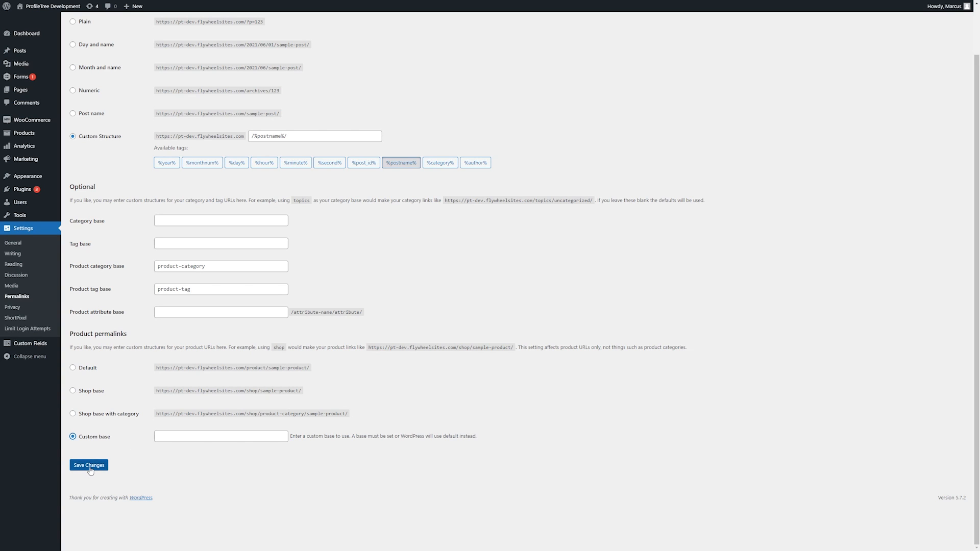
mouse_move(13, 307)
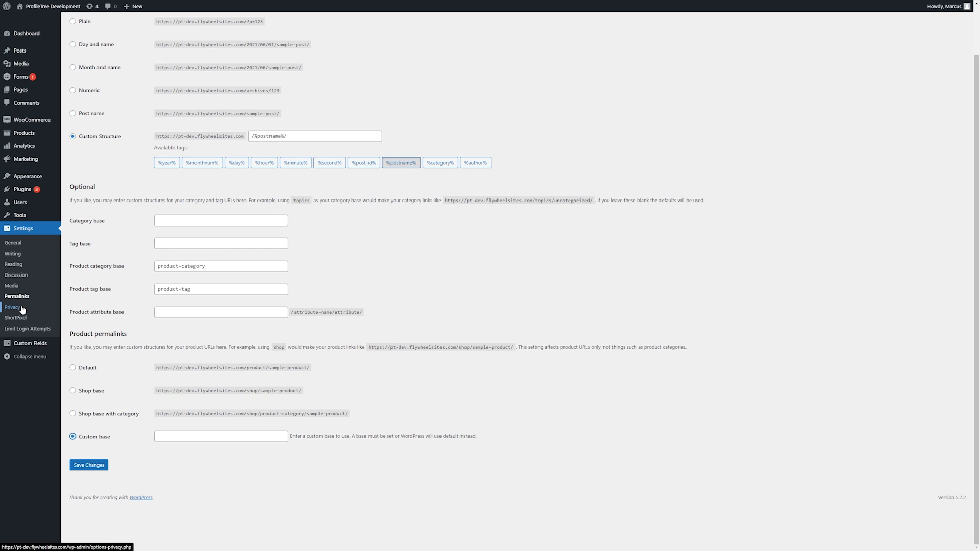
Browse the privacy policy page dropdown and keep Privacy Policy as the selected page.
left_click(73, 436)
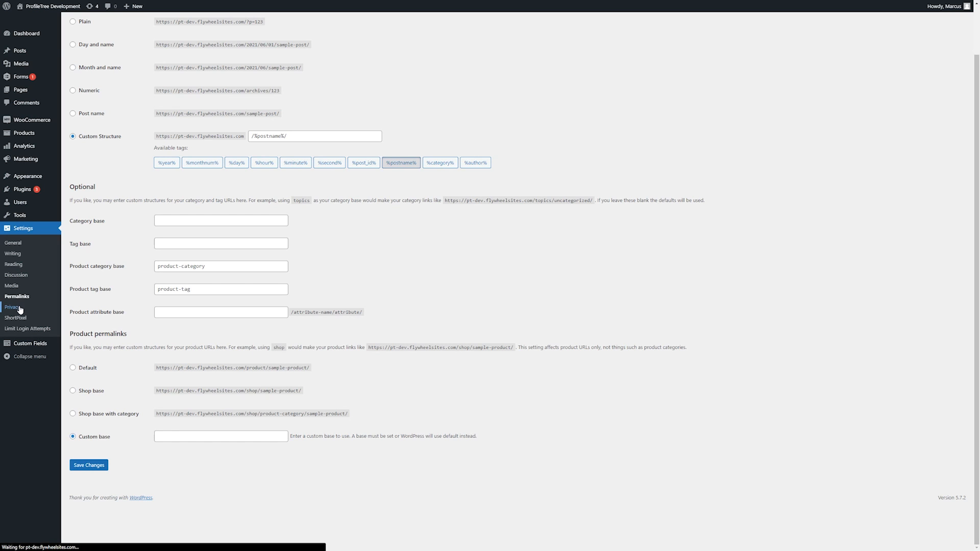
left_click(12, 307)
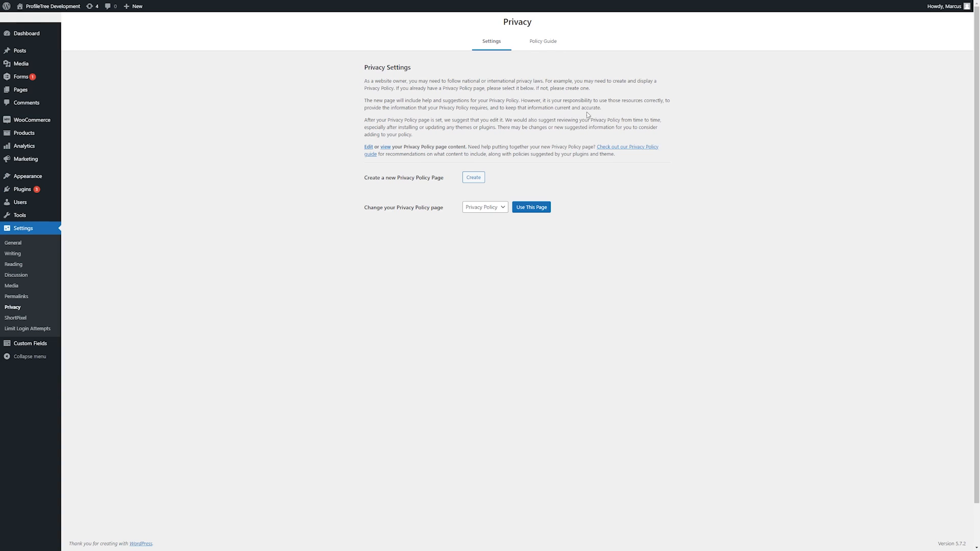
mouse_move(487, 172)
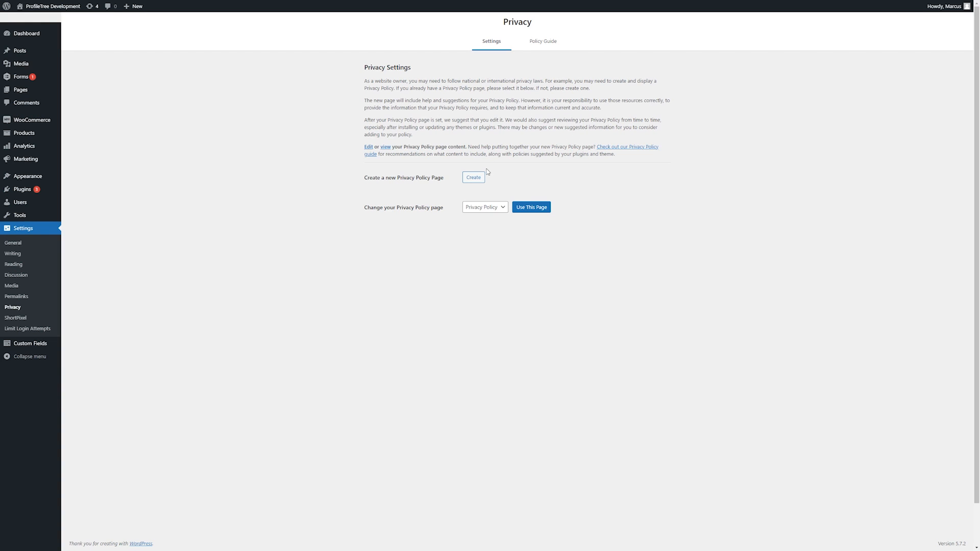
left_click(484, 207)
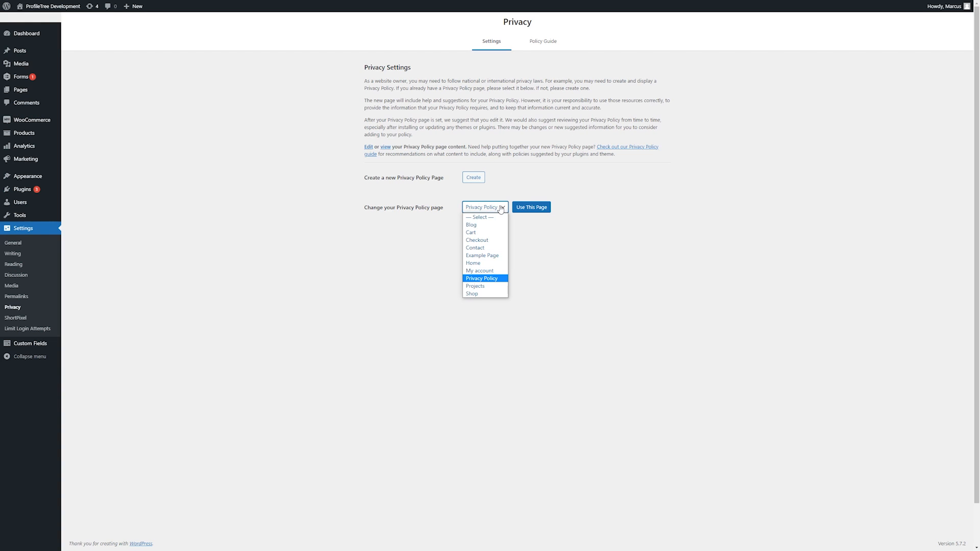
left_click(481, 277)
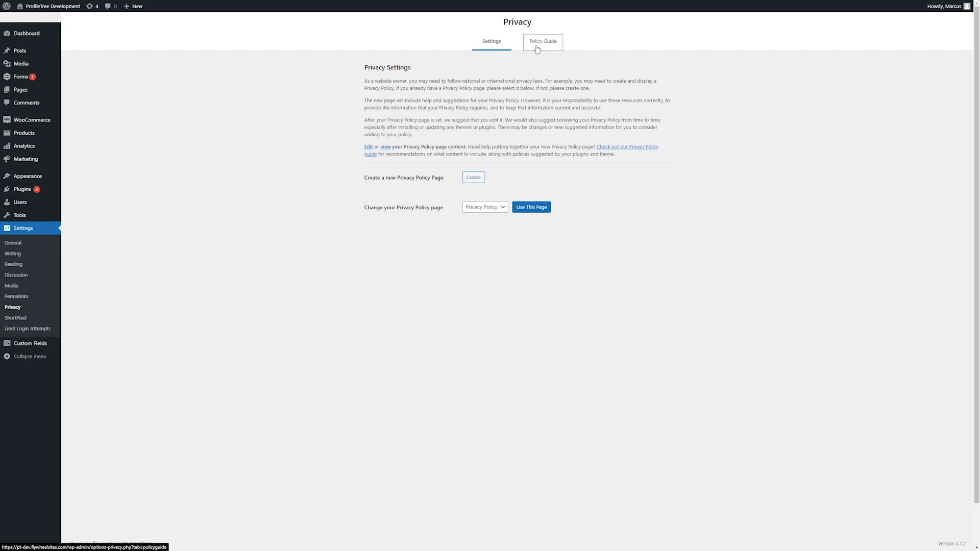
left_click(542, 41)
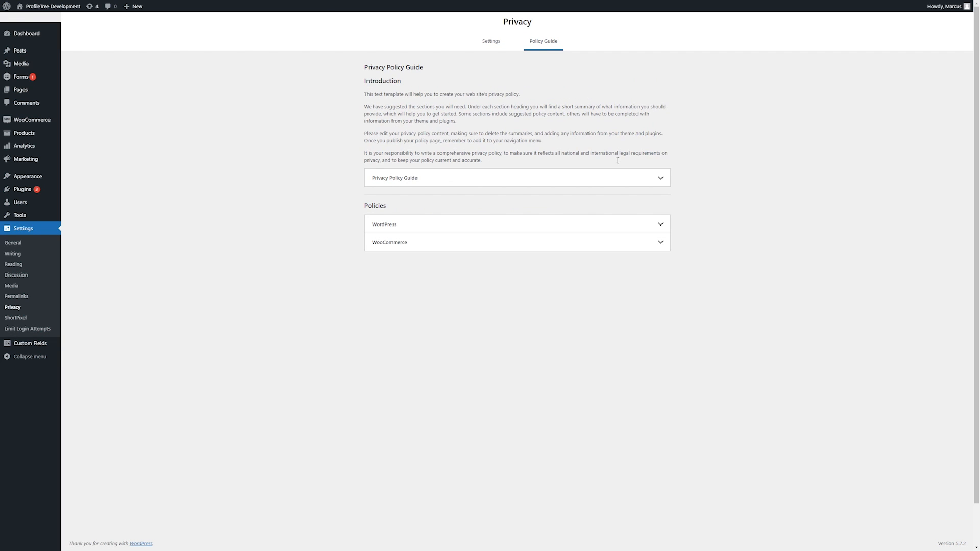
left_click(516, 178)
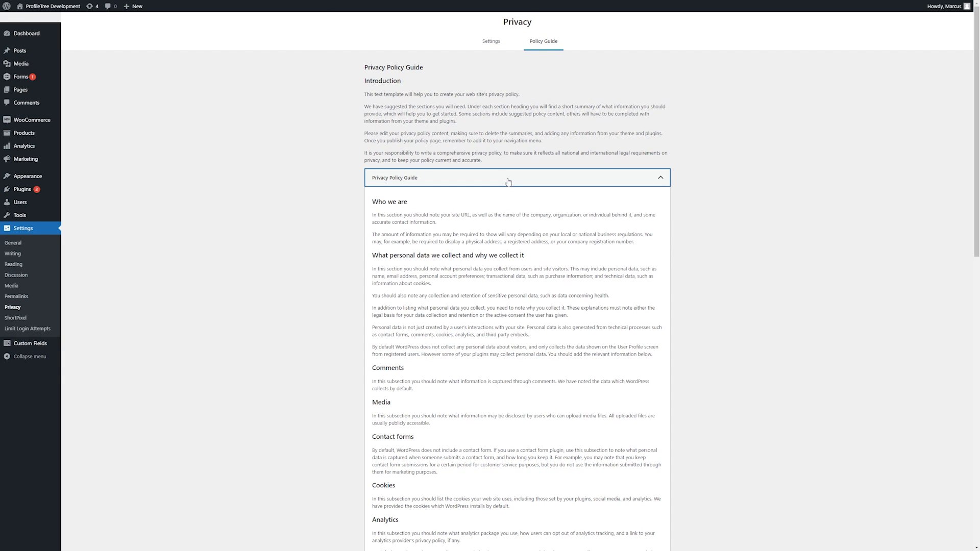
scroll("down", 3)
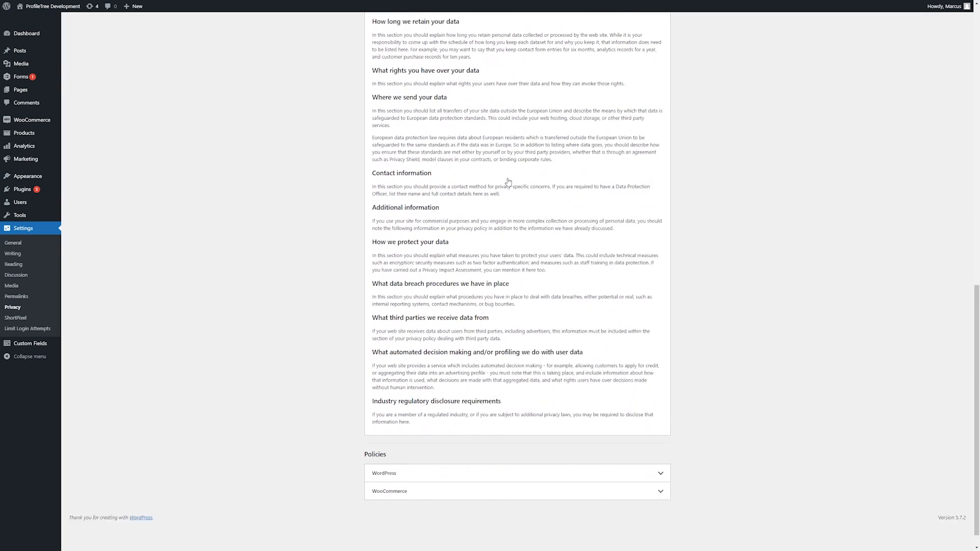
scroll("down", 3)
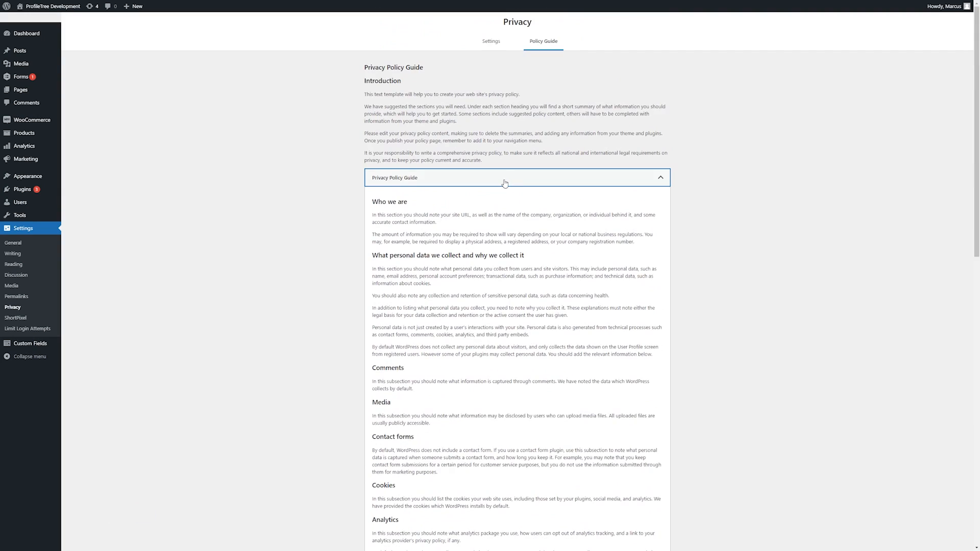
left_click(516, 178)
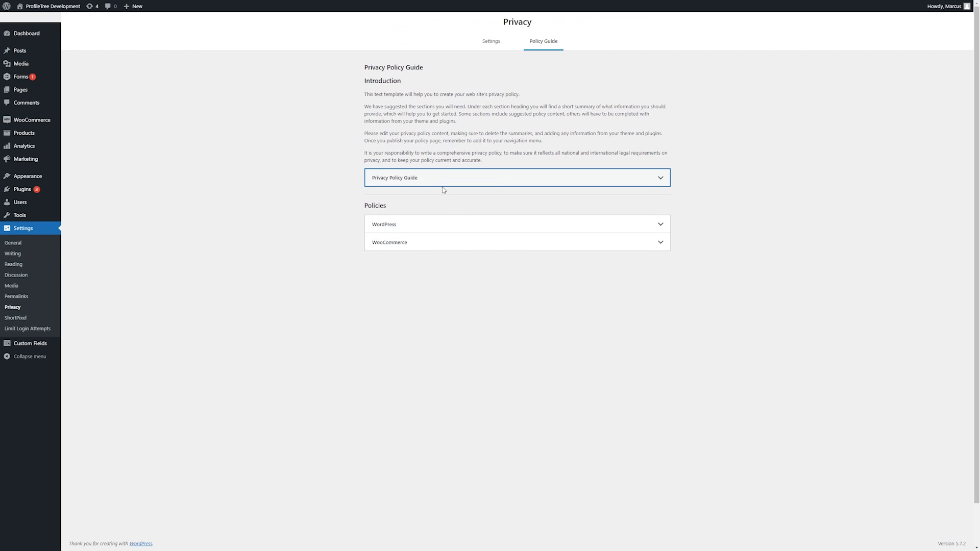
left_click(517, 243)
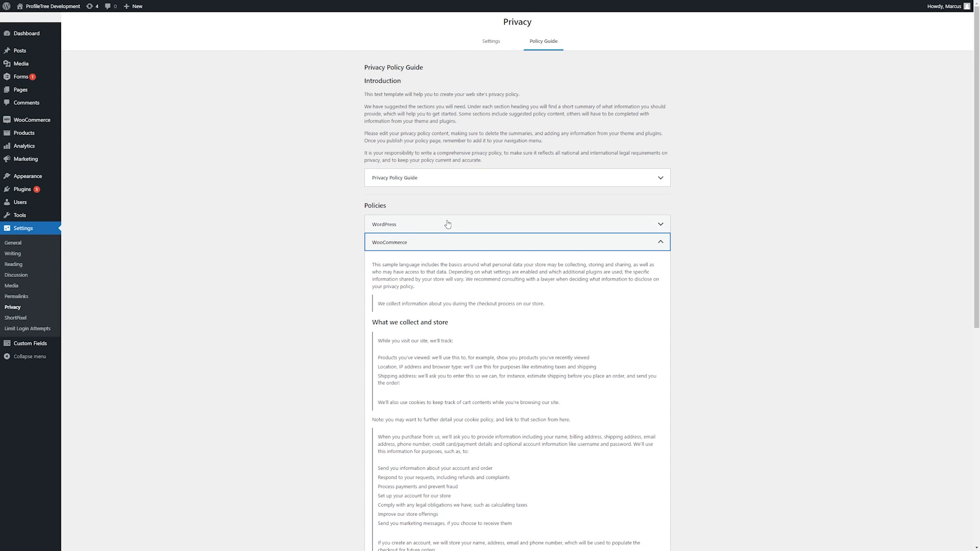
left_click(448, 224)
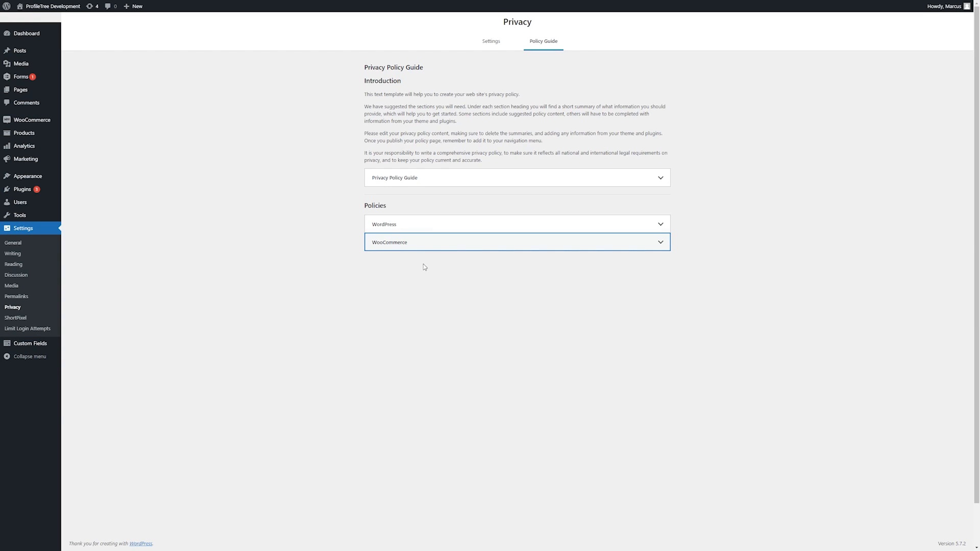
mouse_move(364, 254)
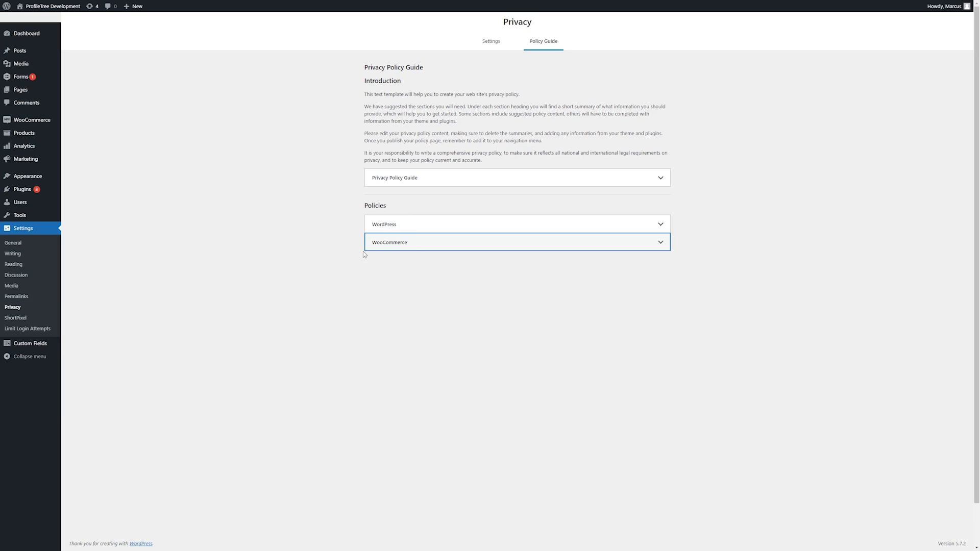
mouse_move(519, 50)
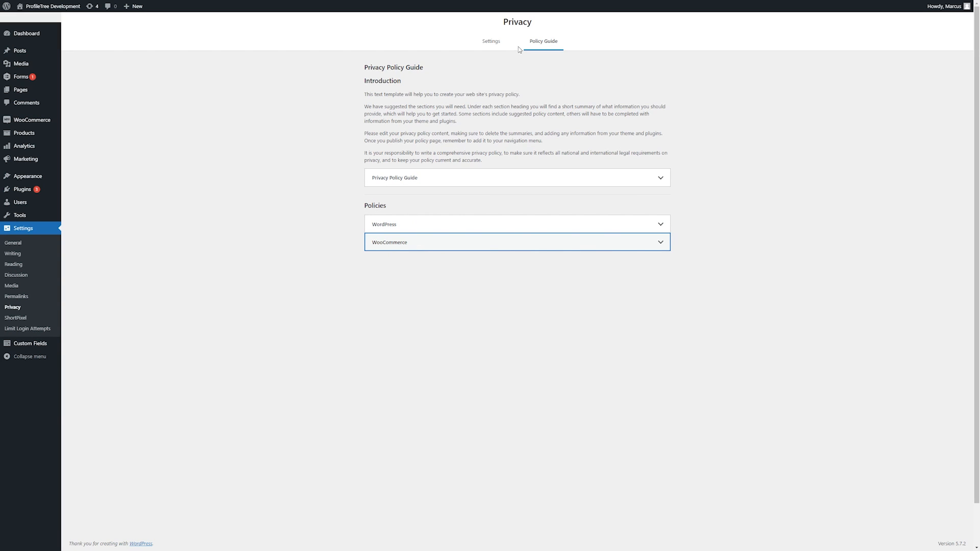
left_click(492, 41)
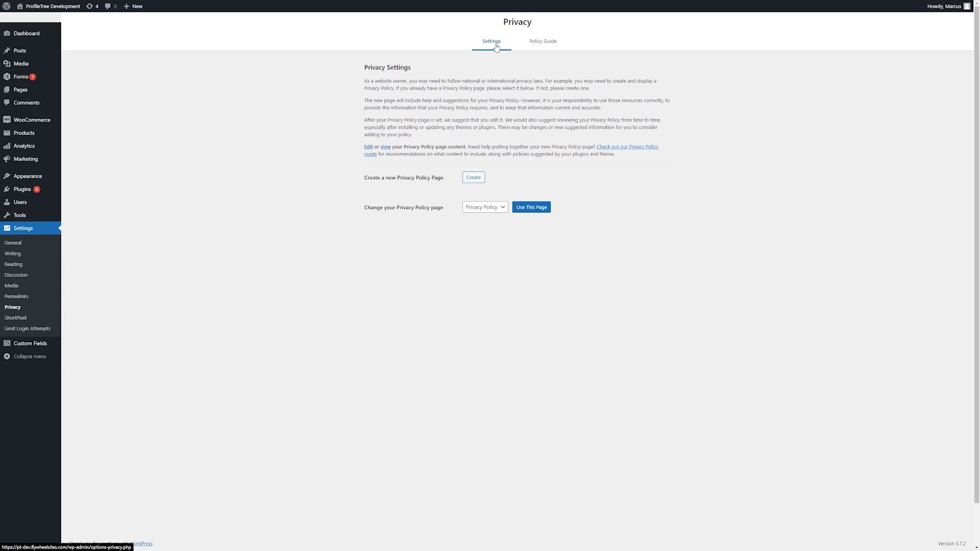
Create the new Privacy Policy page and review its suggested text in the block editor.
left_click(472, 177)
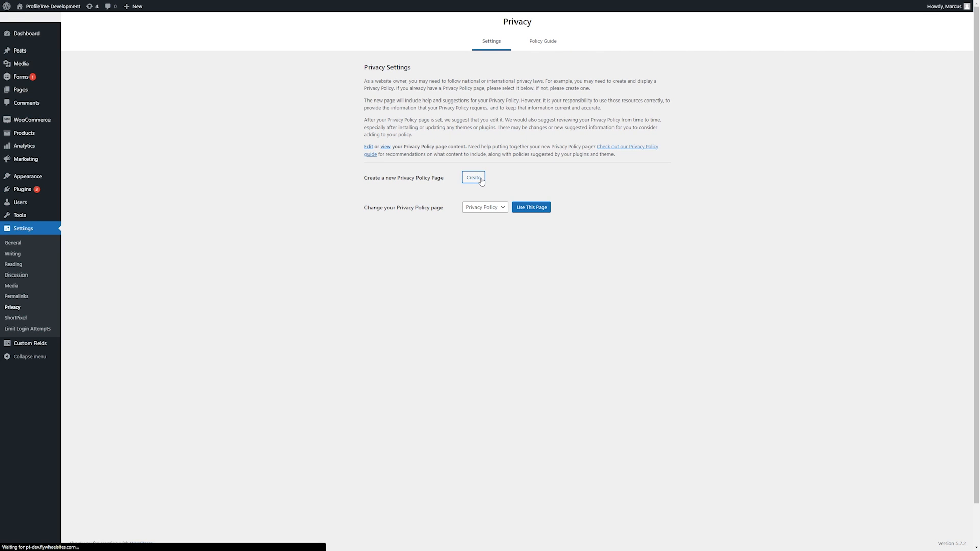
left_click(473, 178)
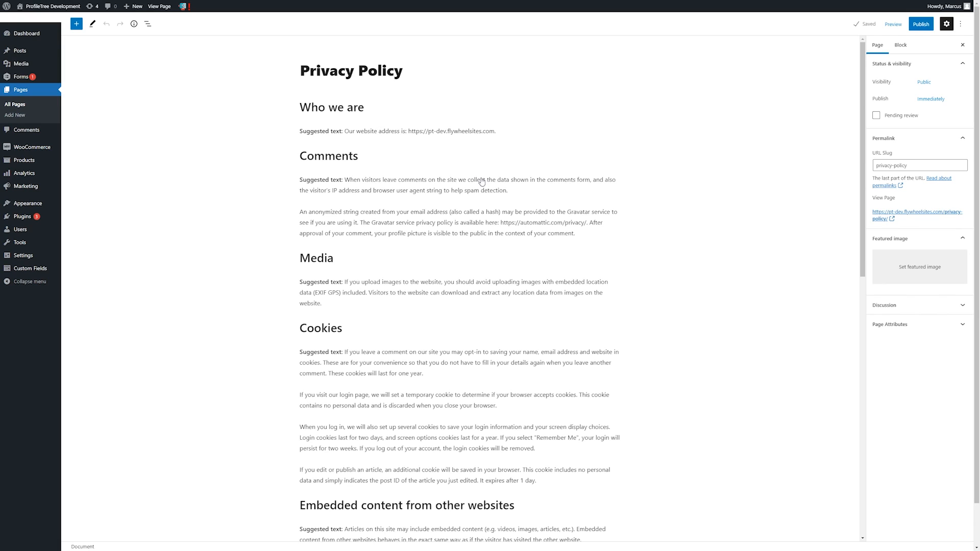
scroll("down", 3)
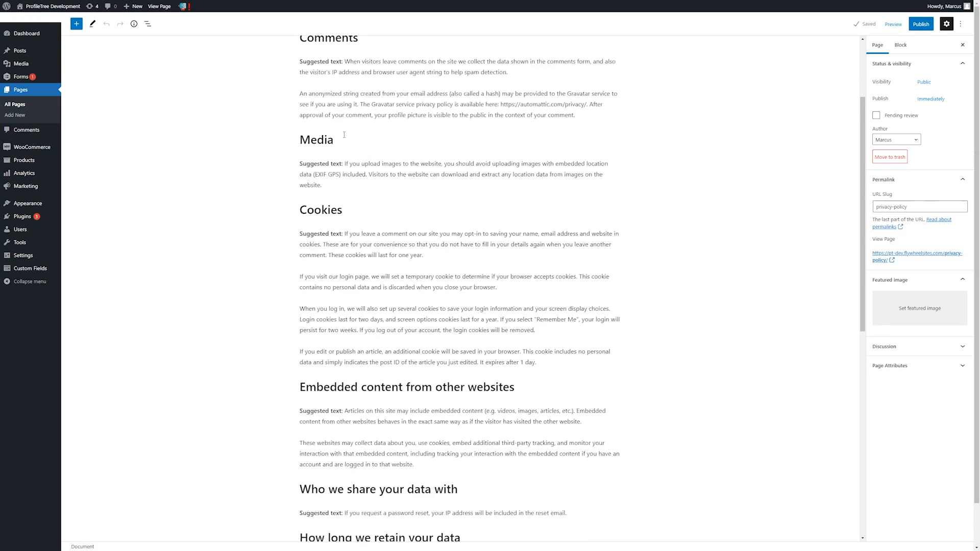
scroll("down", 3)
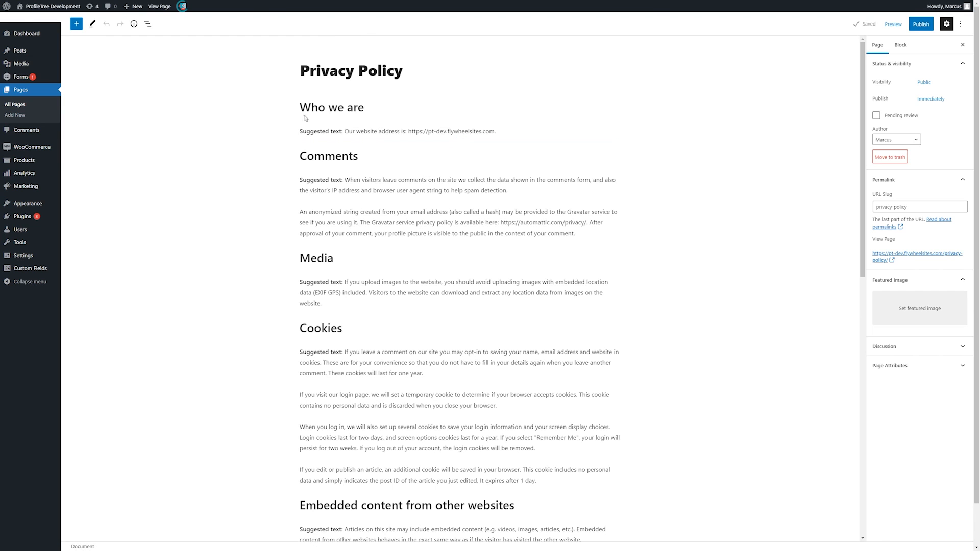
scroll("down", 3)
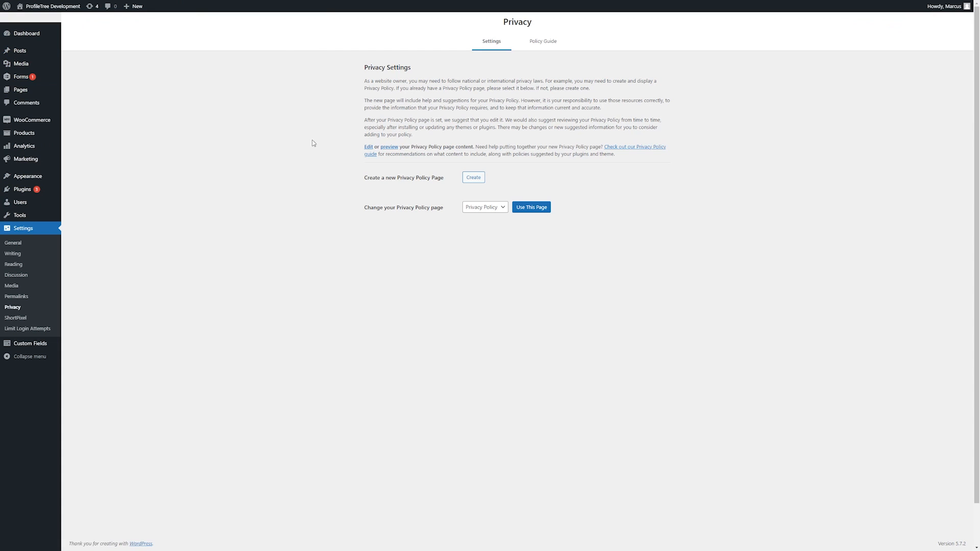
left_click(484, 207)
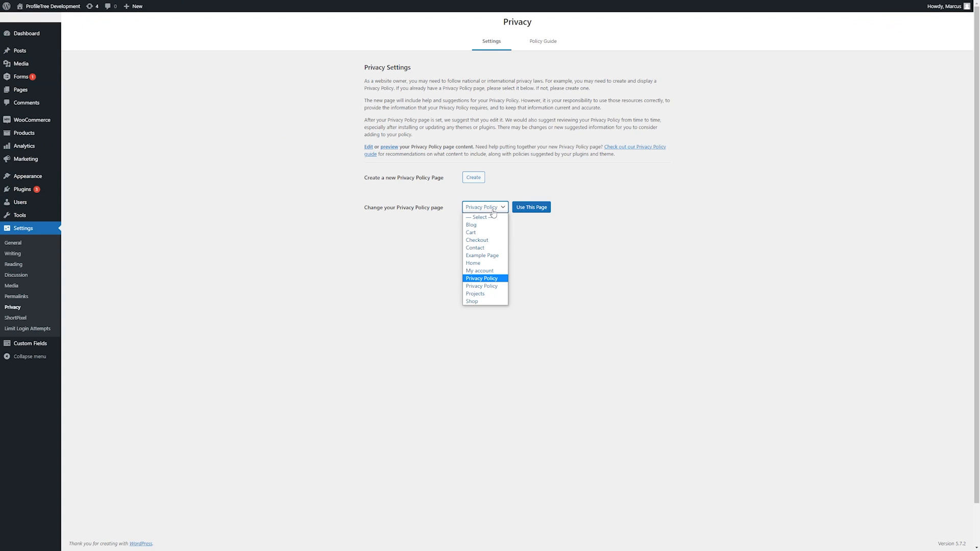
mouse_move(491, 282)
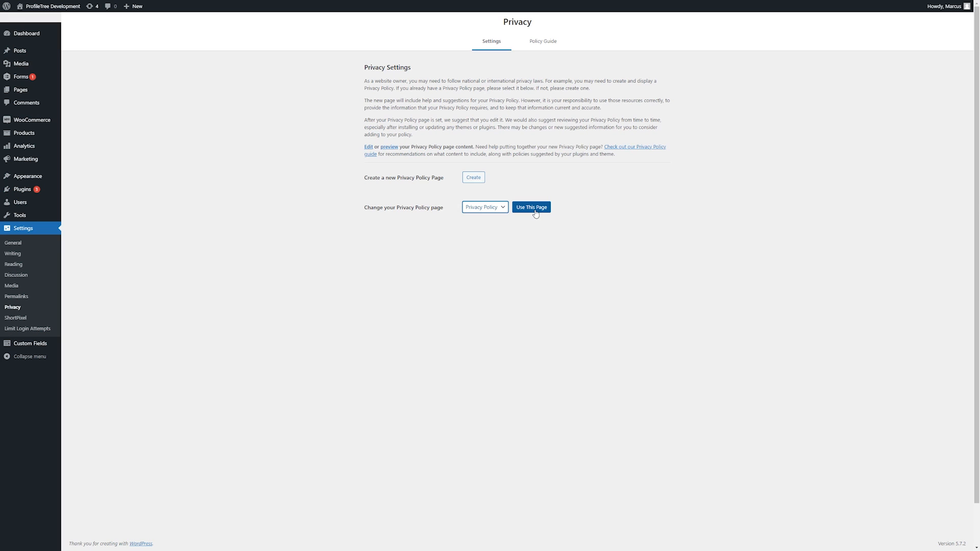
mouse_move(205, 199)
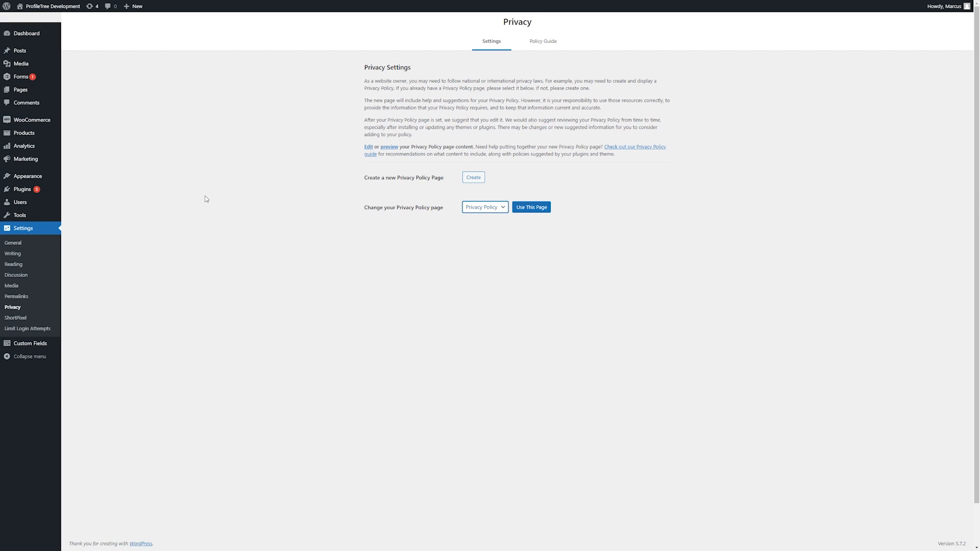